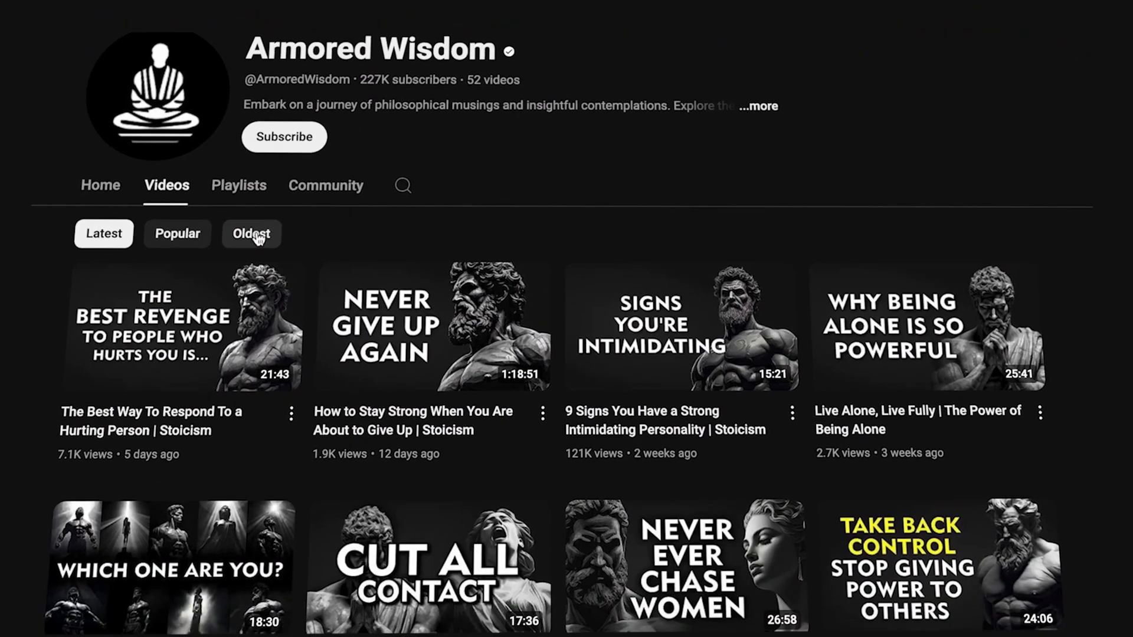
Sort Armored Wisdom's videos oldest, popular, then newest, briefly checking the channel details
click(251, 234)
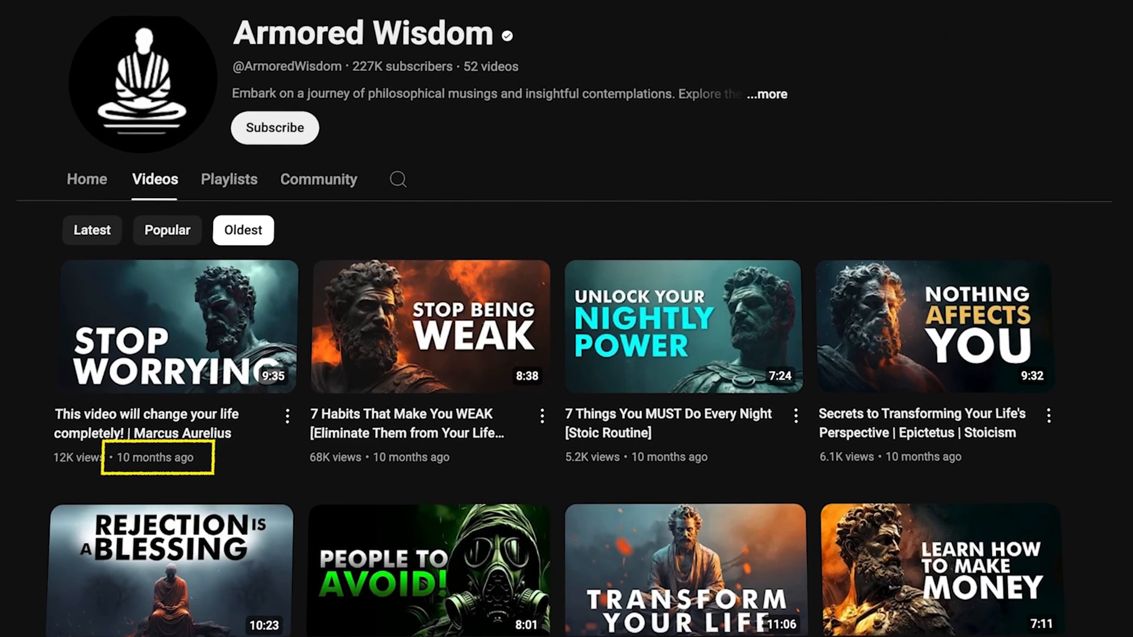
click(166, 230)
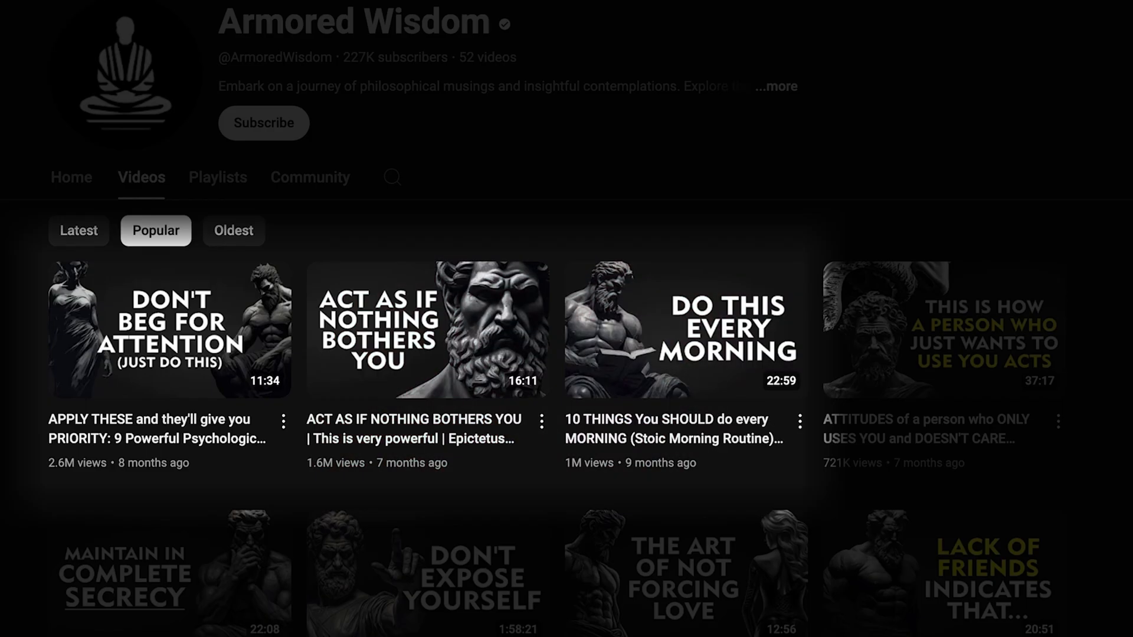
click(776, 86)
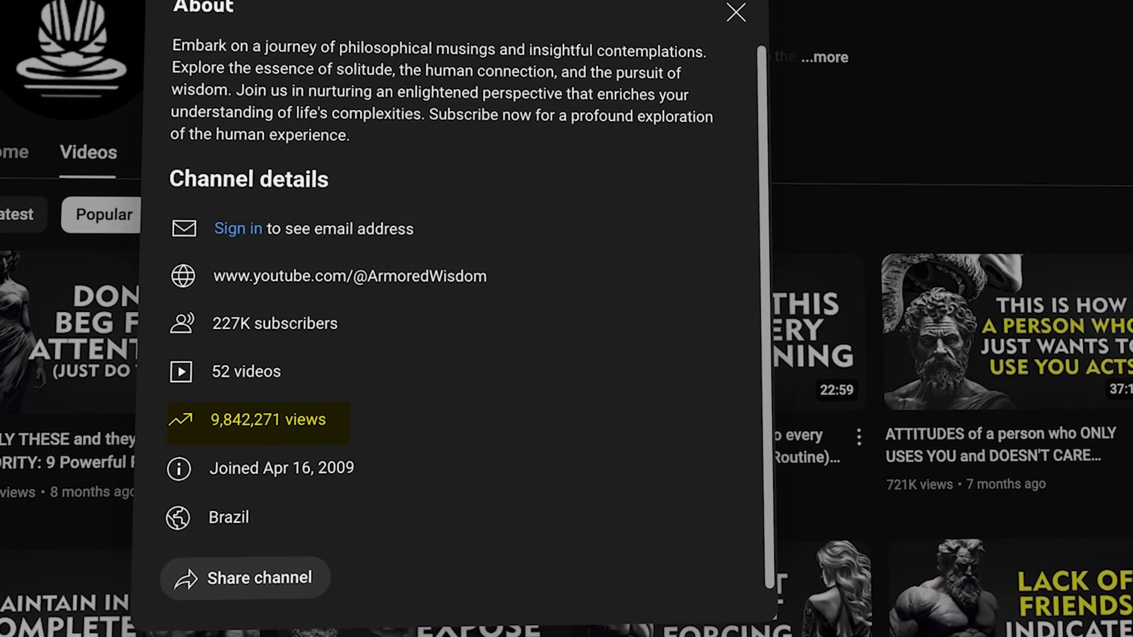
click(735, 12)
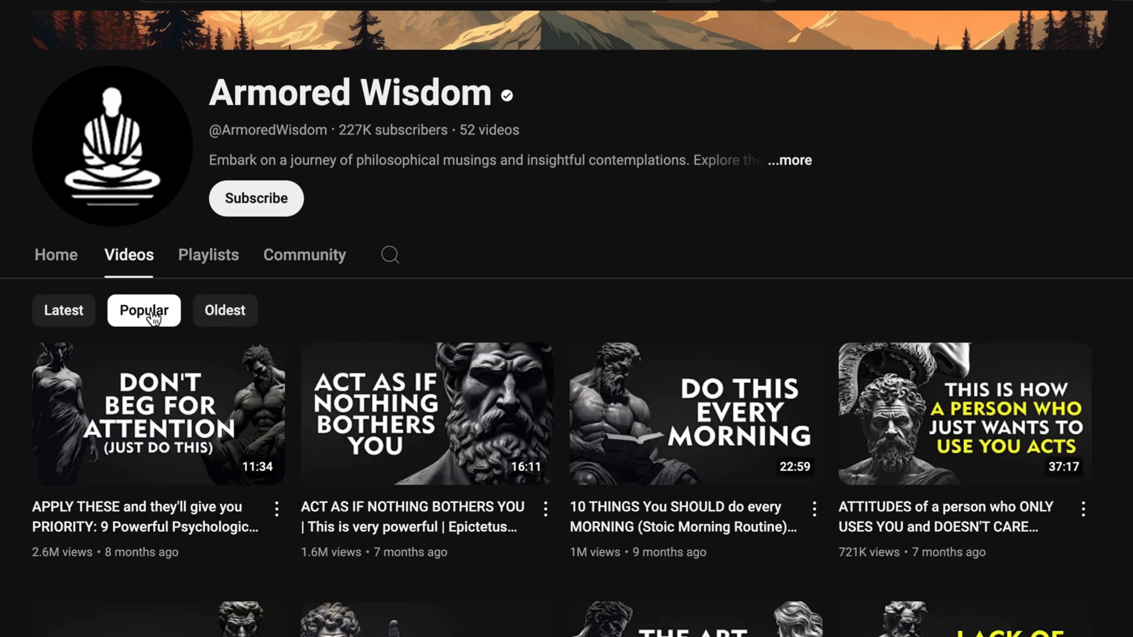
click(63, 309)
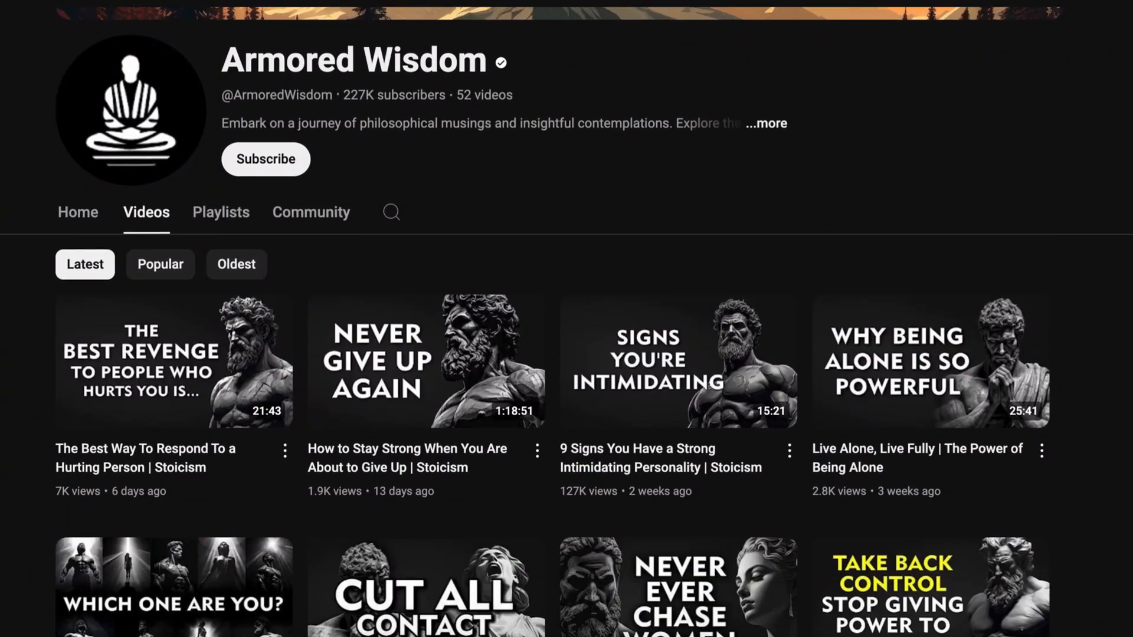
Scroll through the channel's video list, then sort it by Popular
scroll(down, 3)
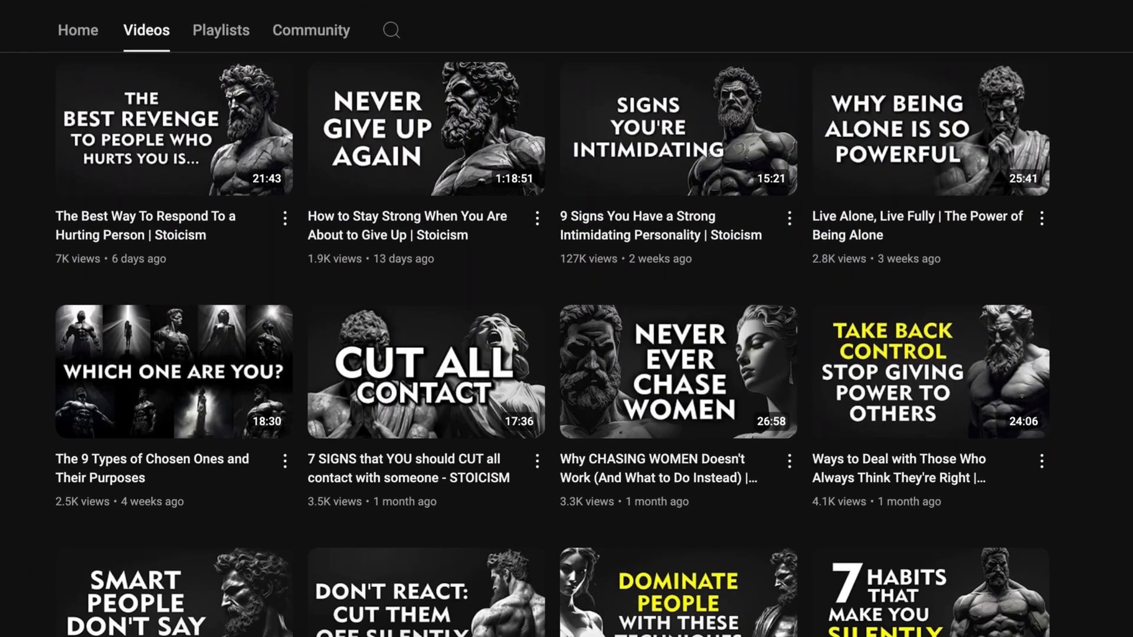
scroll(down, 3)
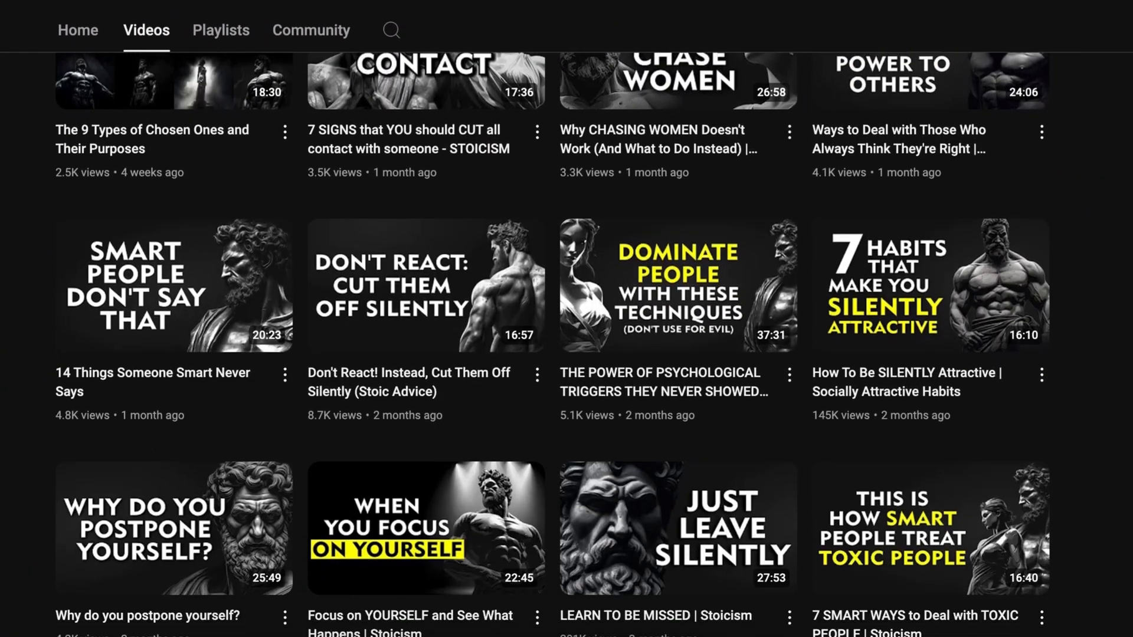
scroll(down, 3)
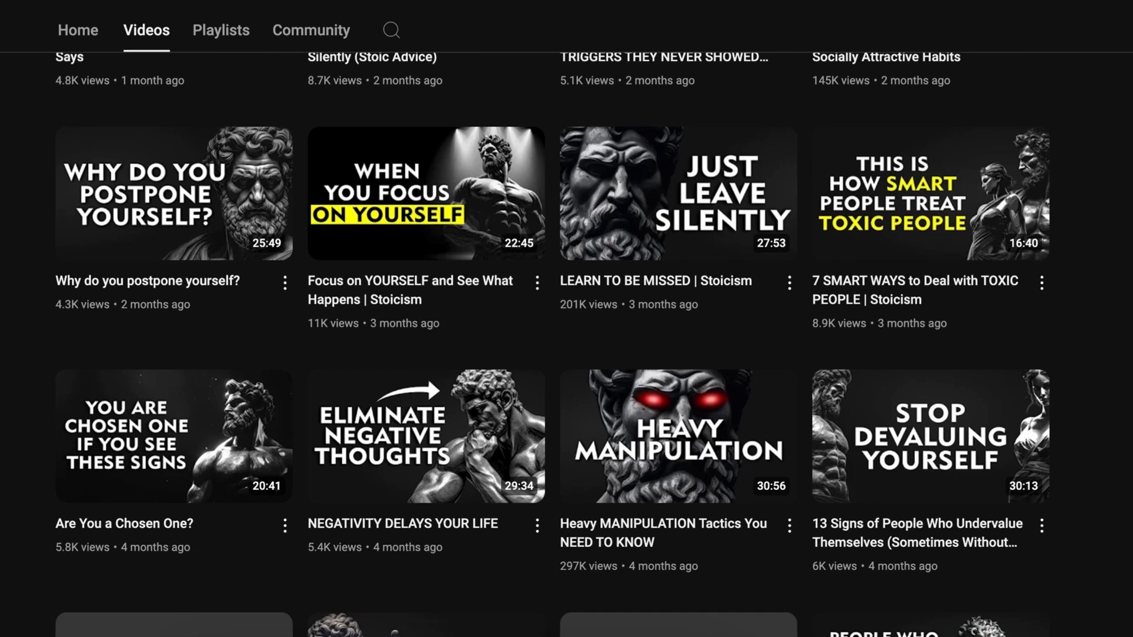
scroll(down, 3)
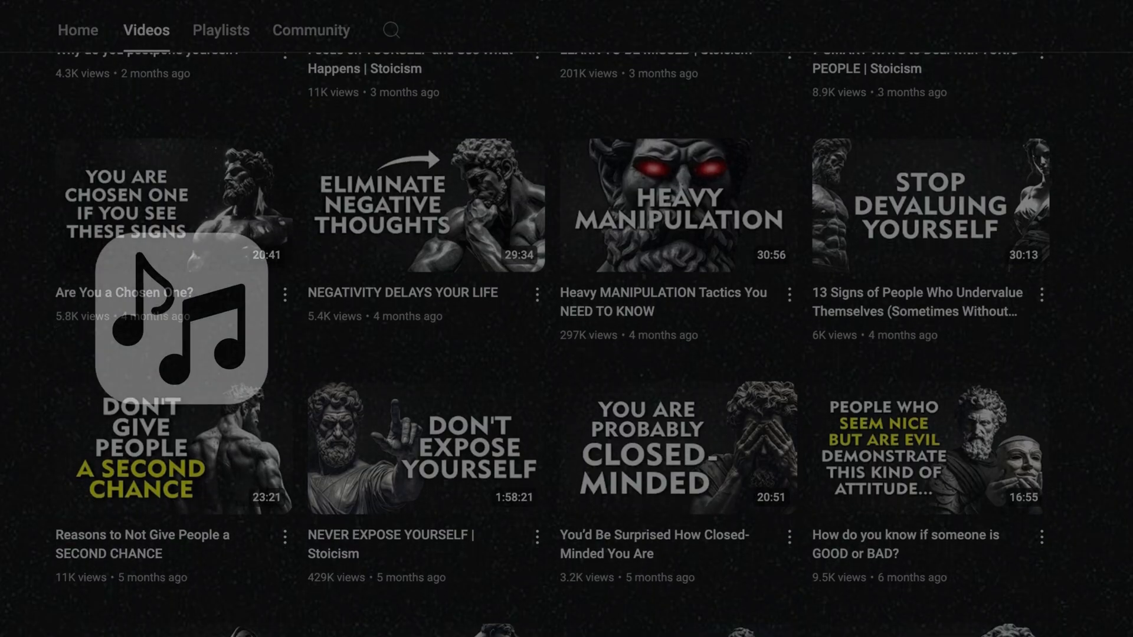
scroll(down, 3)
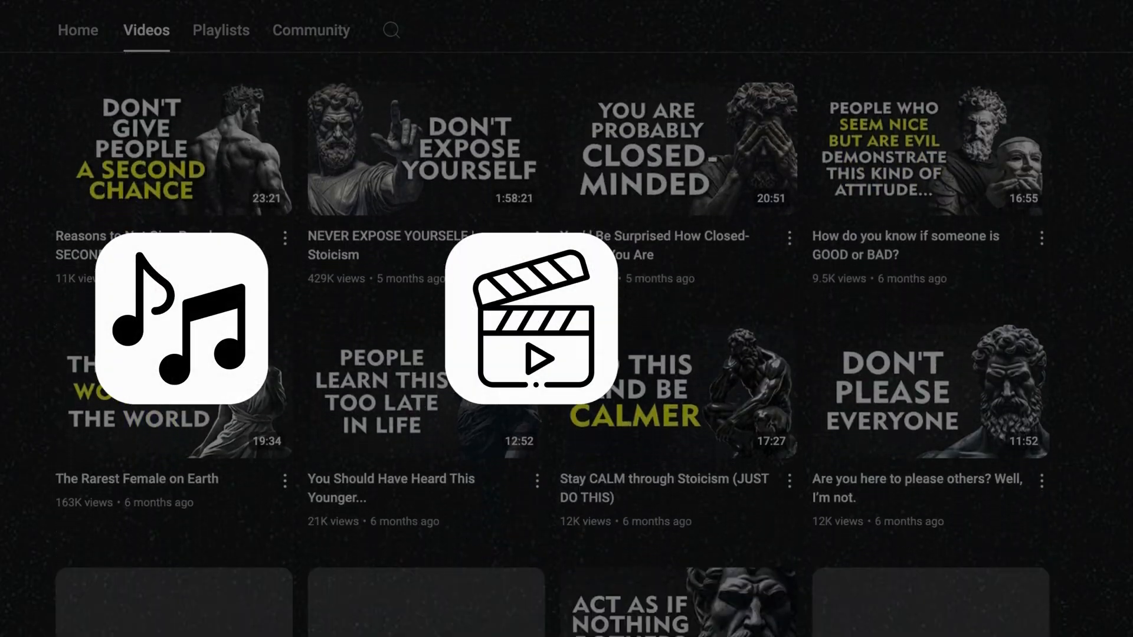
scroll(down, 3)
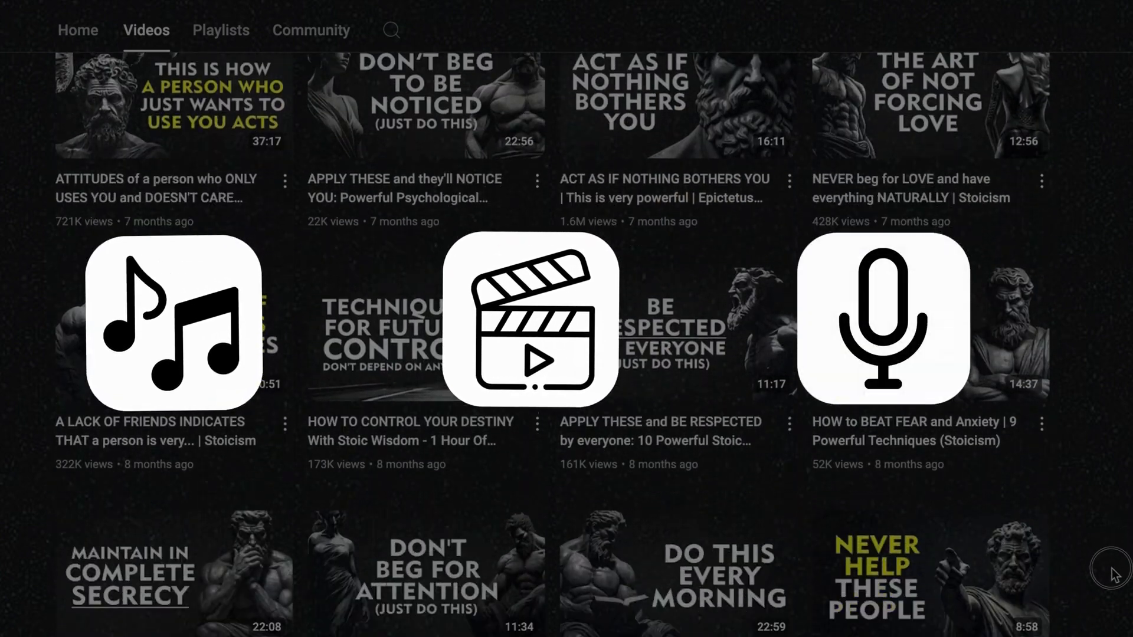
scroll(down, 3)
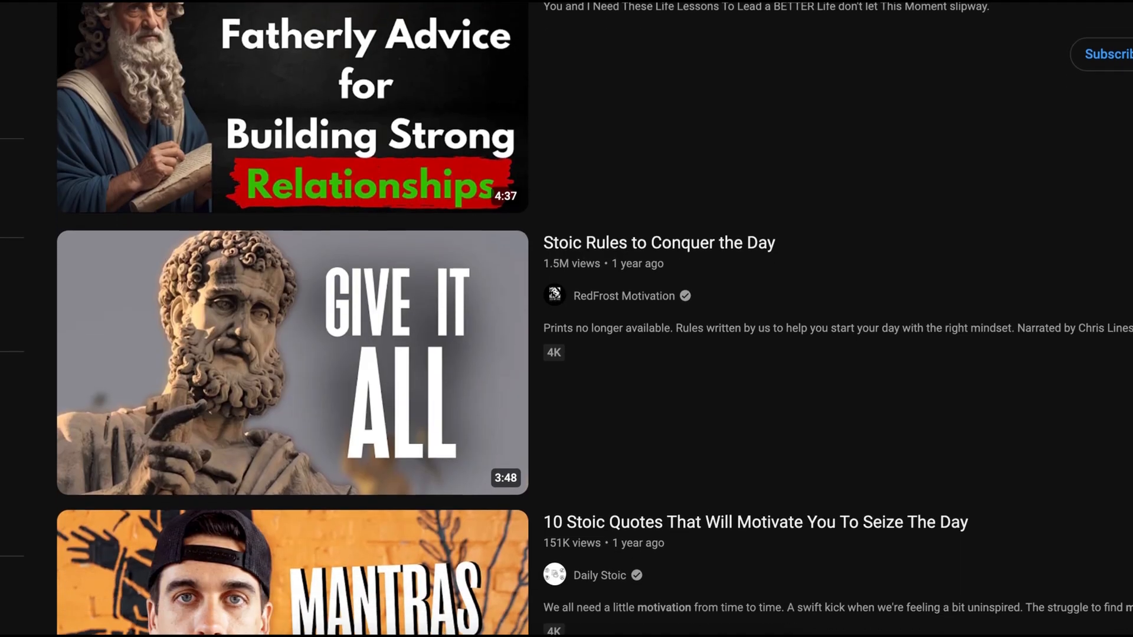
scroll(down, 3)
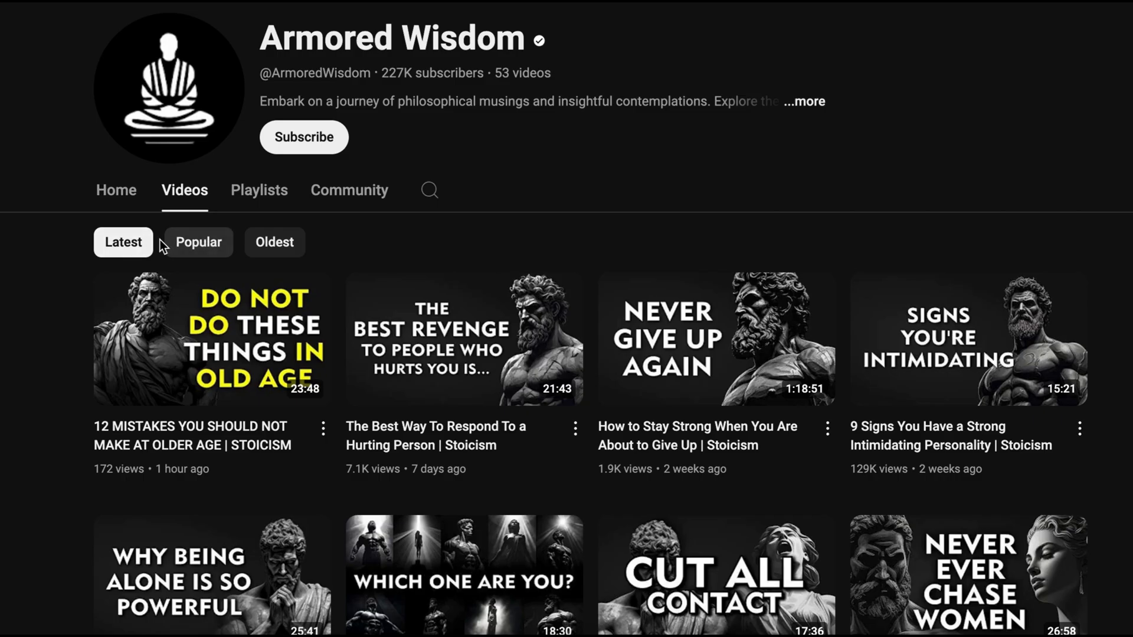
click(198, 242)
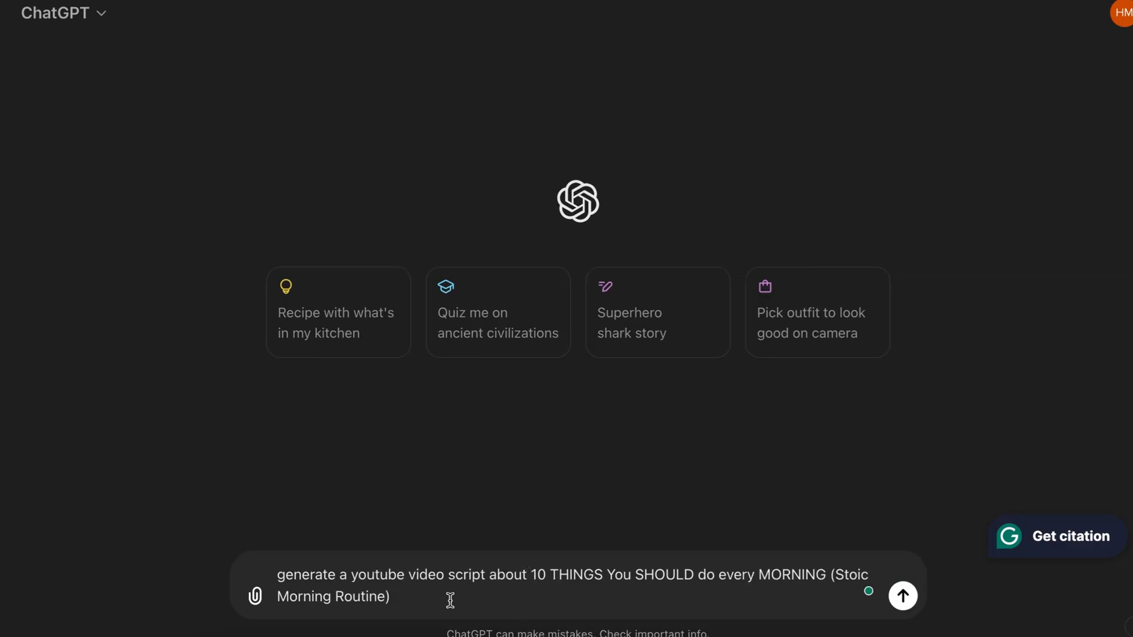
Send ChatGPT the stoic morning routine script request and scroll through the reply
click(902, 596)
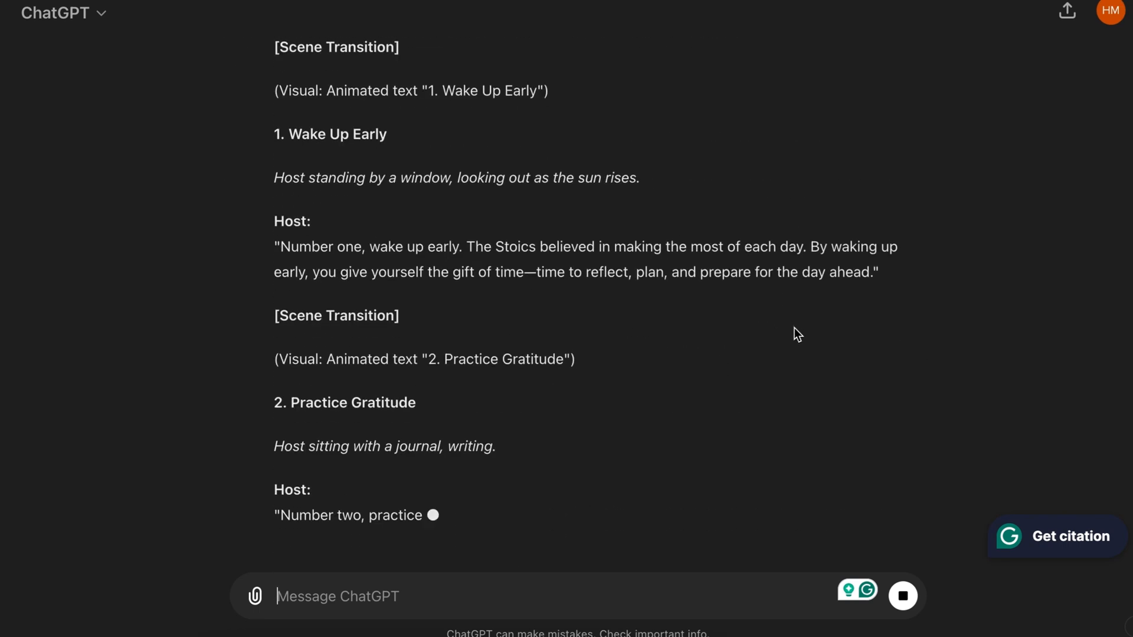
scroll(down, 3)
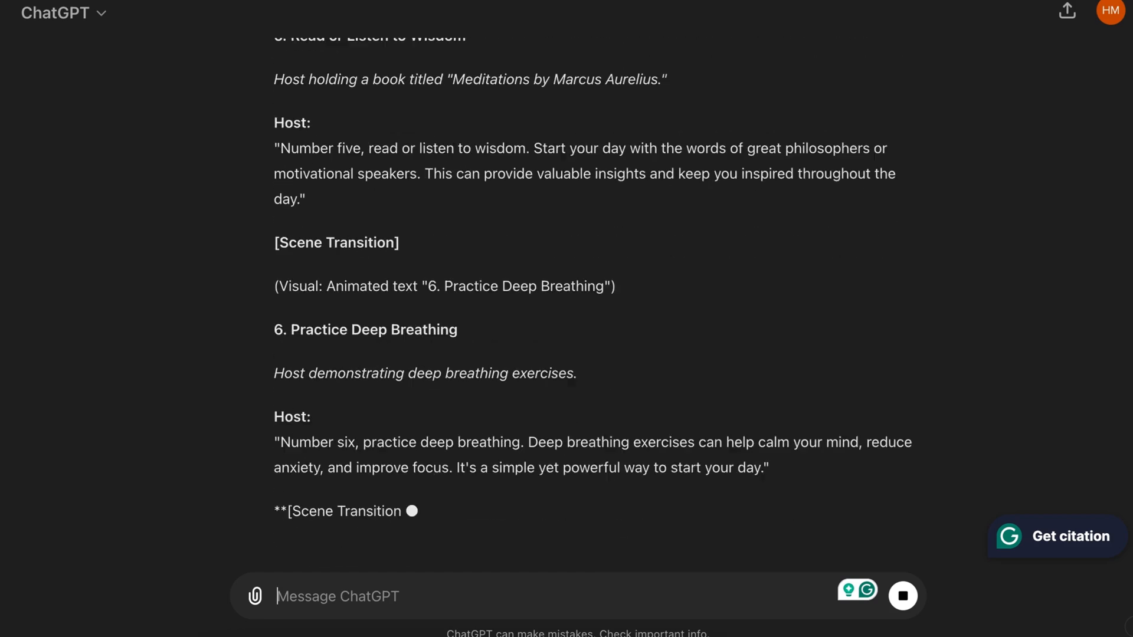
scroll(down, 3)
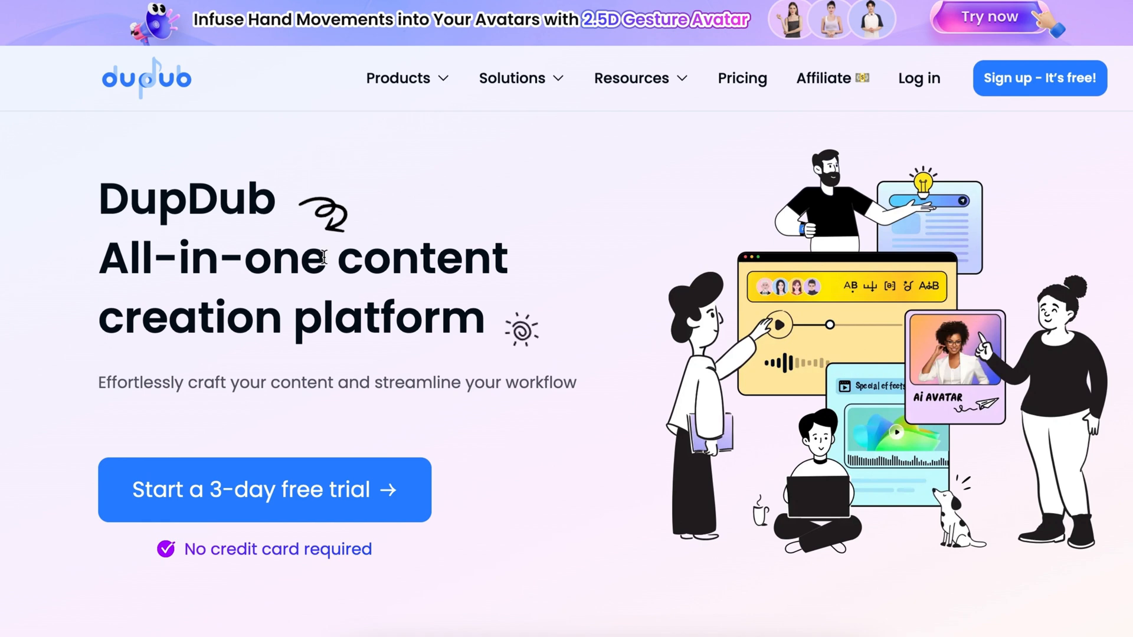
Show DupDub's Products menu and scroll down the page
click(406, 78)
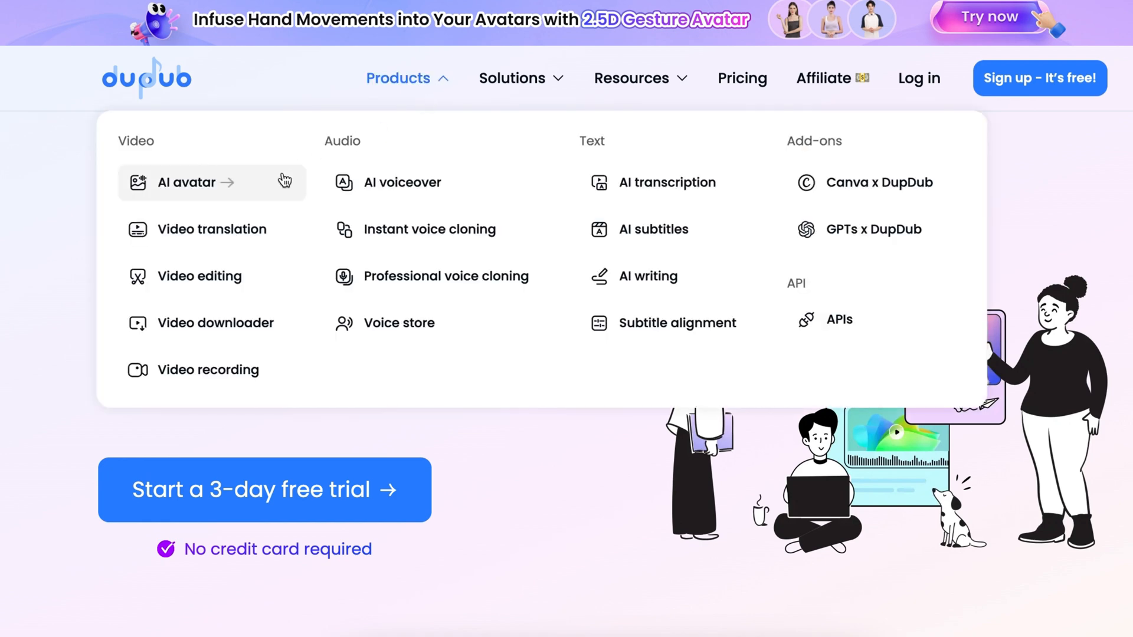
scroll(down, 3)
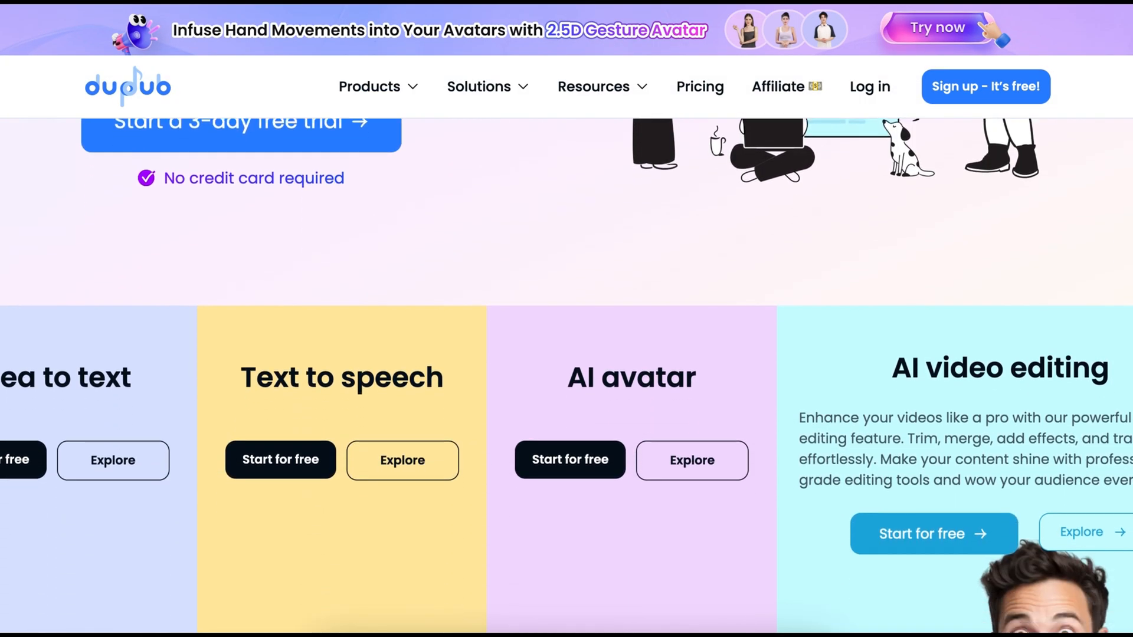
scroll(down, 3)
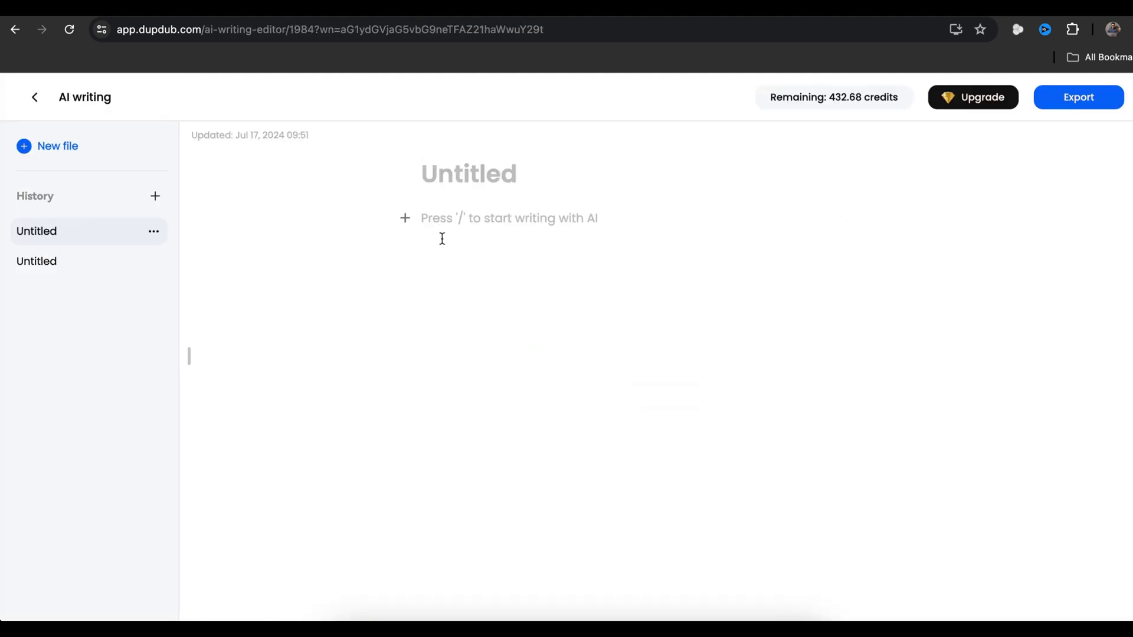
Generate an AI YouTube script on '10 THINGS You SHOULD do every MORNING (Stoic Morning Routine)'
click(405, 217)
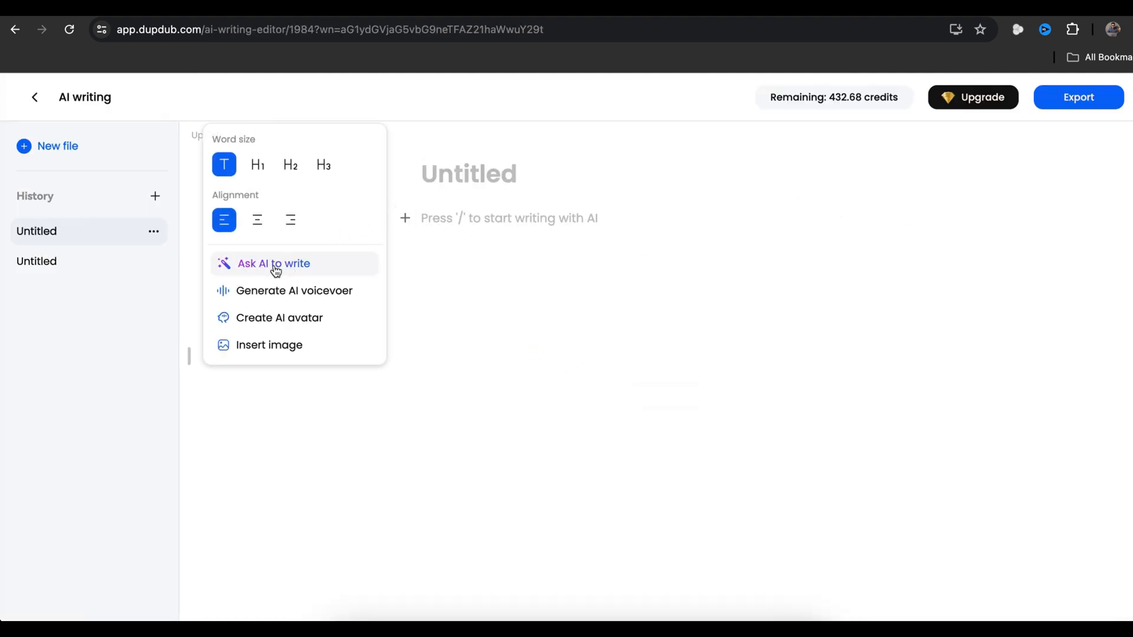
click(273, 263)
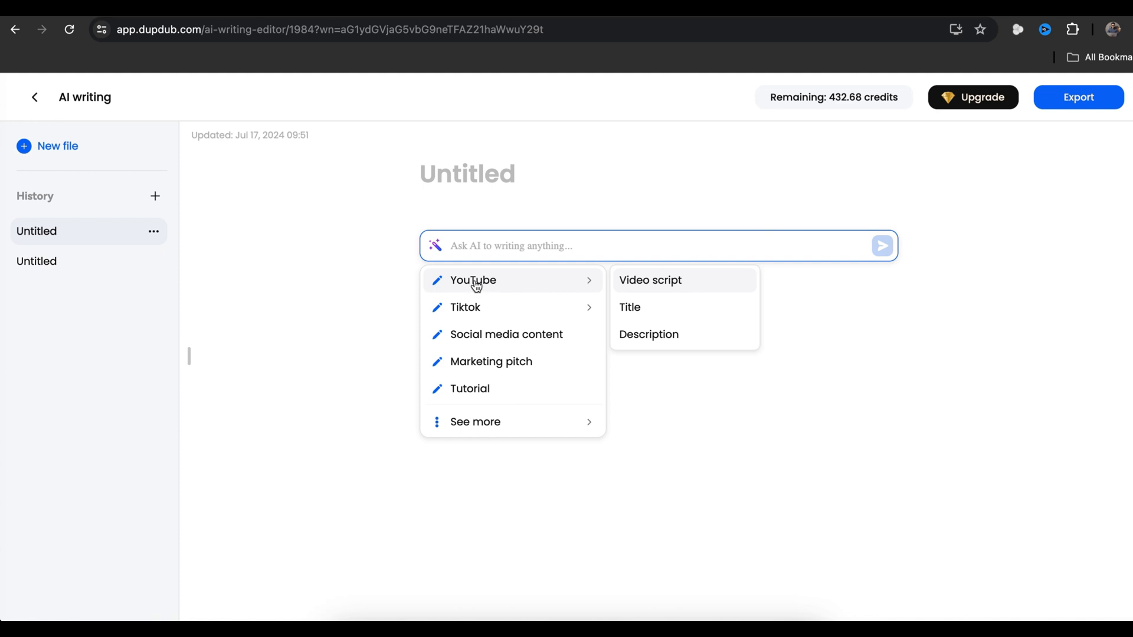
click(649, 281)
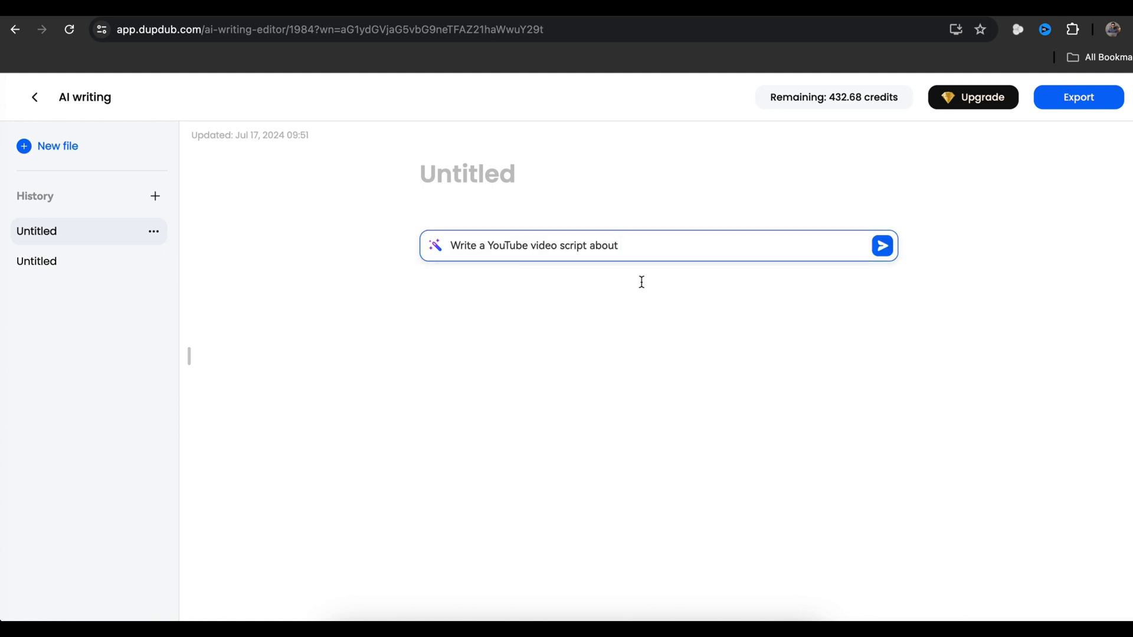
text(10 THINGS You SHOULD do every MORNING (Stoic Morning Routine))
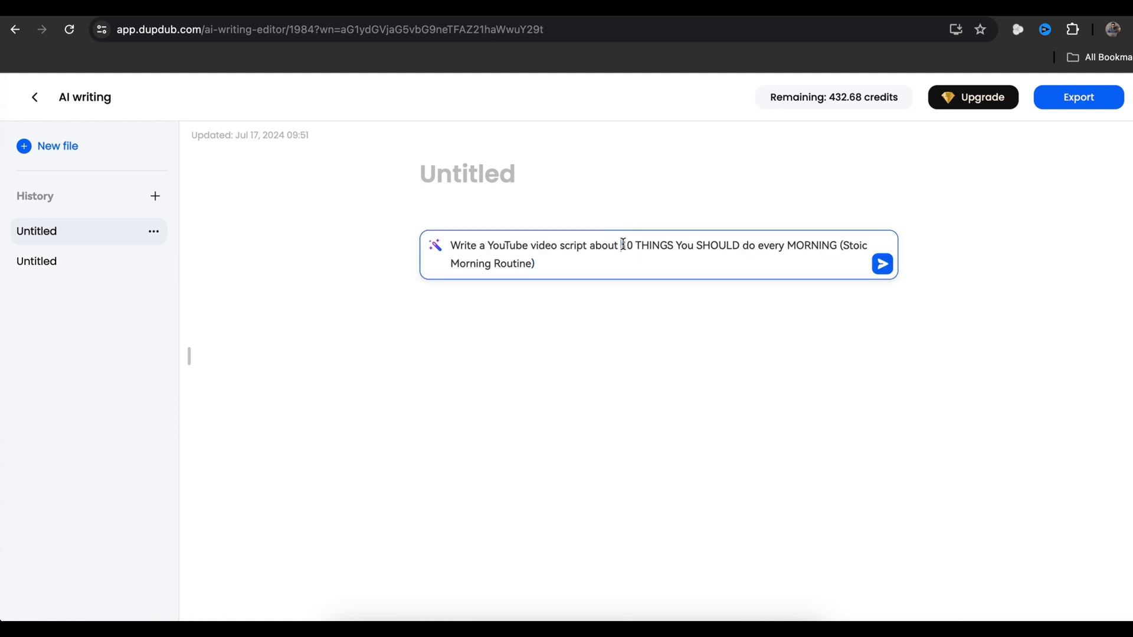
click(881, 263)
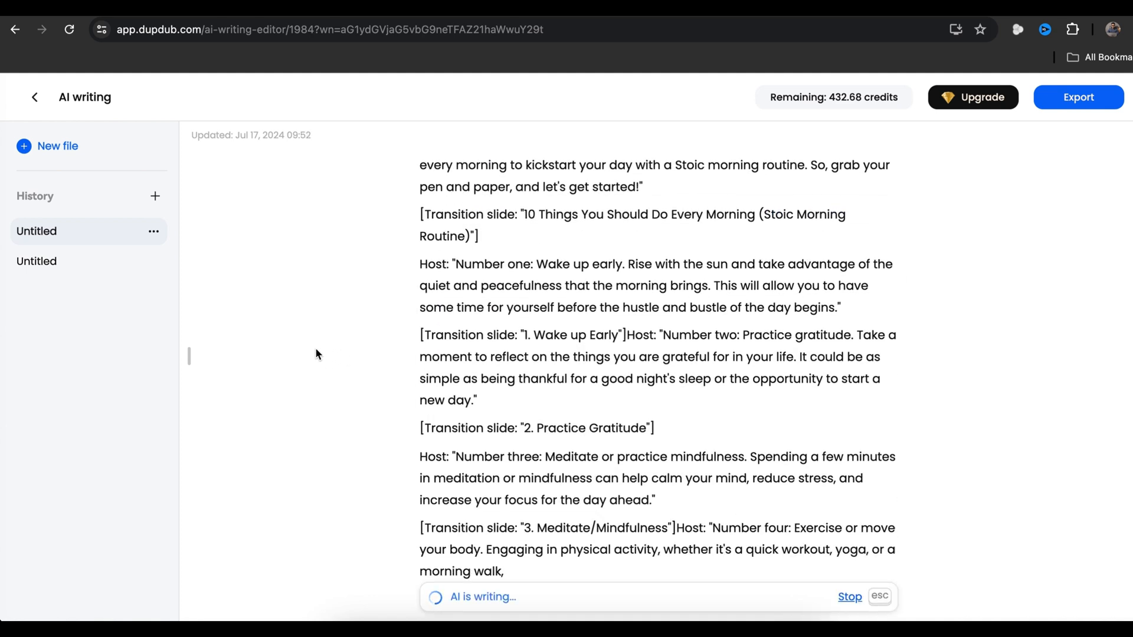
scroll(down, 3)
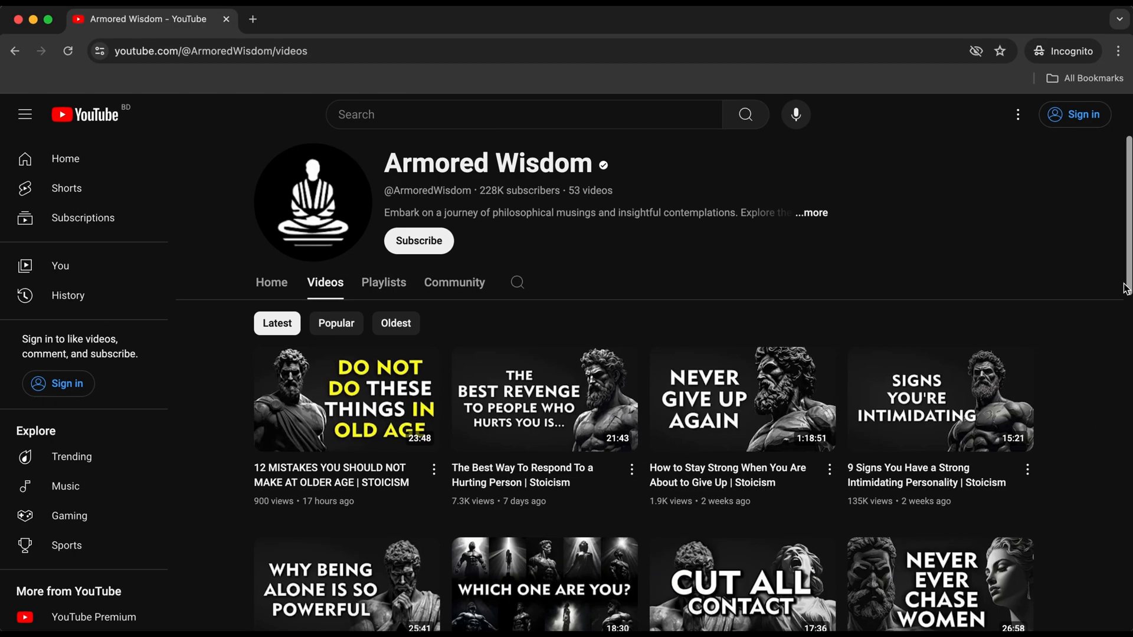
click(335, 323)
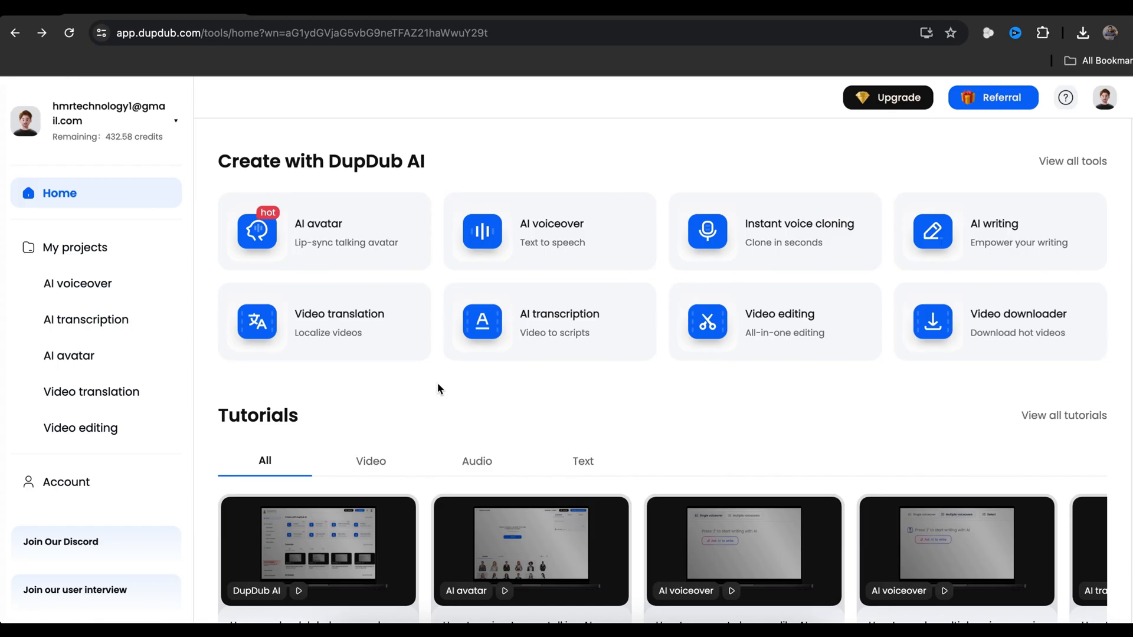
mouse_move(552, 325)
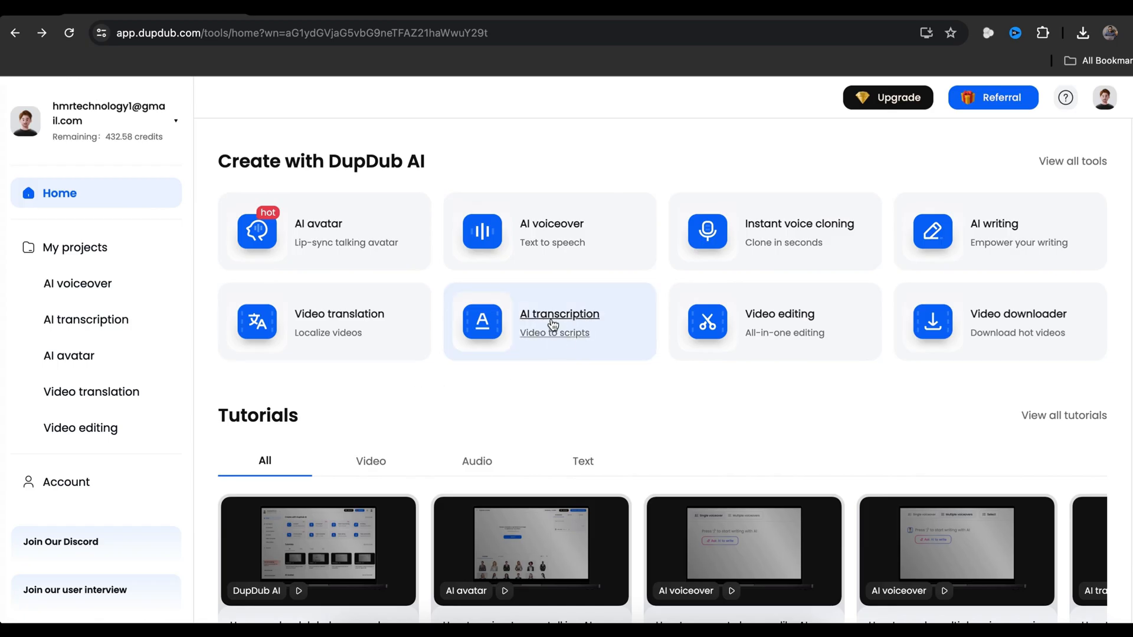
Transcribe the pasted YouTube link in English with the video-to-script tool
click(559, 313)
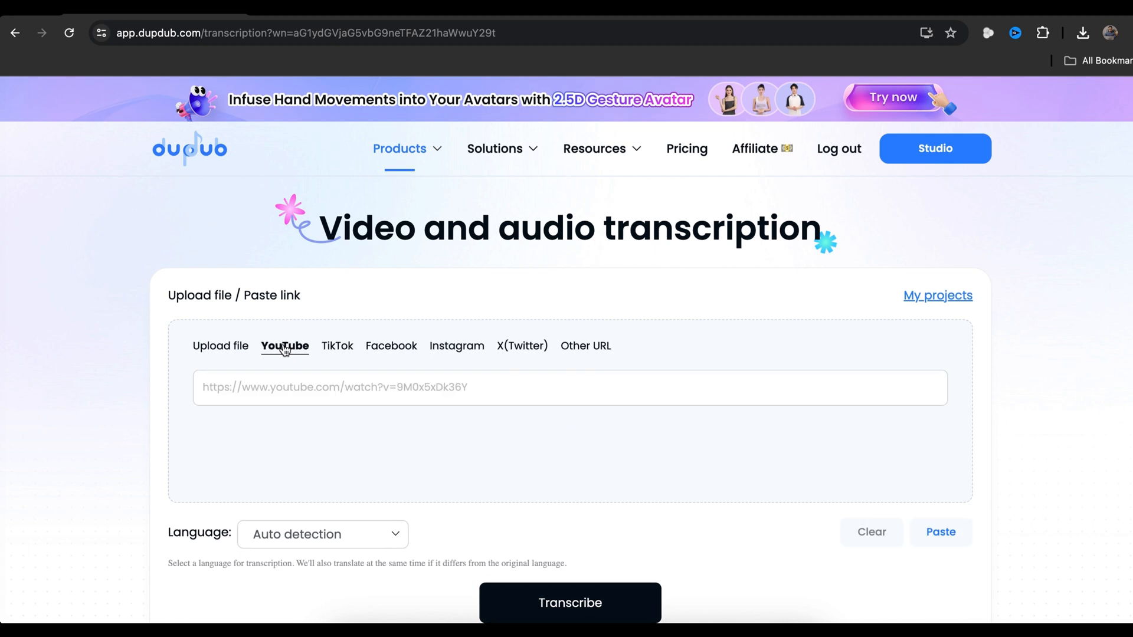
click(940, 531)
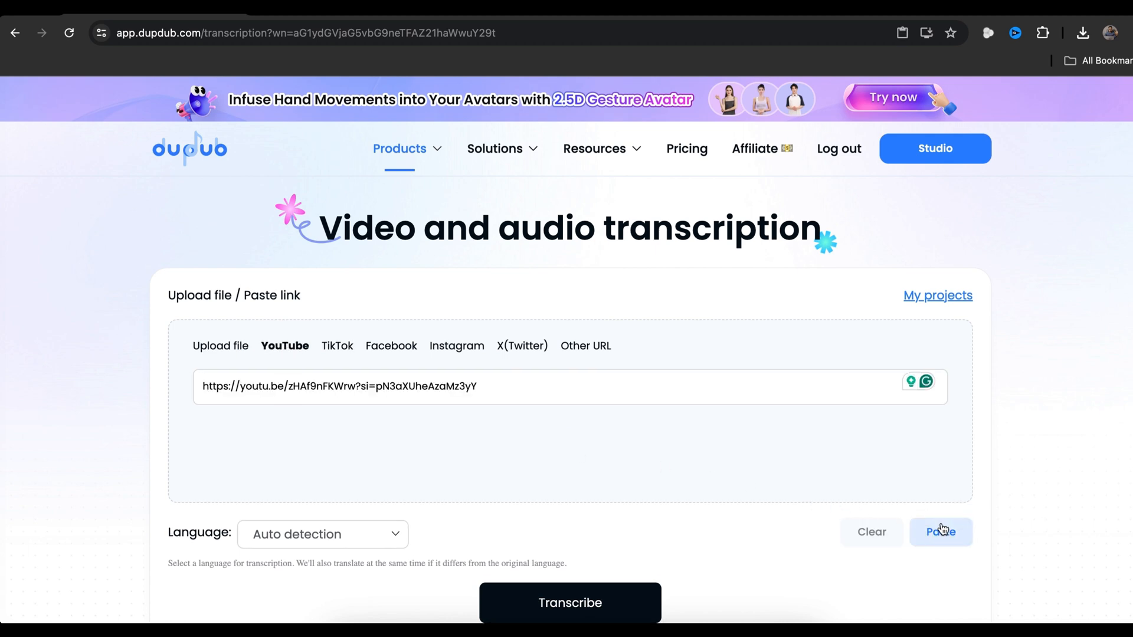
click(322, 534)
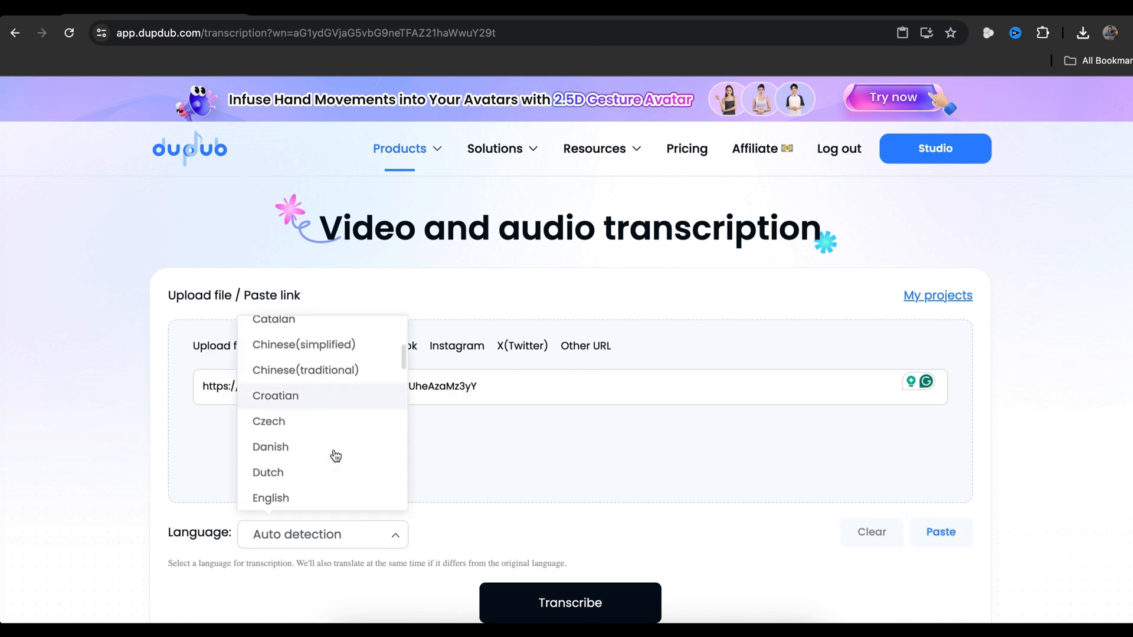
click(270, 498)
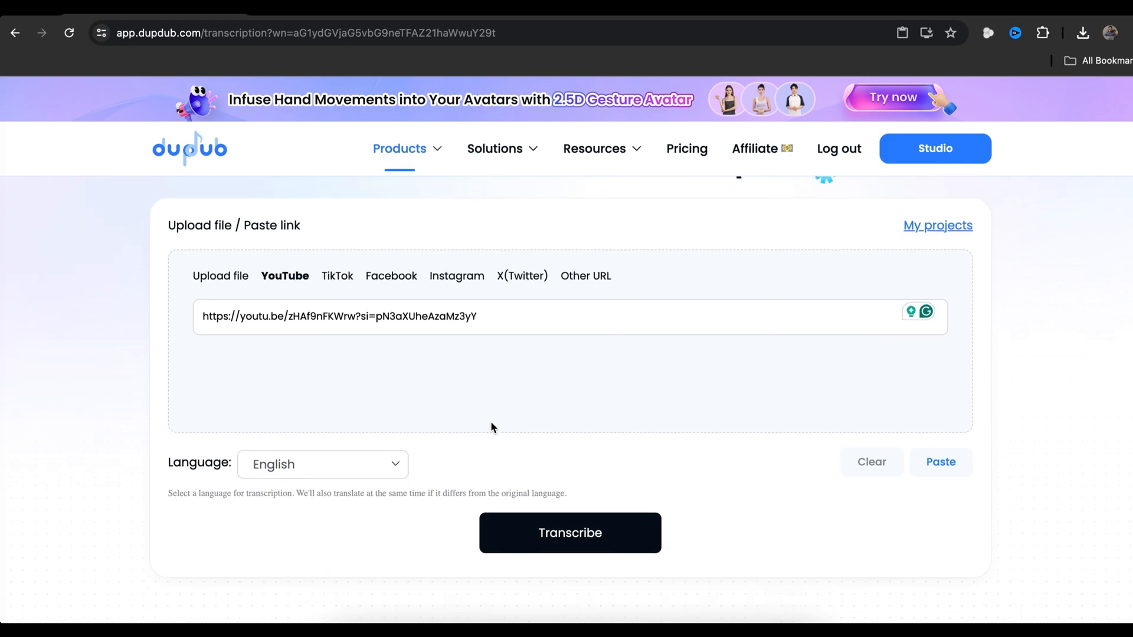
click(569, 532)
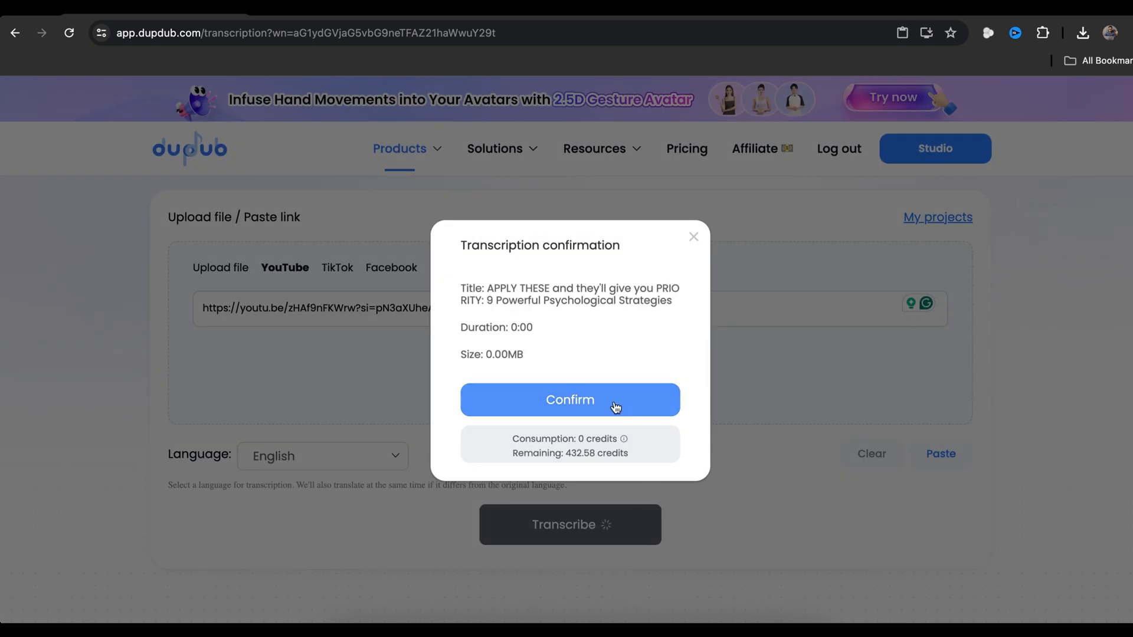
click(569, 400)
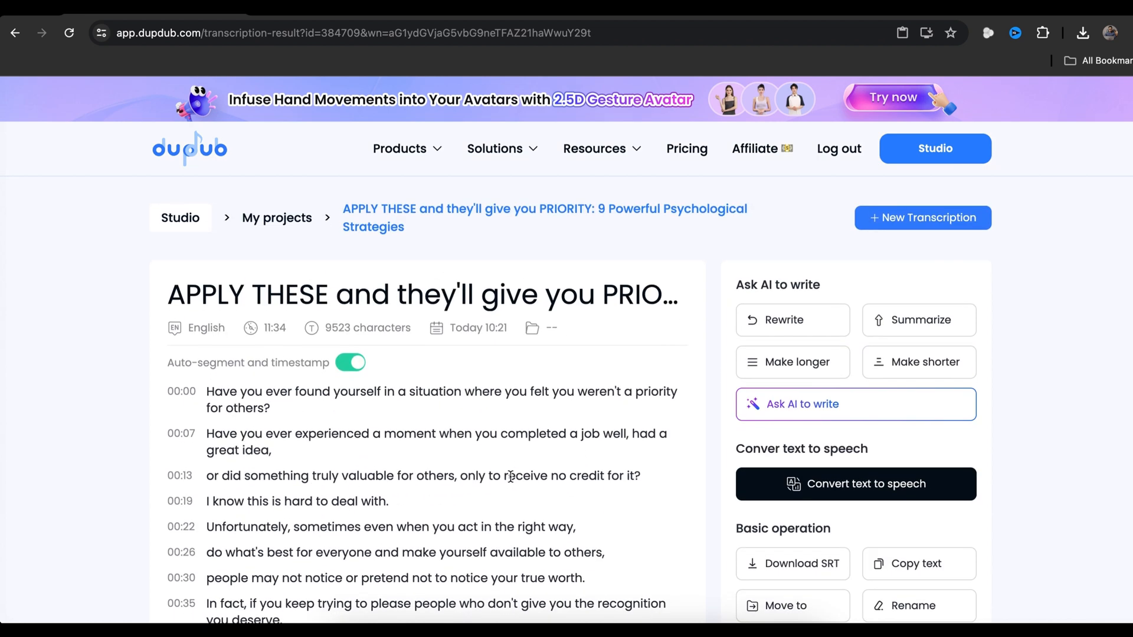
mouse_move(483, 458)
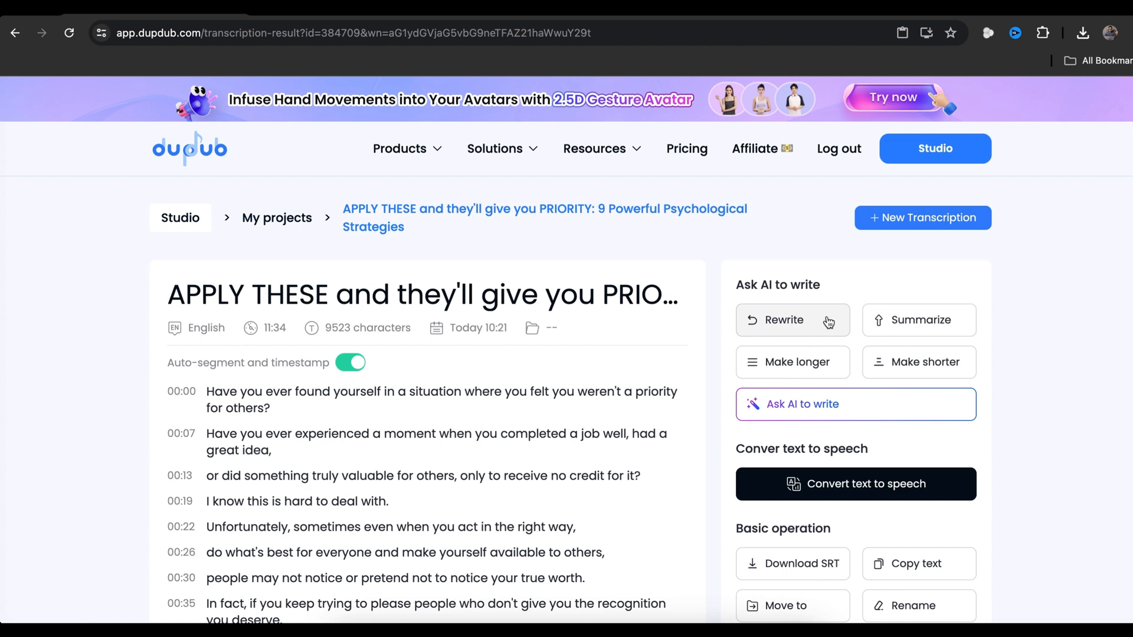
mouse_move(957, 368)
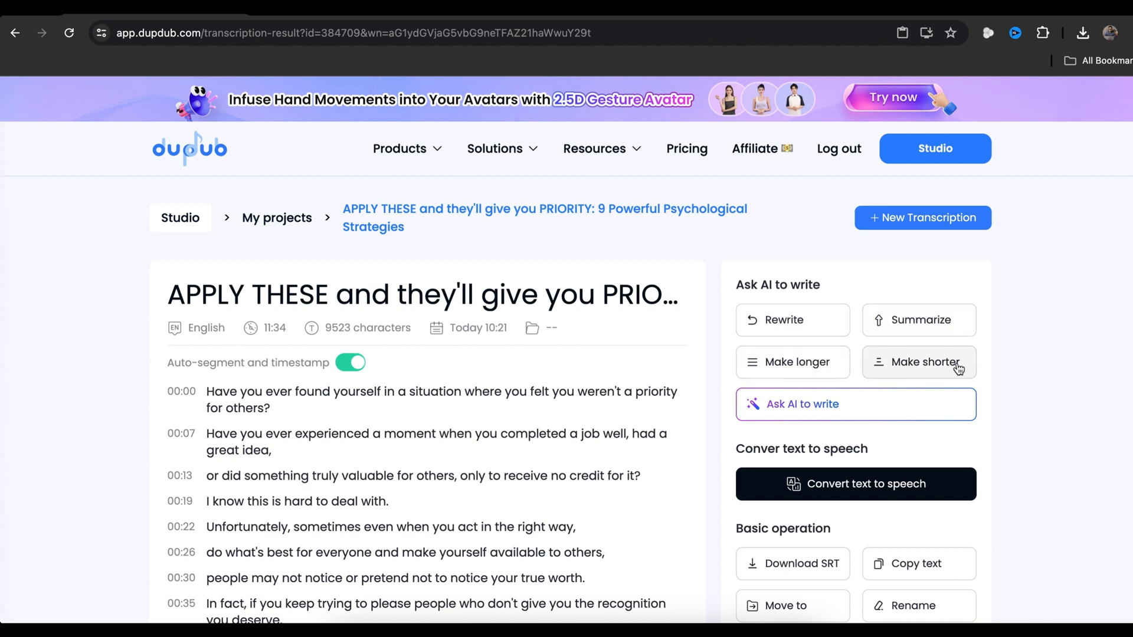
mouse_move(930, 443)
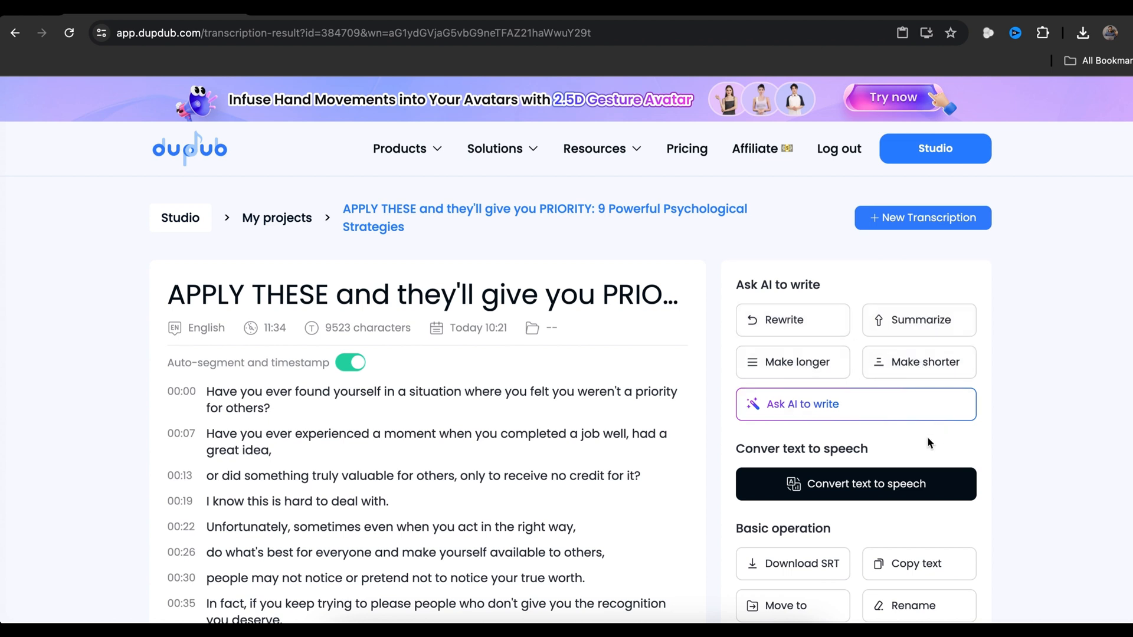
Run AI Rewrite on the transcript and replace the original text with the result
scroll(down, 3)
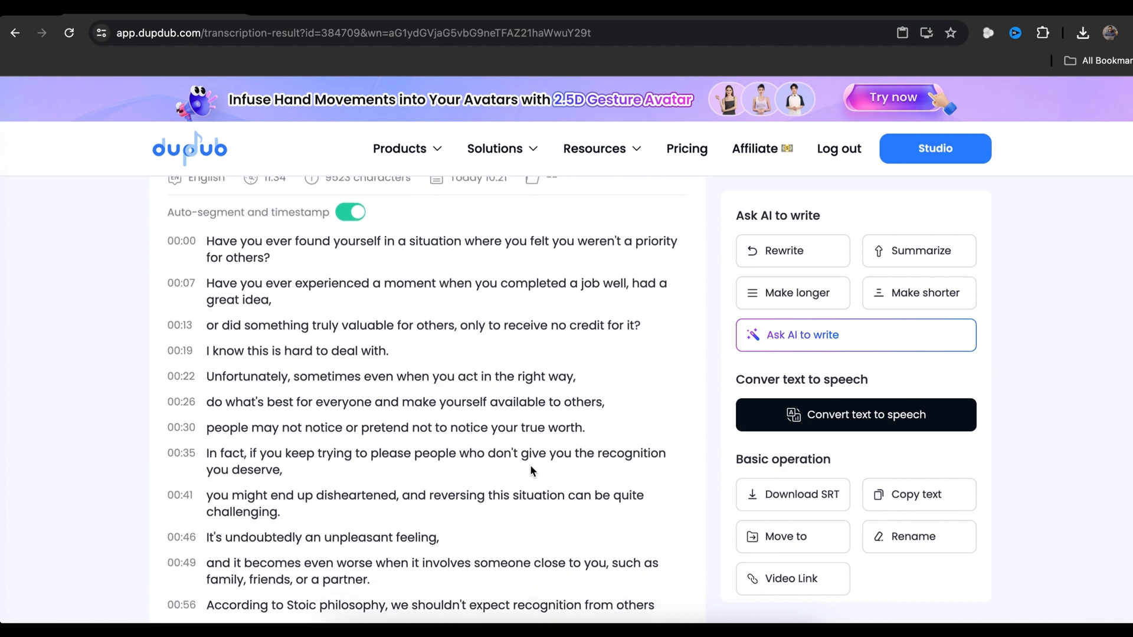
scroll(down, 3)
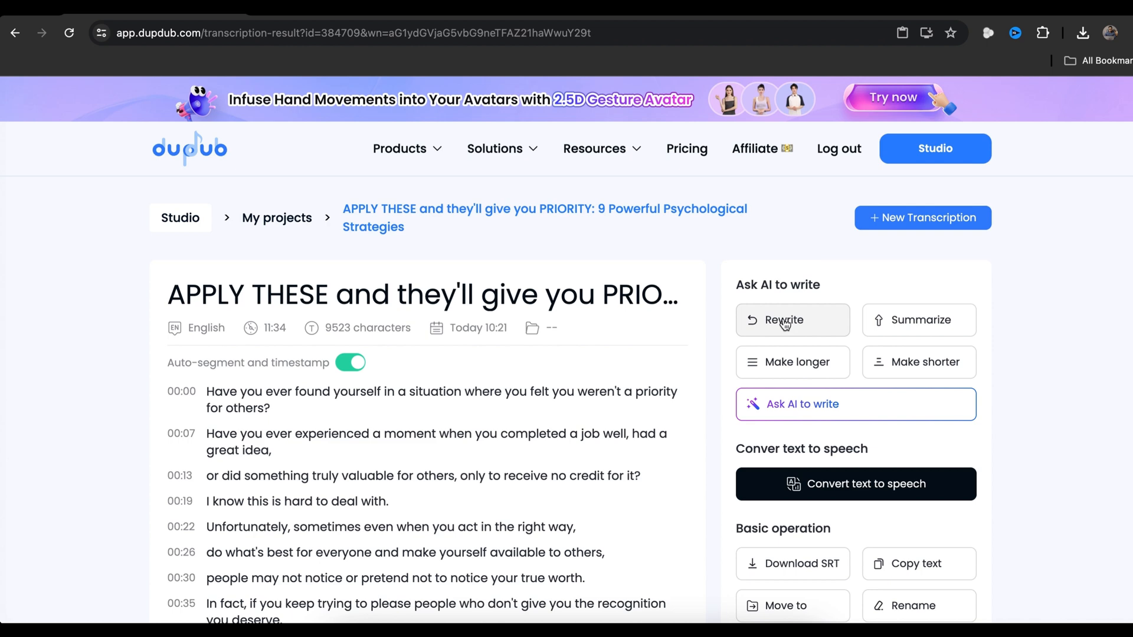
click(782, 319)
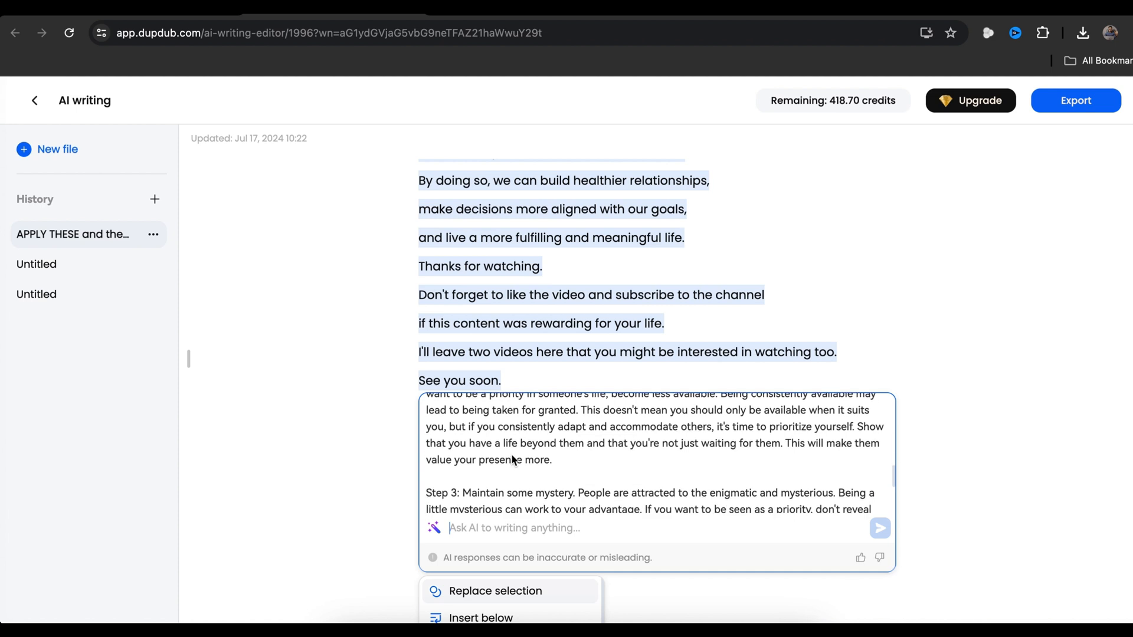
scroll(down, 3)
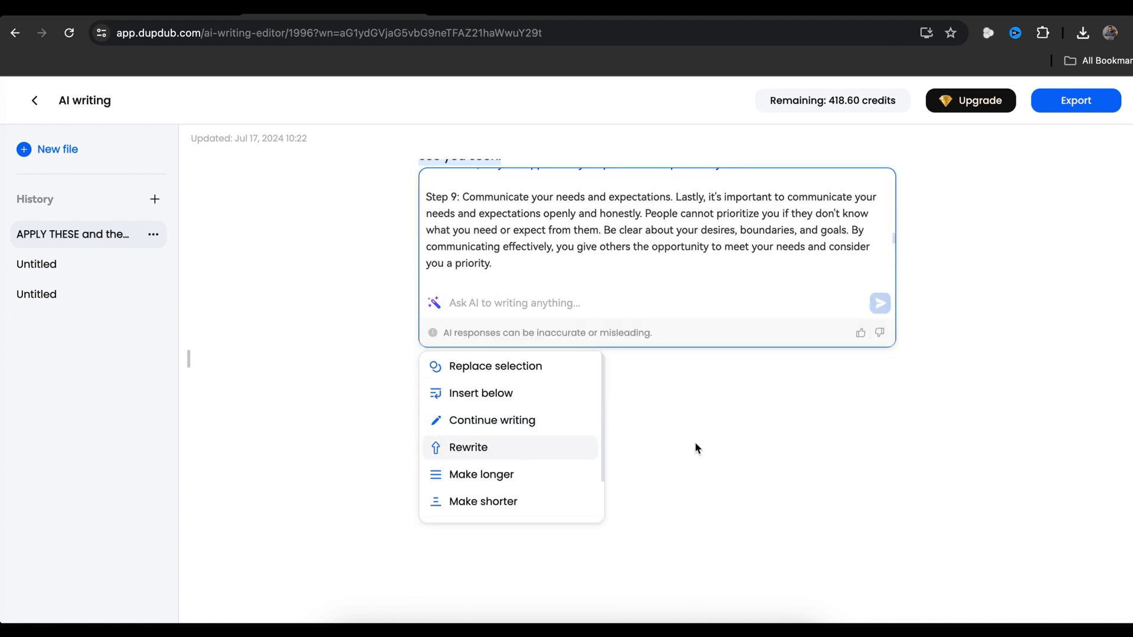
mouse_move(481, 473)
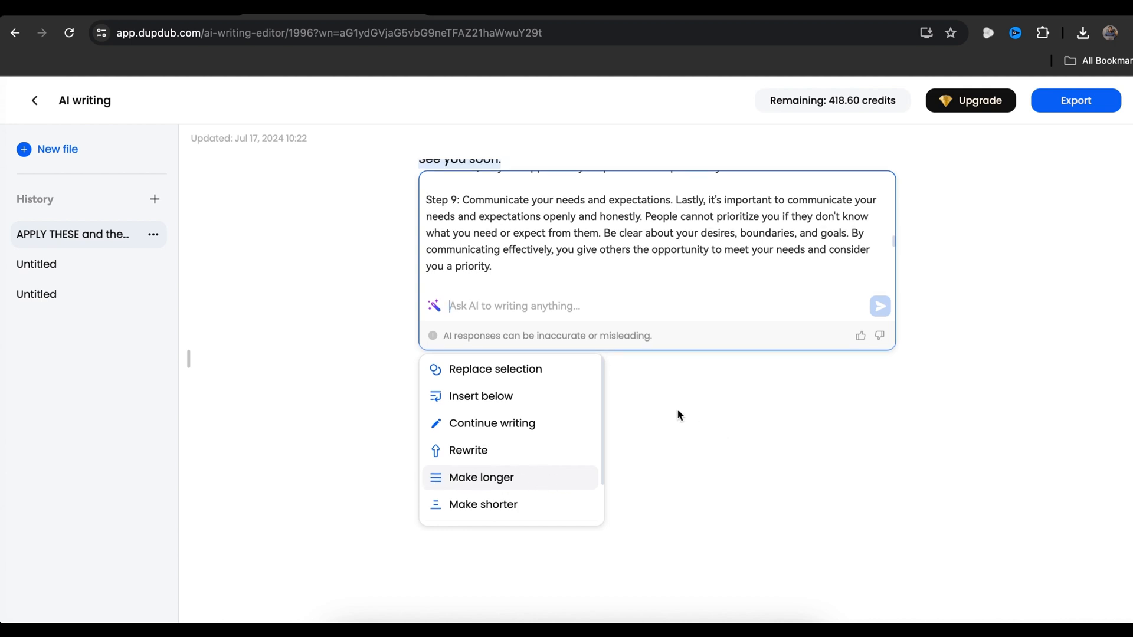
mouse_move(502, 374)
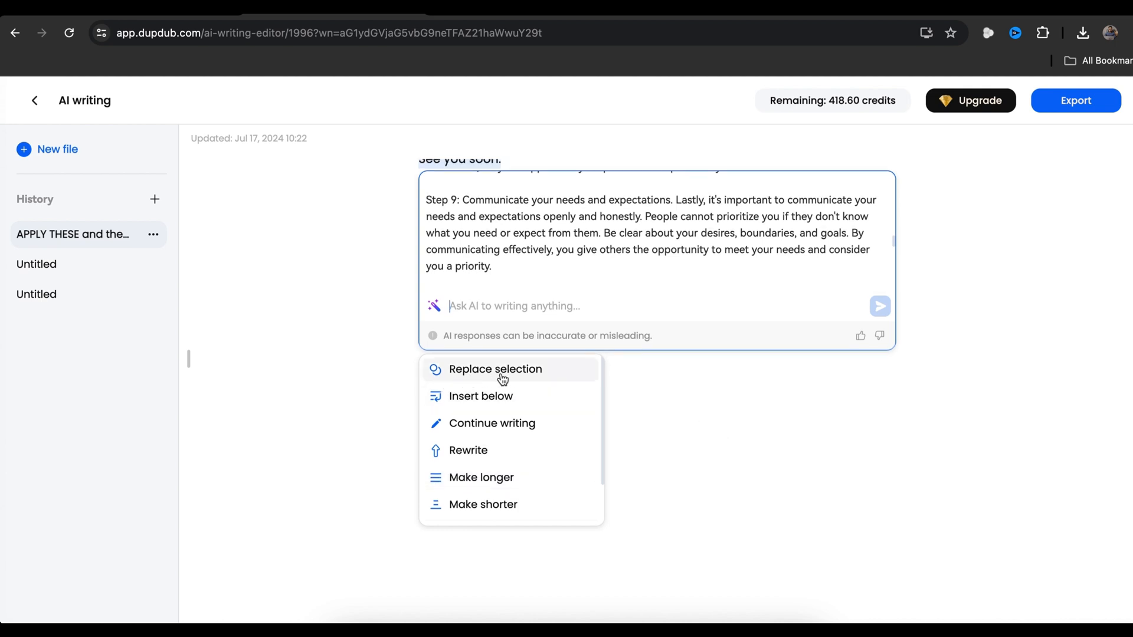
click(495, 369)
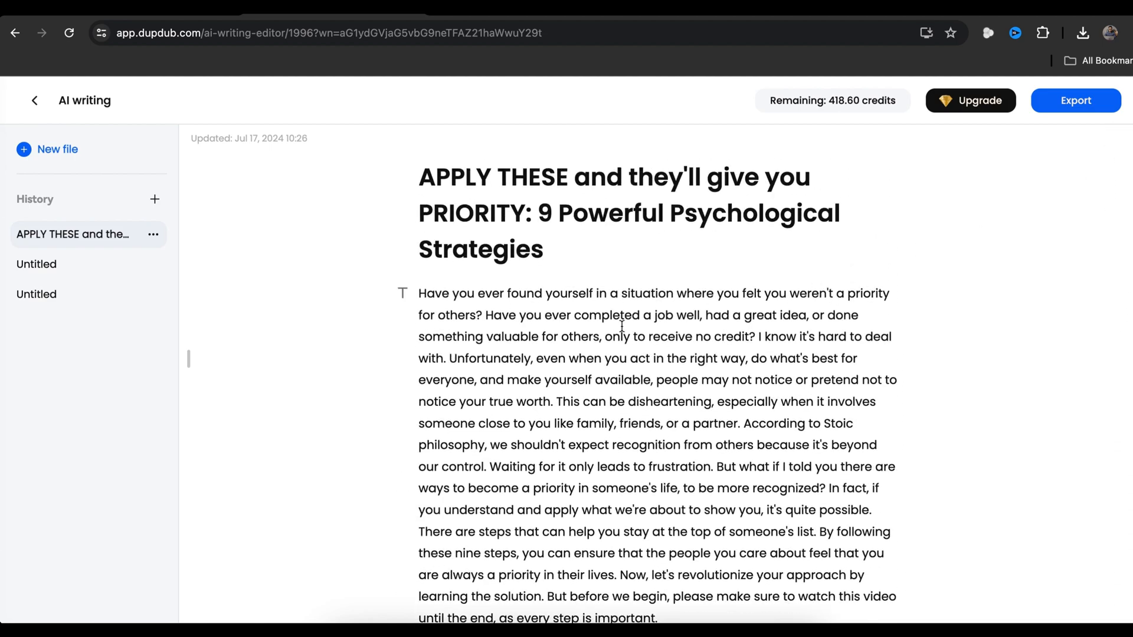
Start a new AI voiceover project and paste in the rewritten script's opening paragraph
click(34, 100)
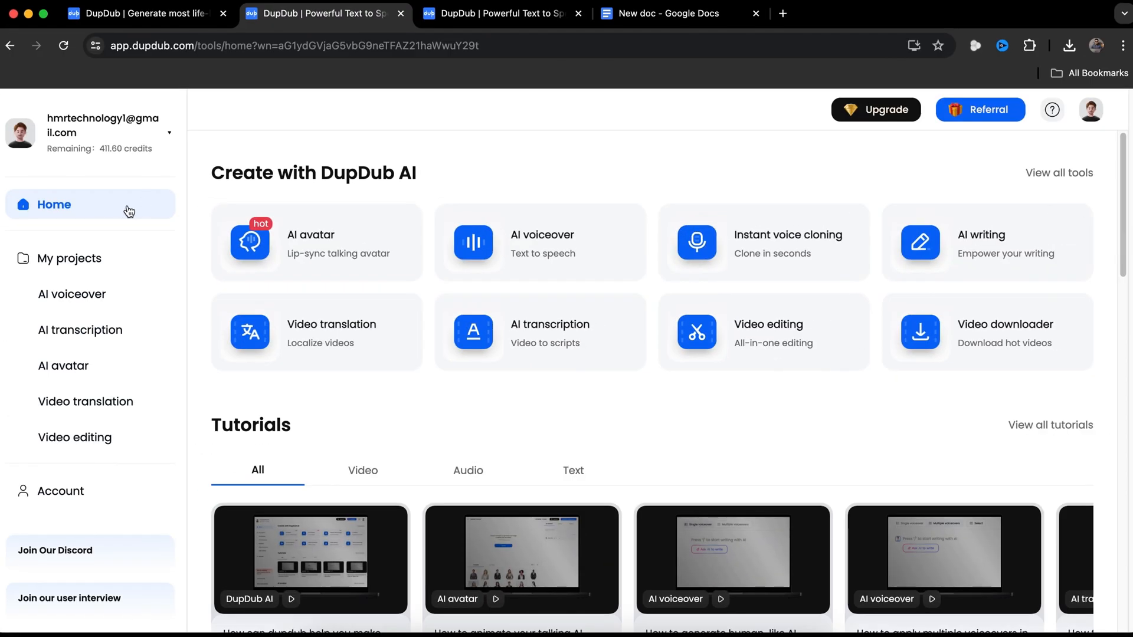
mouse_move(534, 244)
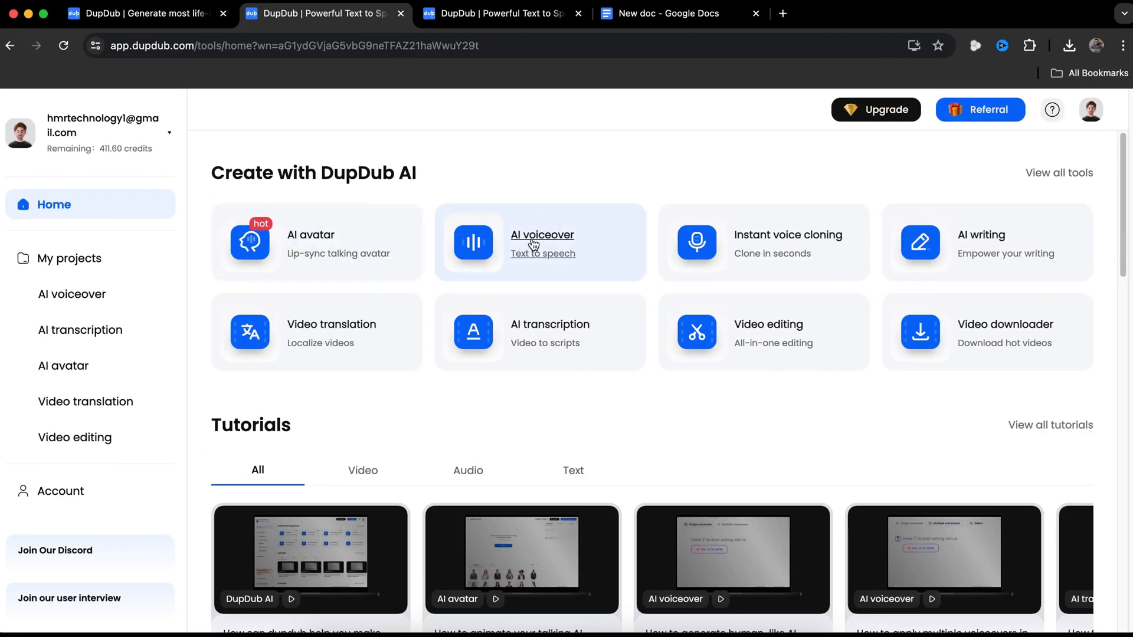
click(543, 243)
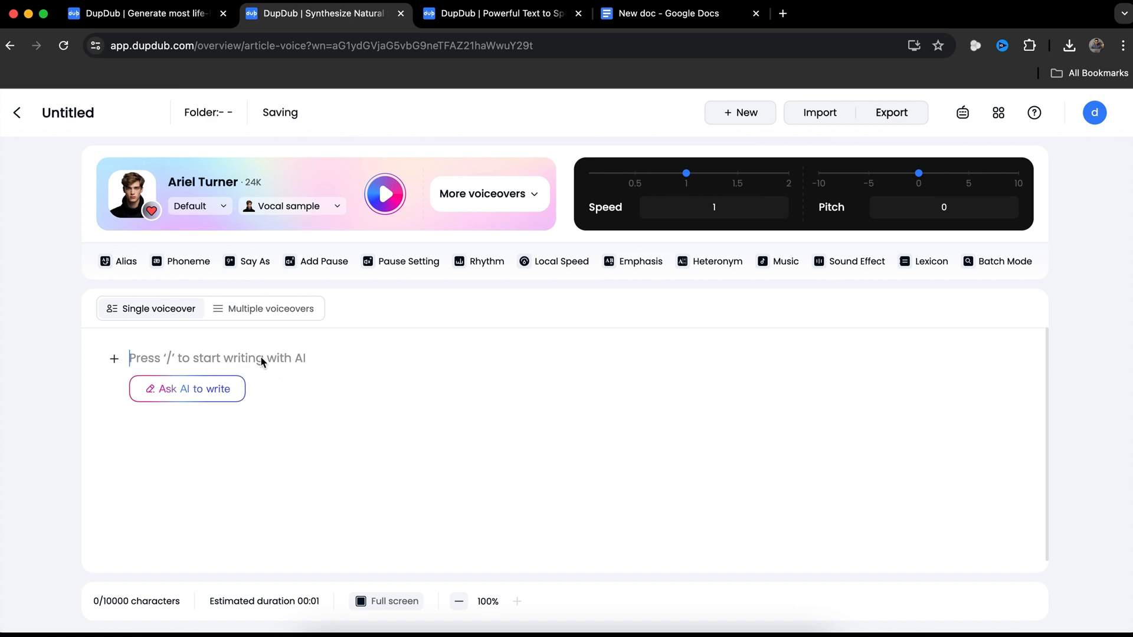
click(498, 13)
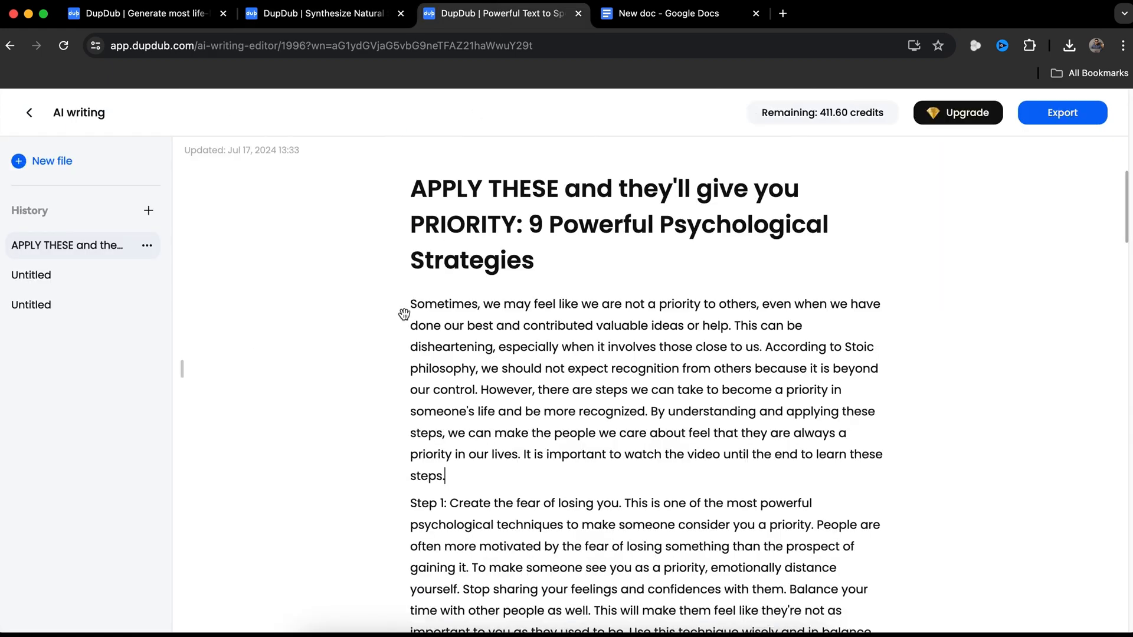
drag(409, 303, 446, 475)
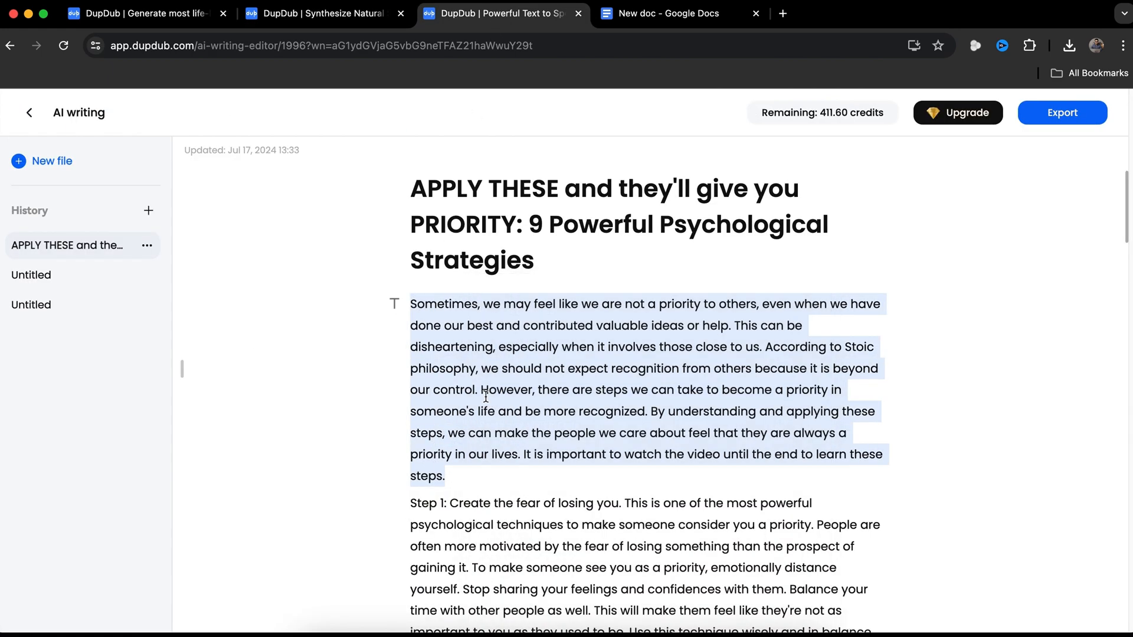
click(324, 13)
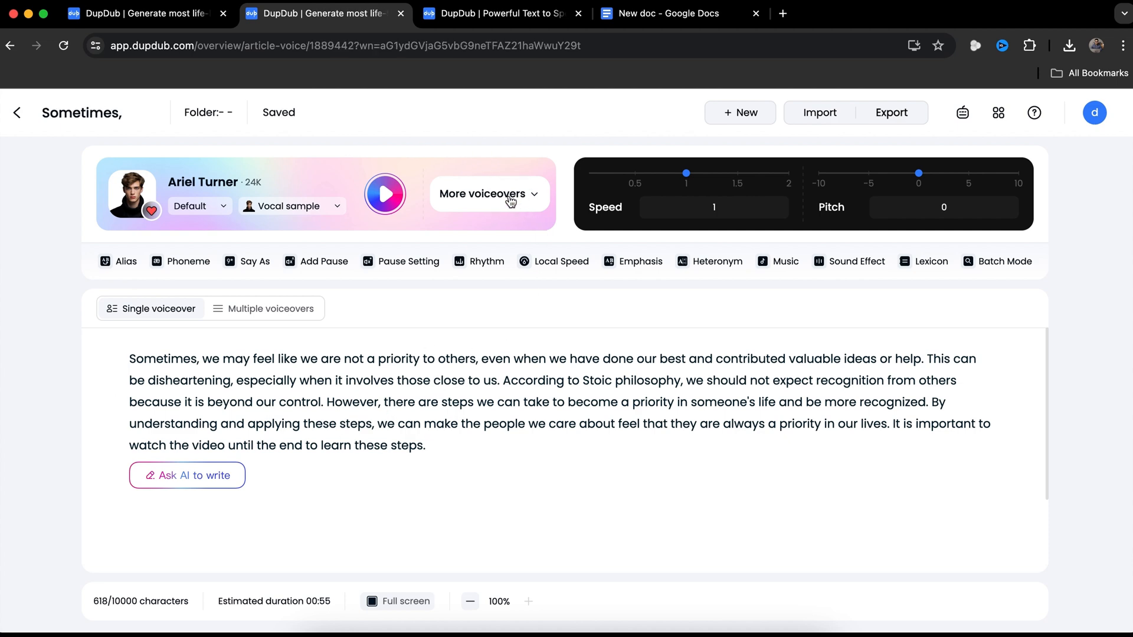
Sample voices under All and Recents, then confirm Ariel Turner as the narrator
click(488, 193)
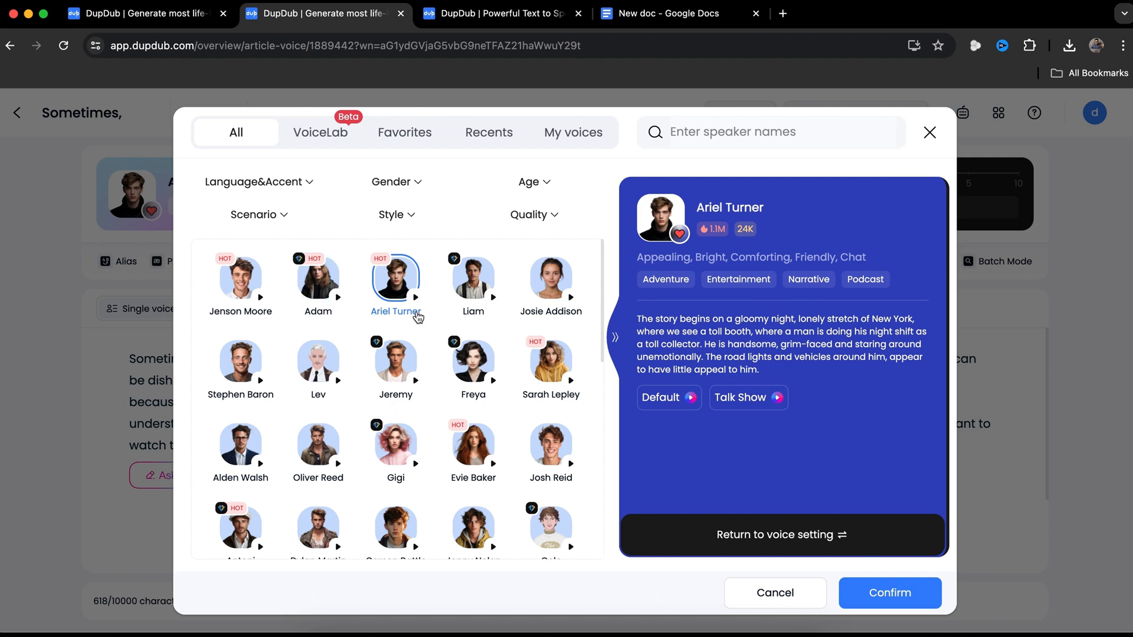
mouse_move(506, 364)
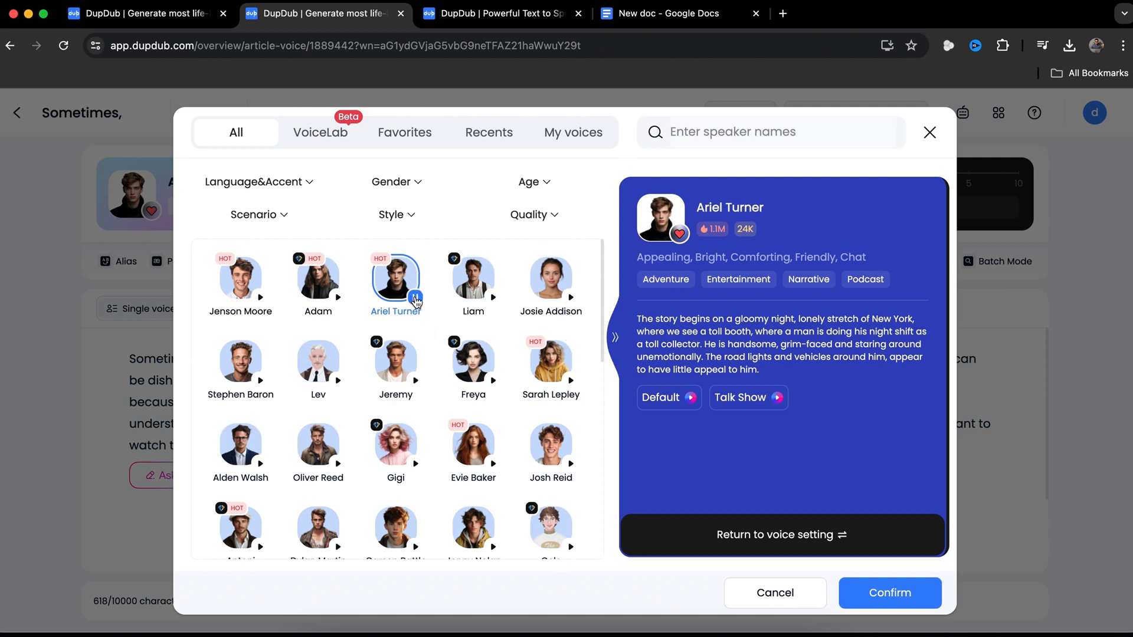
click(415, 298)
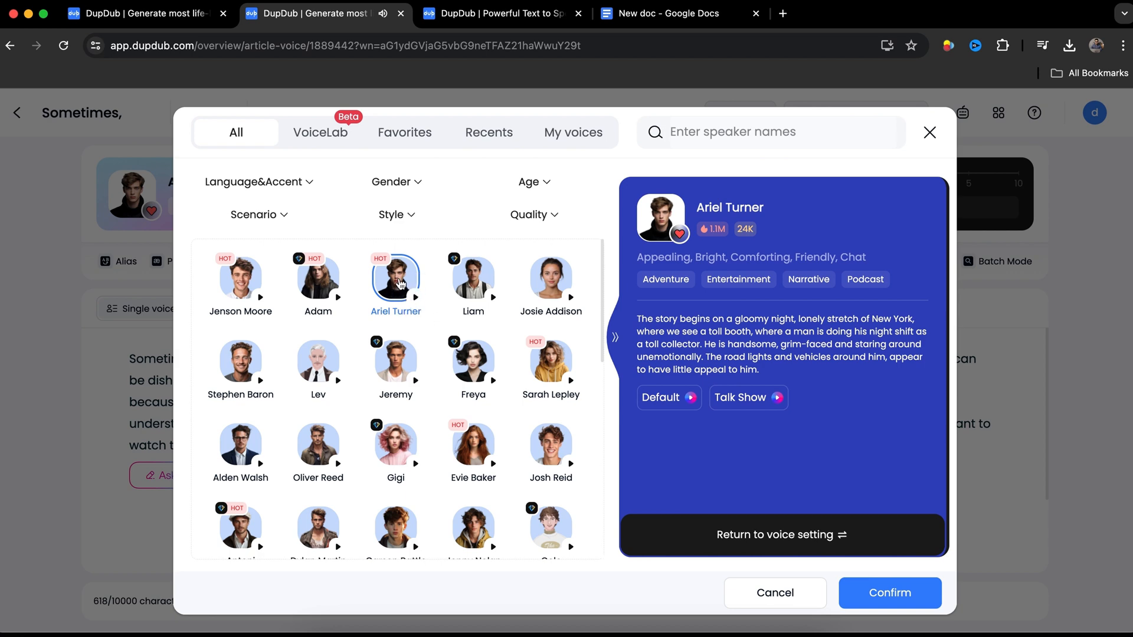
click(489, 132)
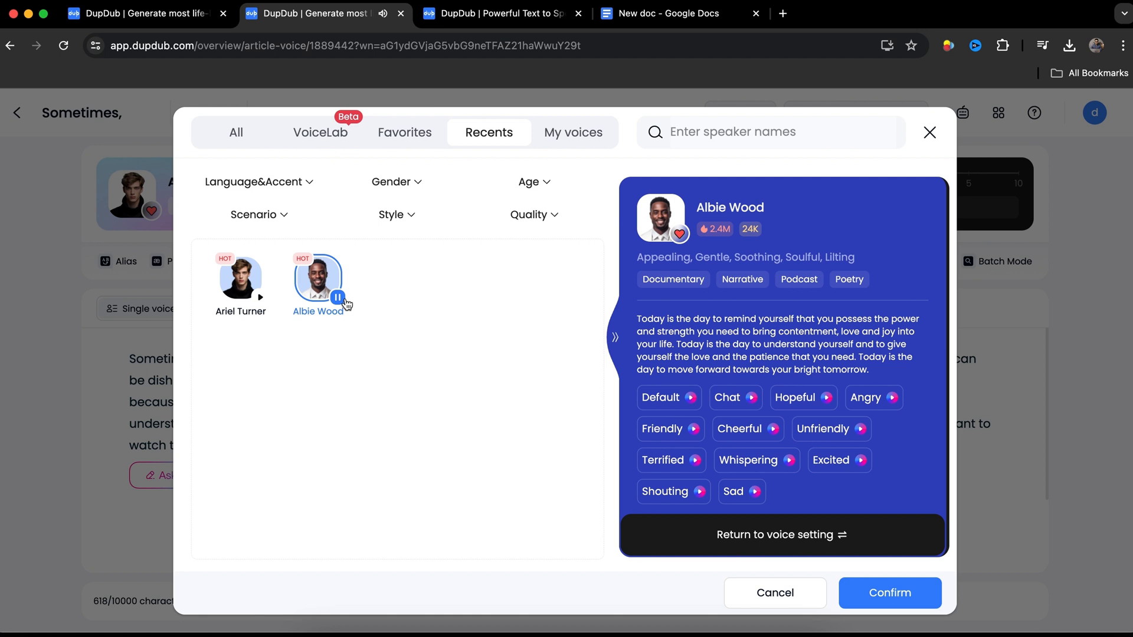
mouse_move(356, 317)
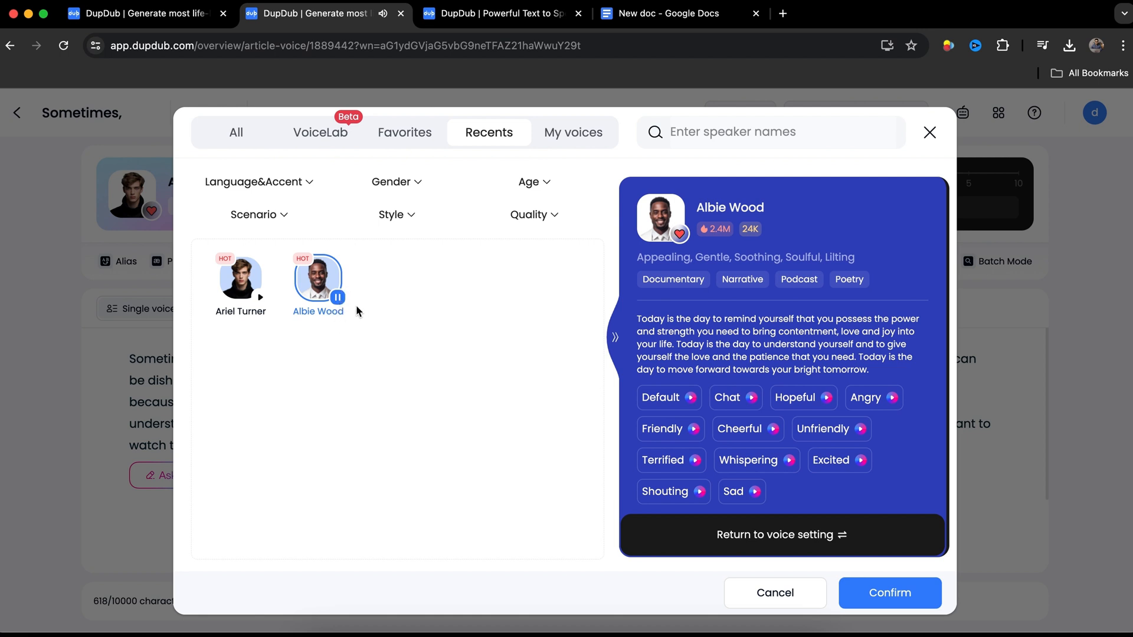
click(241, 276)
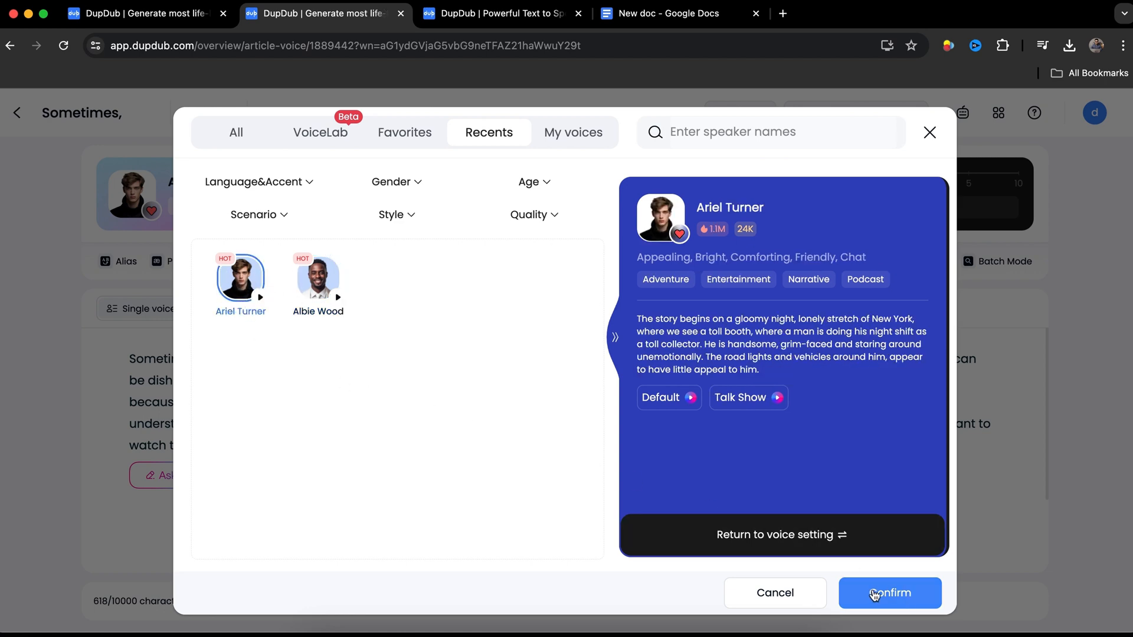
click(889, 592)
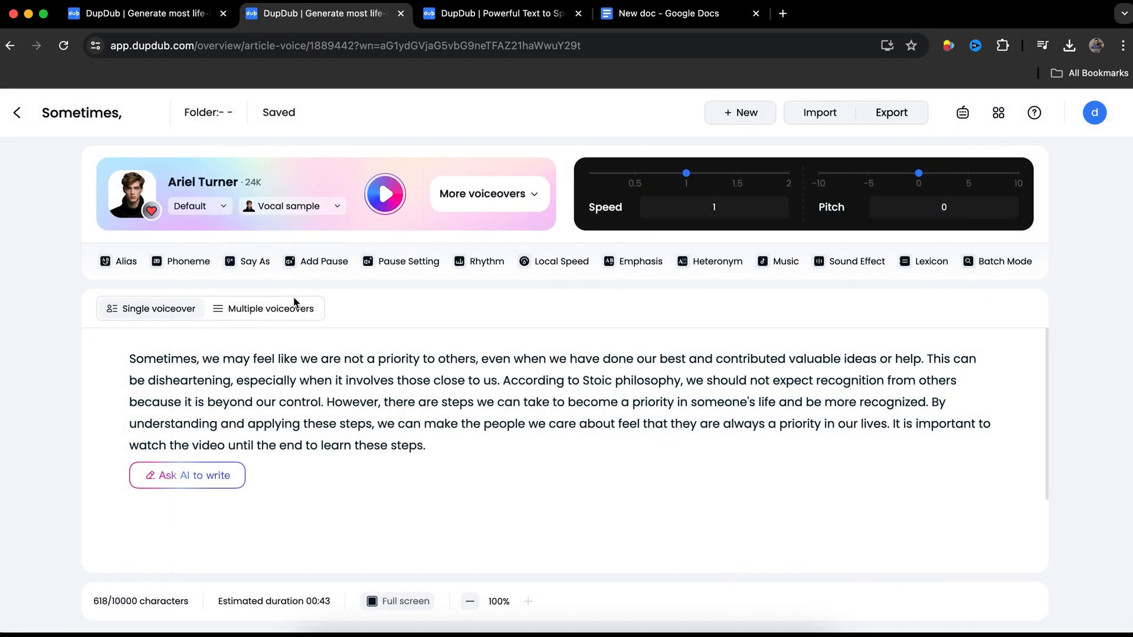
Preview the paragraph narration and export the voiceover as a WAV file
click(384, 194)
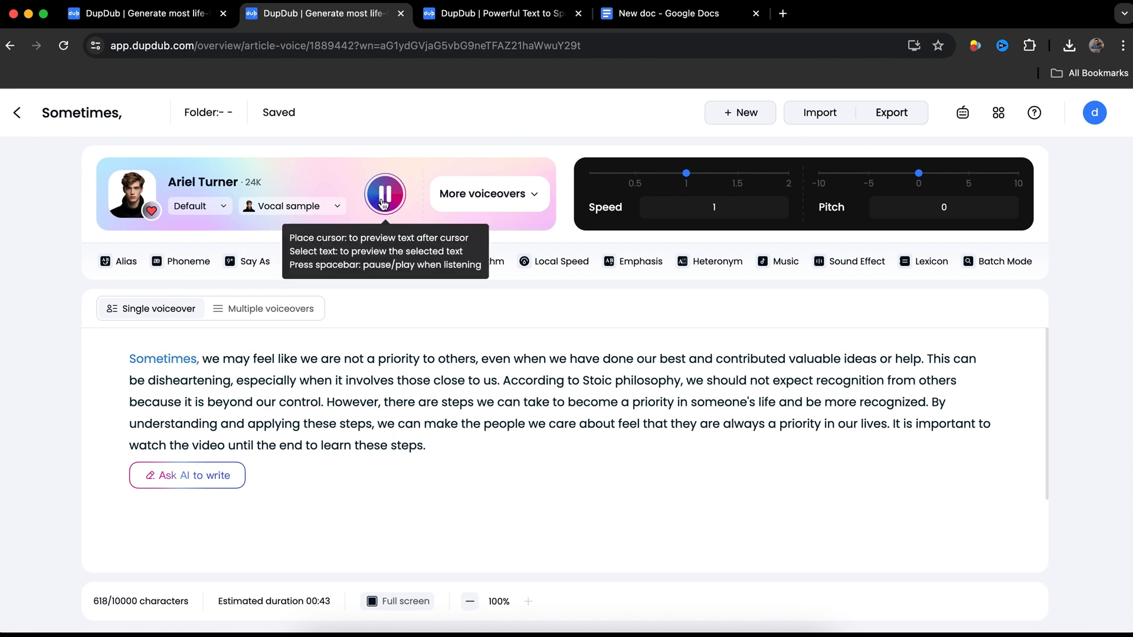
click(384, 194)
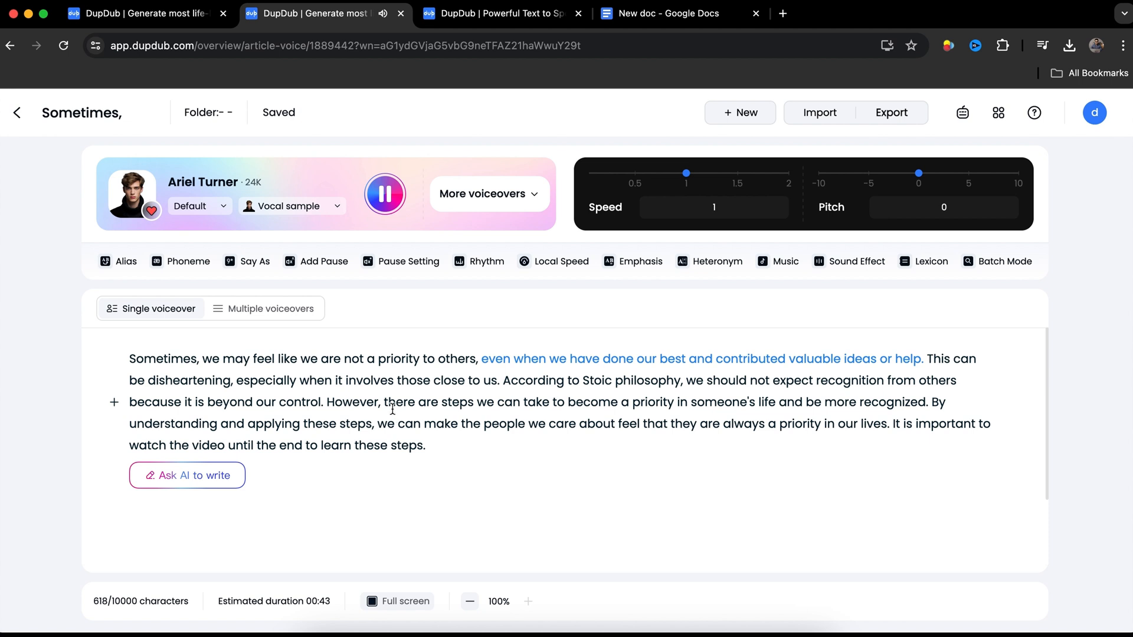
mouse_move(384, 194)
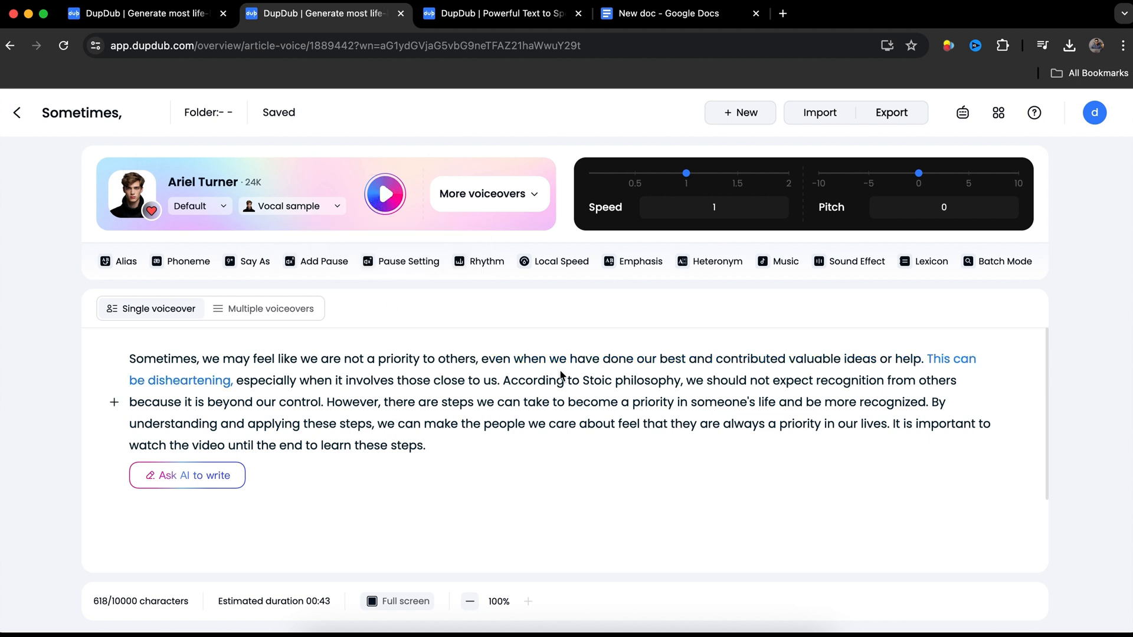
click(891, 113)
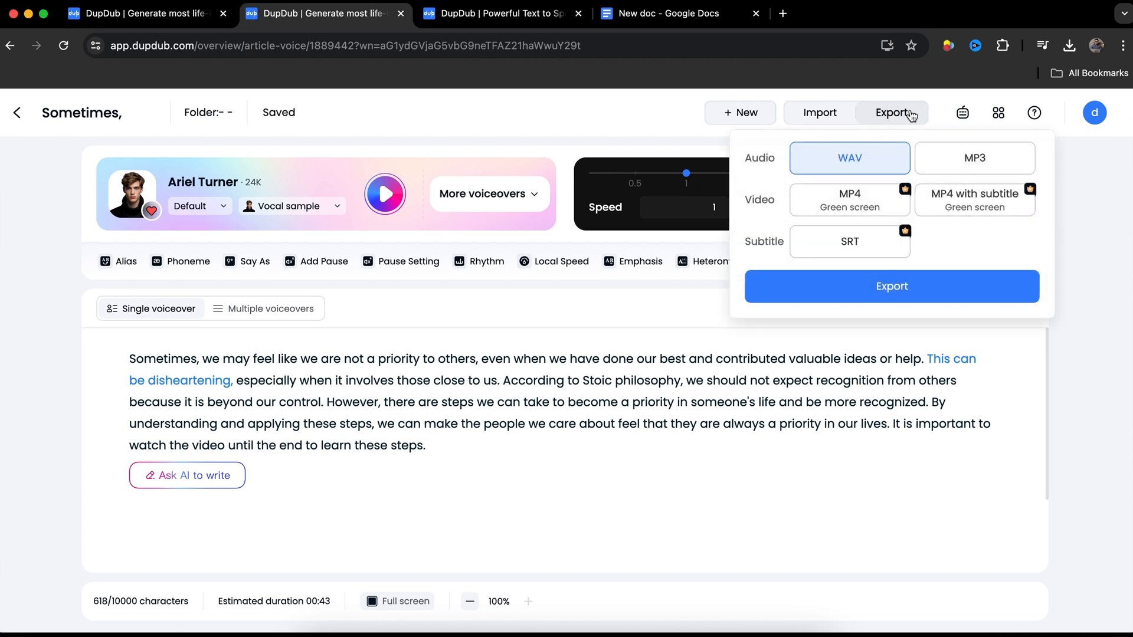
click(891, 286)
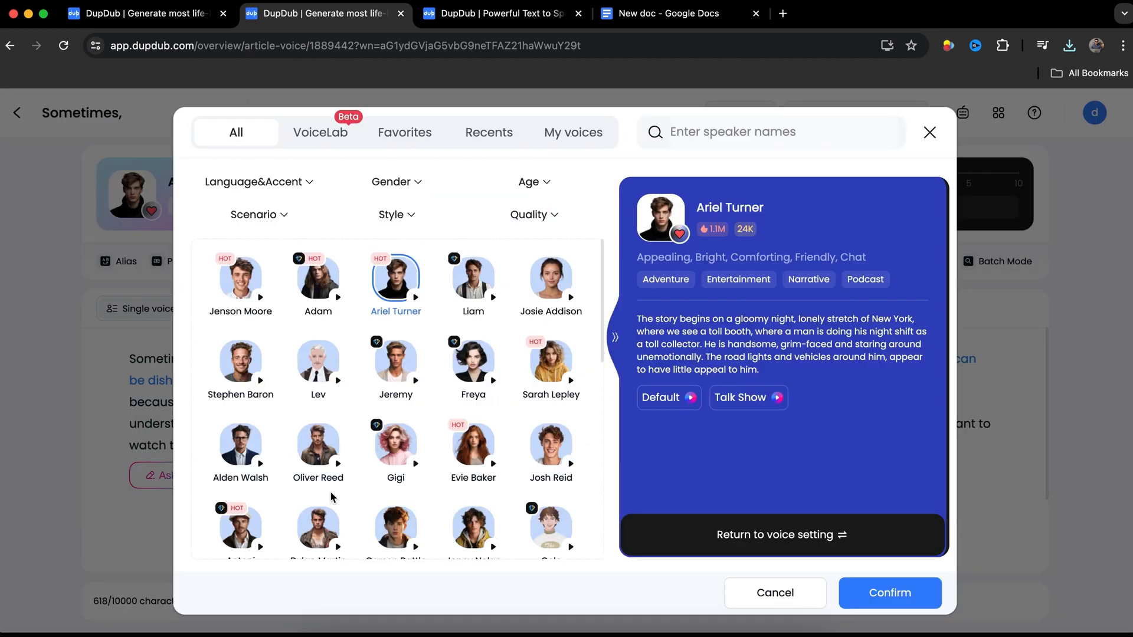
scroll(down, 3)
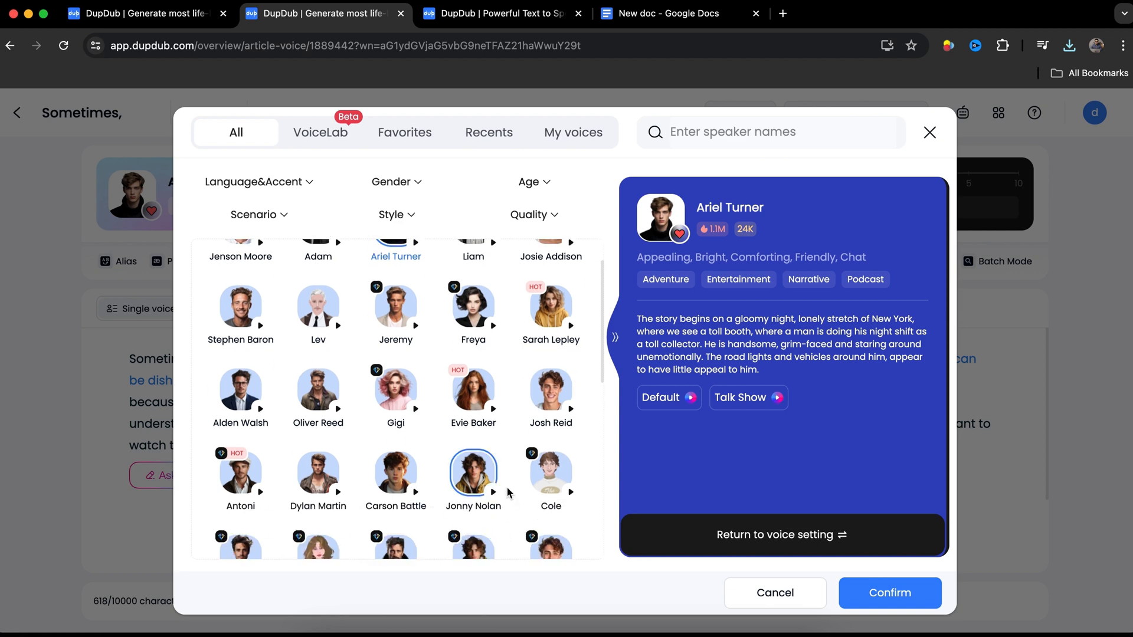
scroll(down, 3)
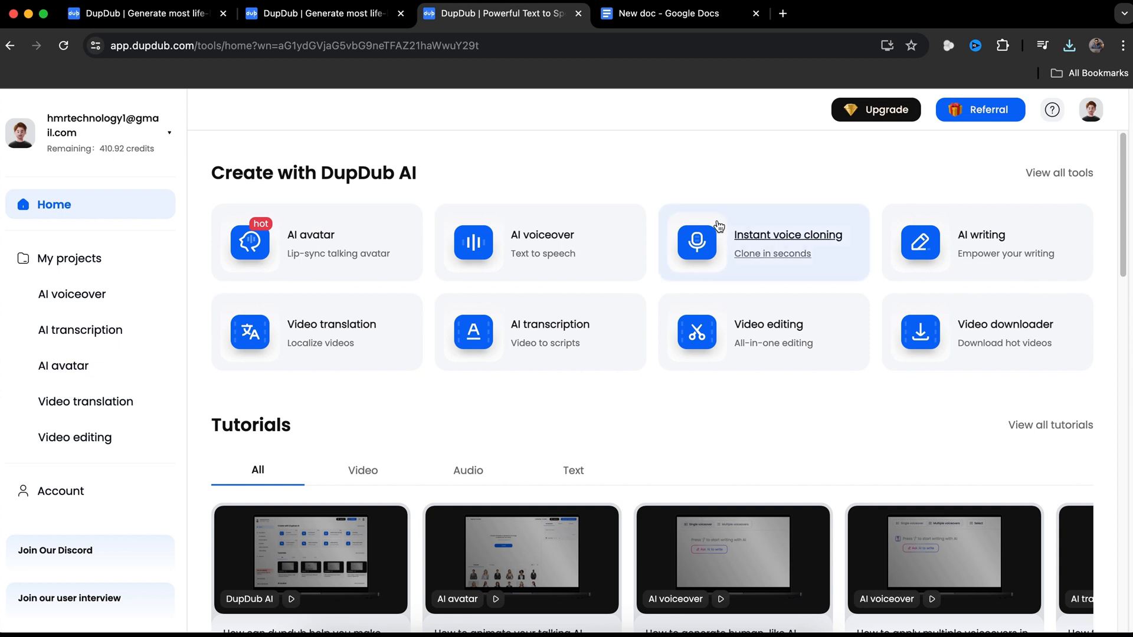
View and close the Instant voice cloning form, then open the avatar's Voiceover file dropdown
click(763, 242)
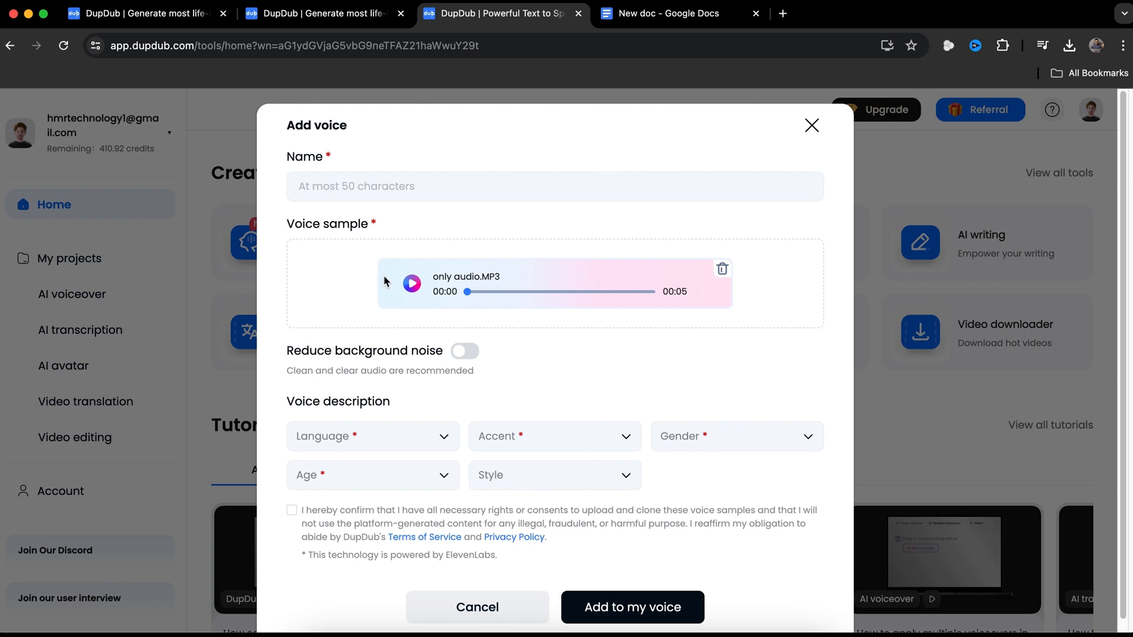
click(372, 435)
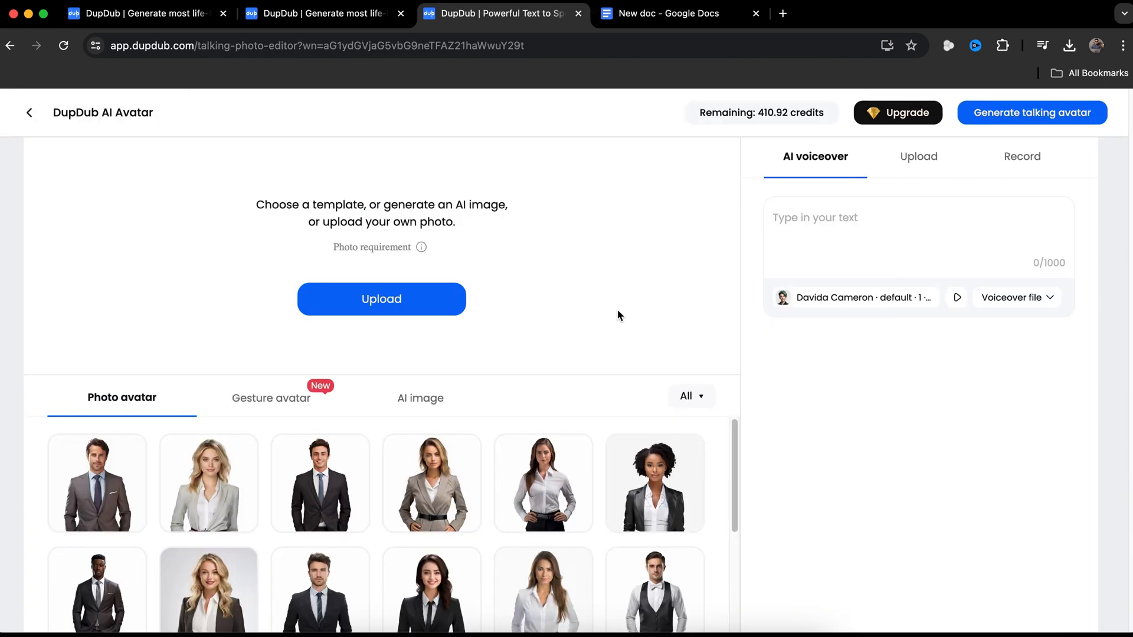
mouse_move(1010, 297)
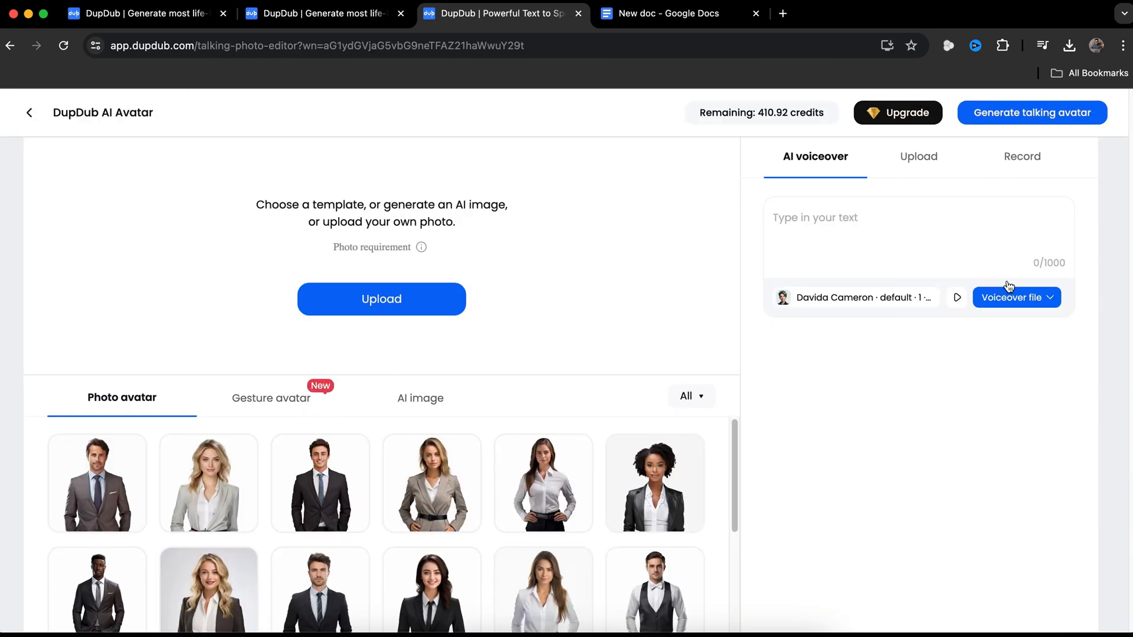
click(271, 397)
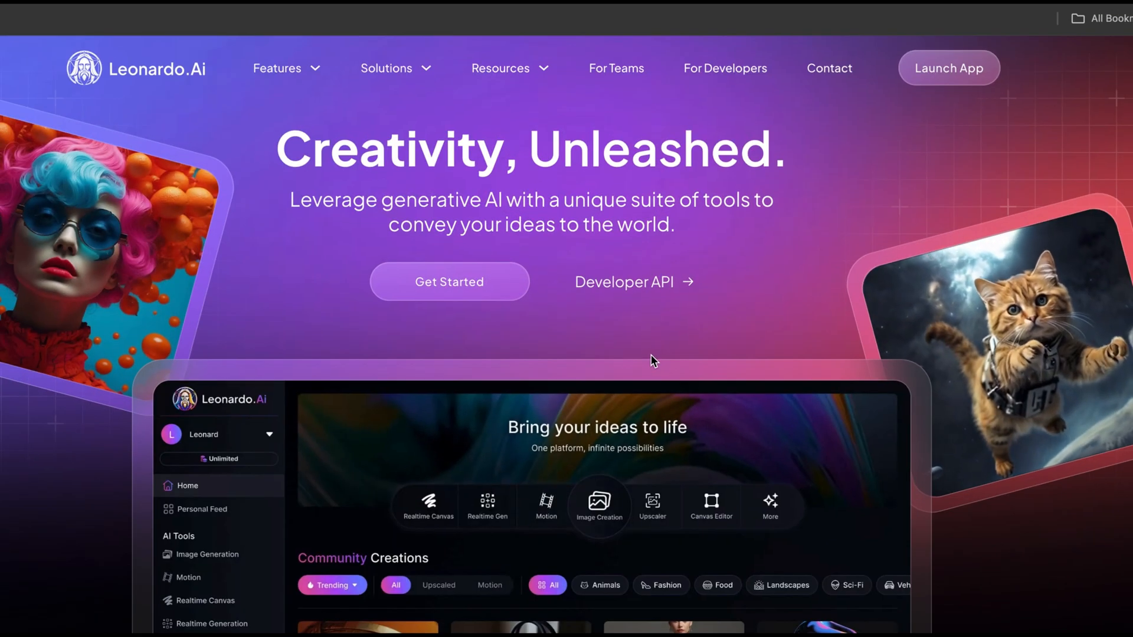
mouse_move(502, 302)
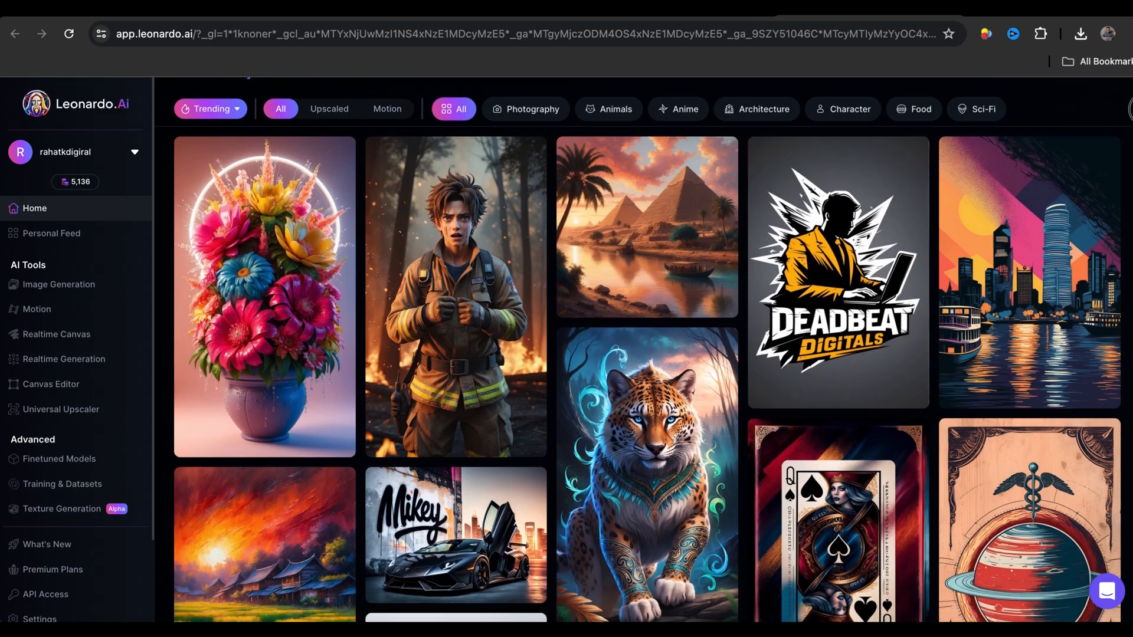
Scroll the Leonardo.Ai community feed, then return from the pricing plans to the app home
scroll(down, 3)
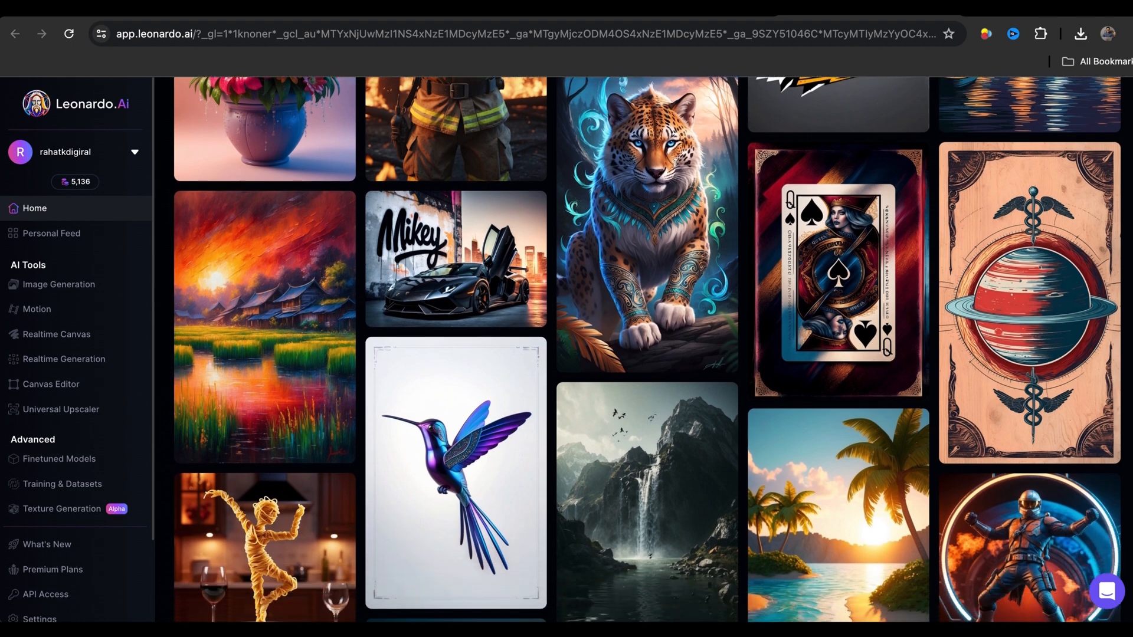
scroll(down, 3)
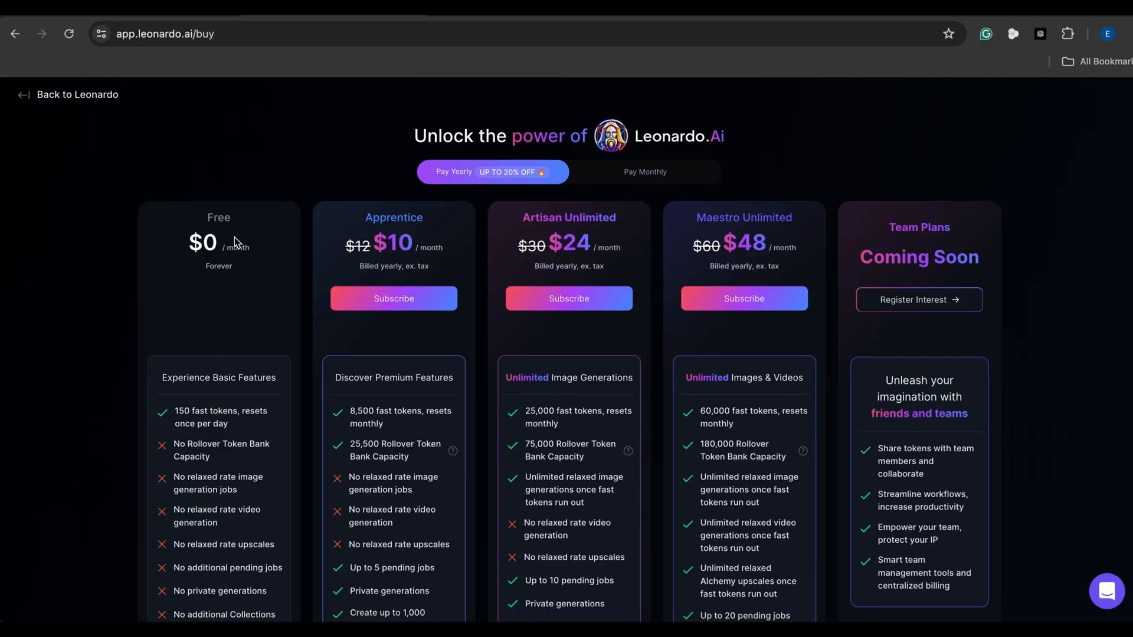
double_click(218, 218)
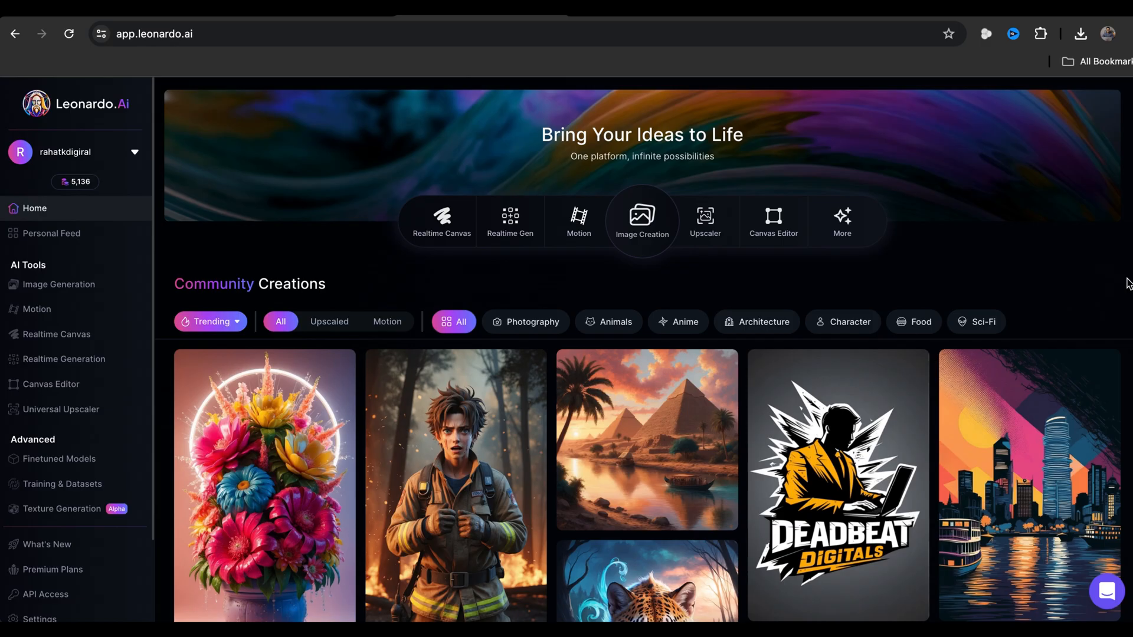
mouse_move(640, 219)
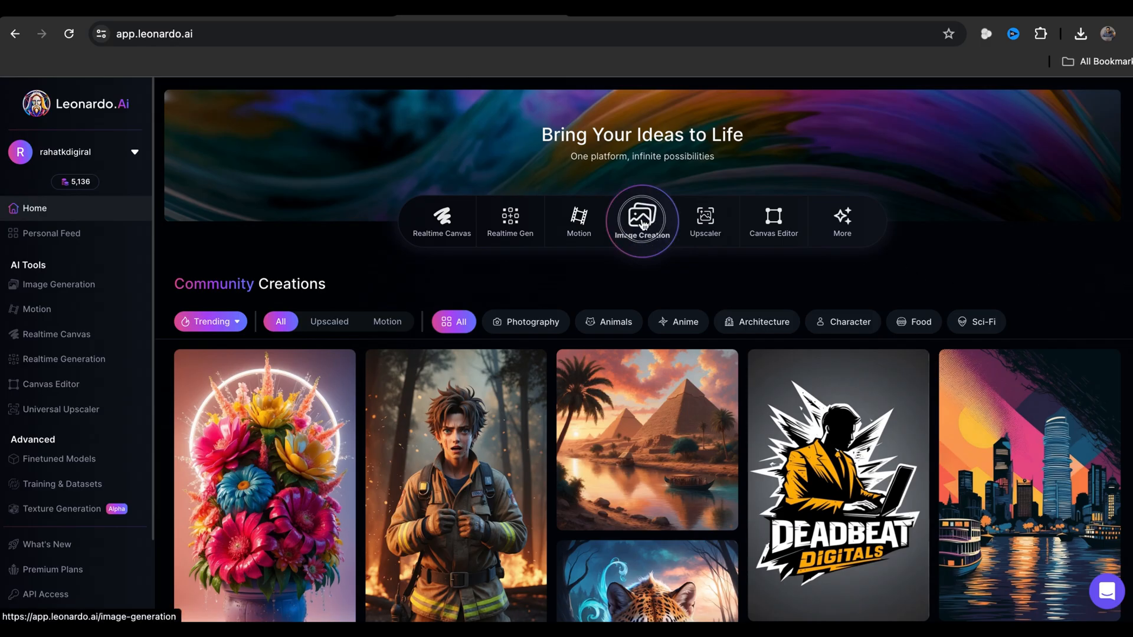
Generate four large 16:9 marble Seneca sculpture images from the stoic philosopher prompt
click(640, 221)
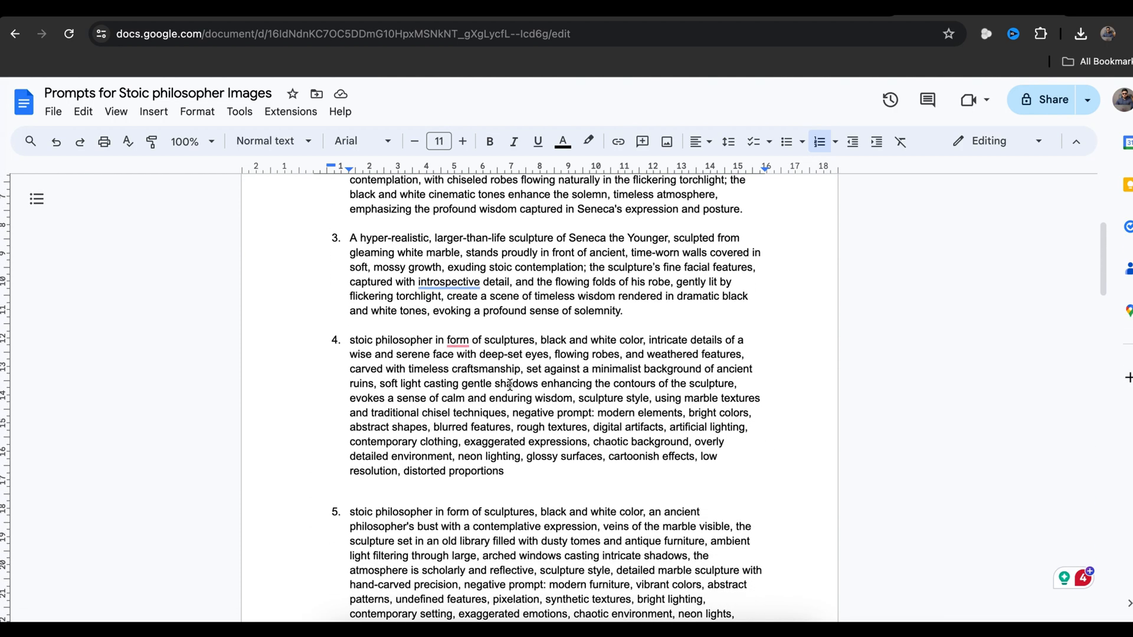
scroll(down, 3)
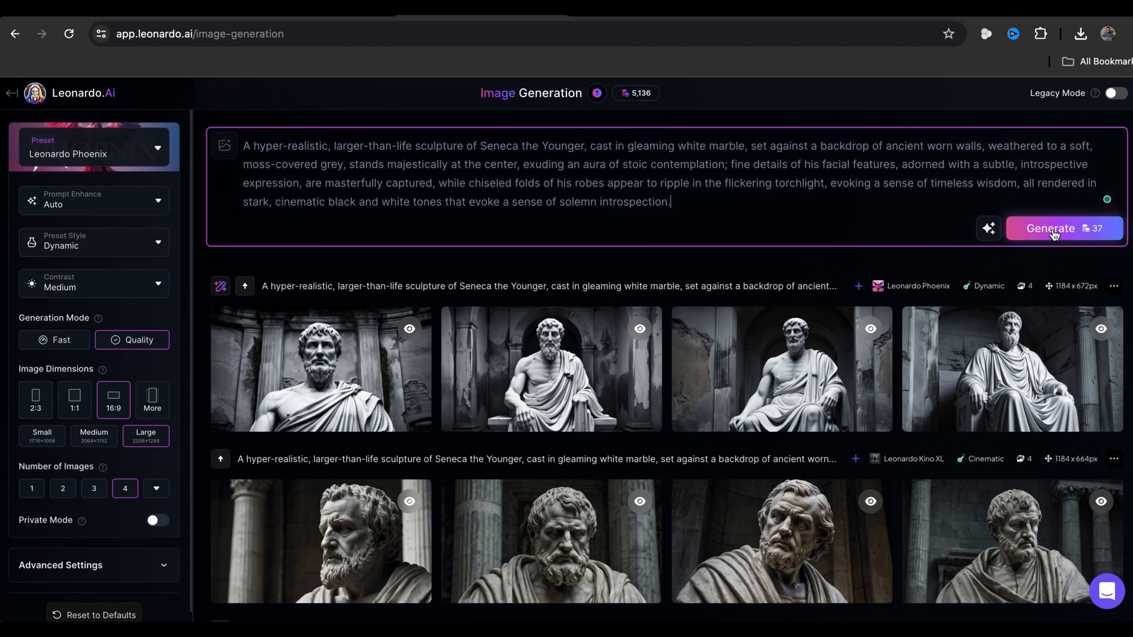
click(1049, 229)
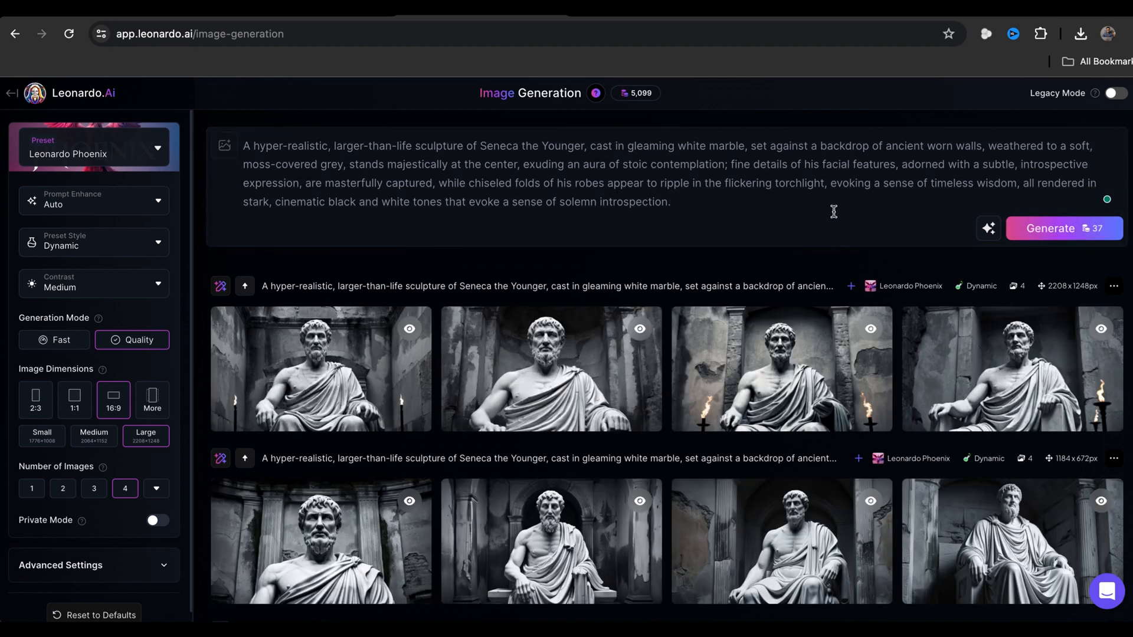
scroll(down, 3)
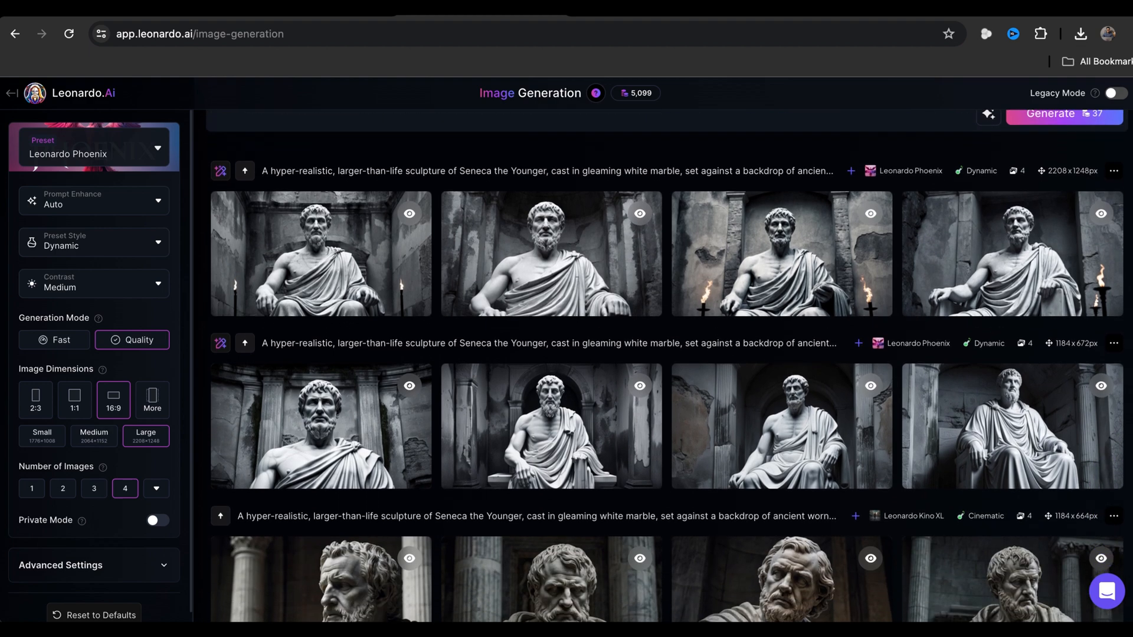
Animate the first seated Seneca image into a four-second motion video and play it
scroll(down, 3)
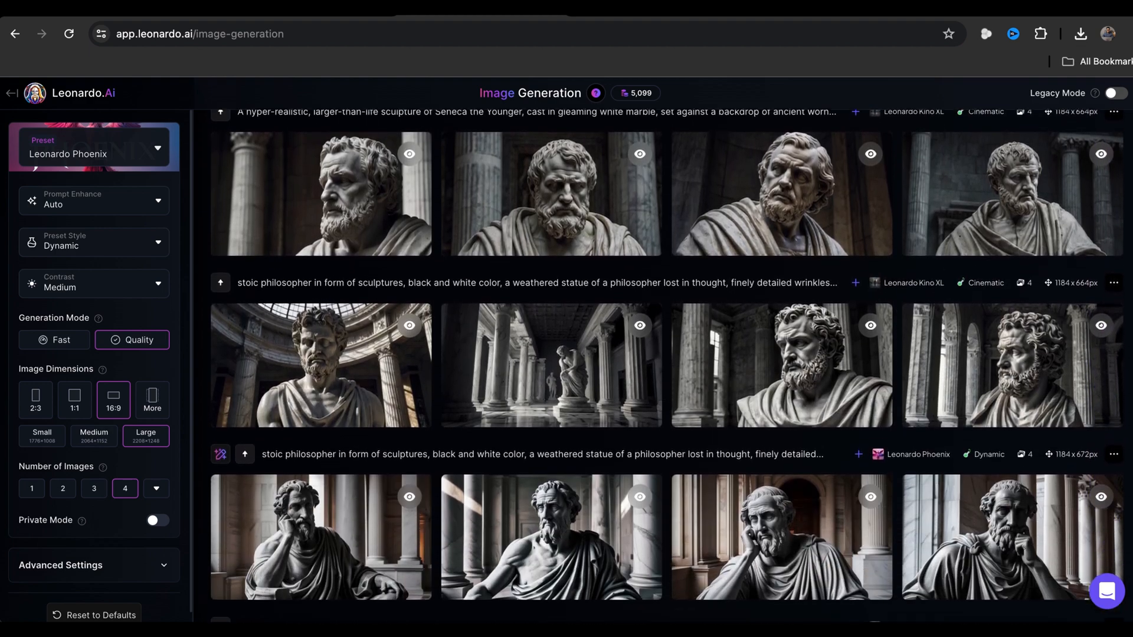
scroll(down, 3)
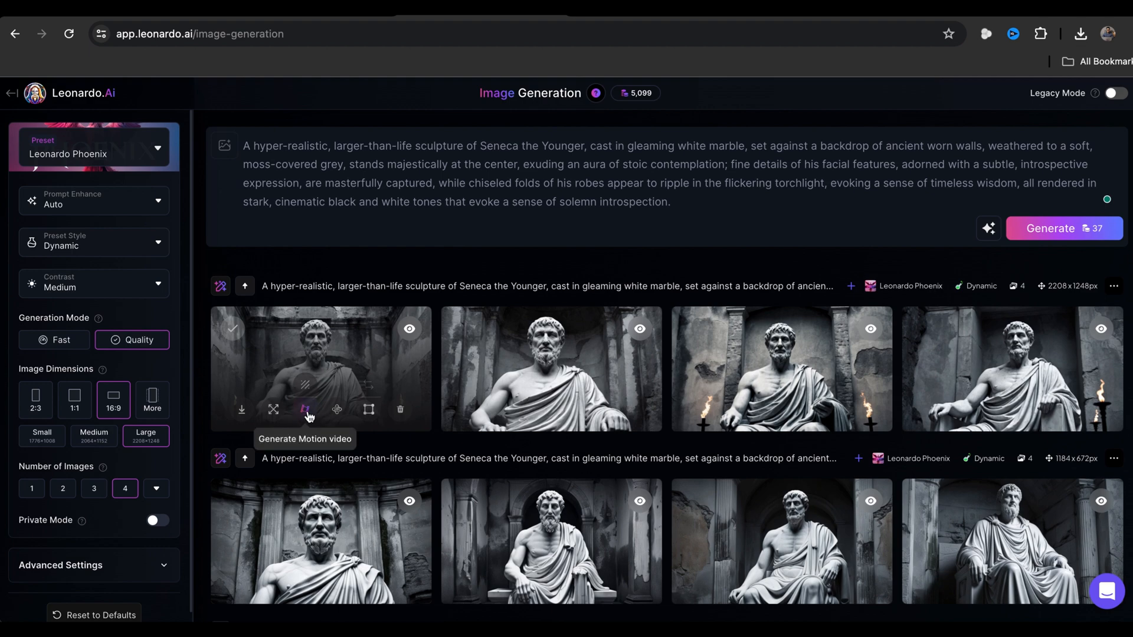
mouse_move(307, 415)
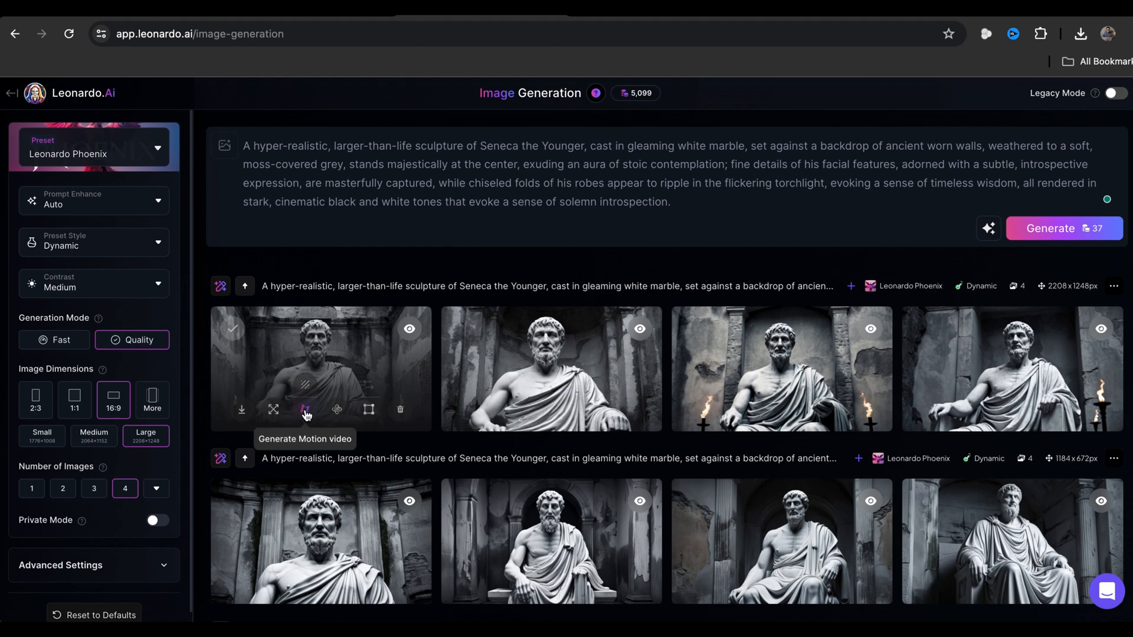
click(306, 409)
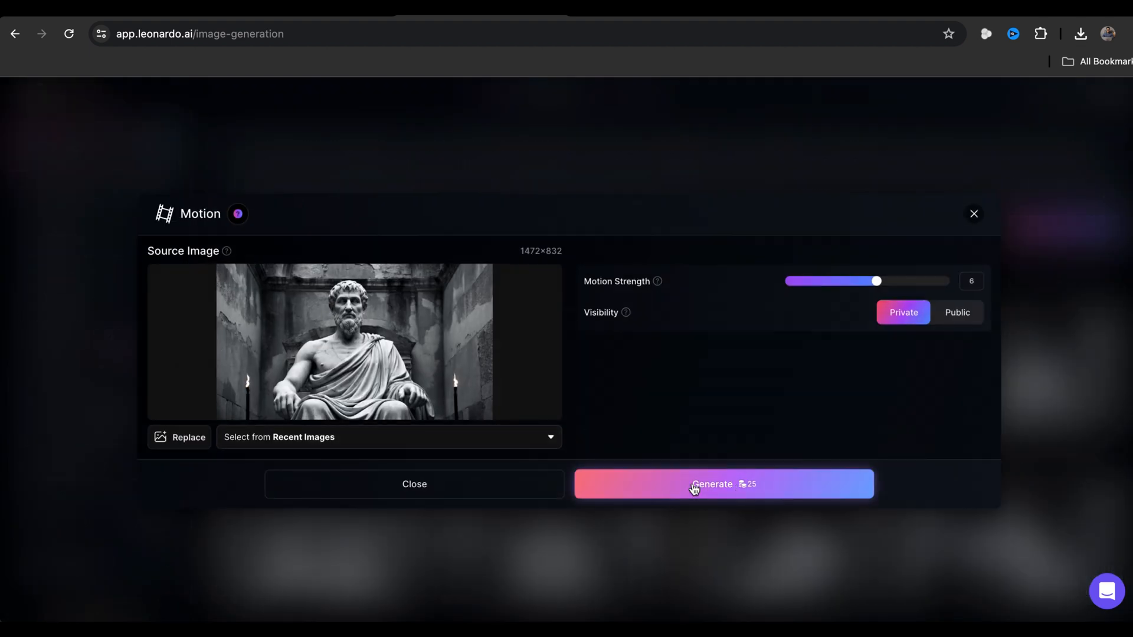
click(722, 484)
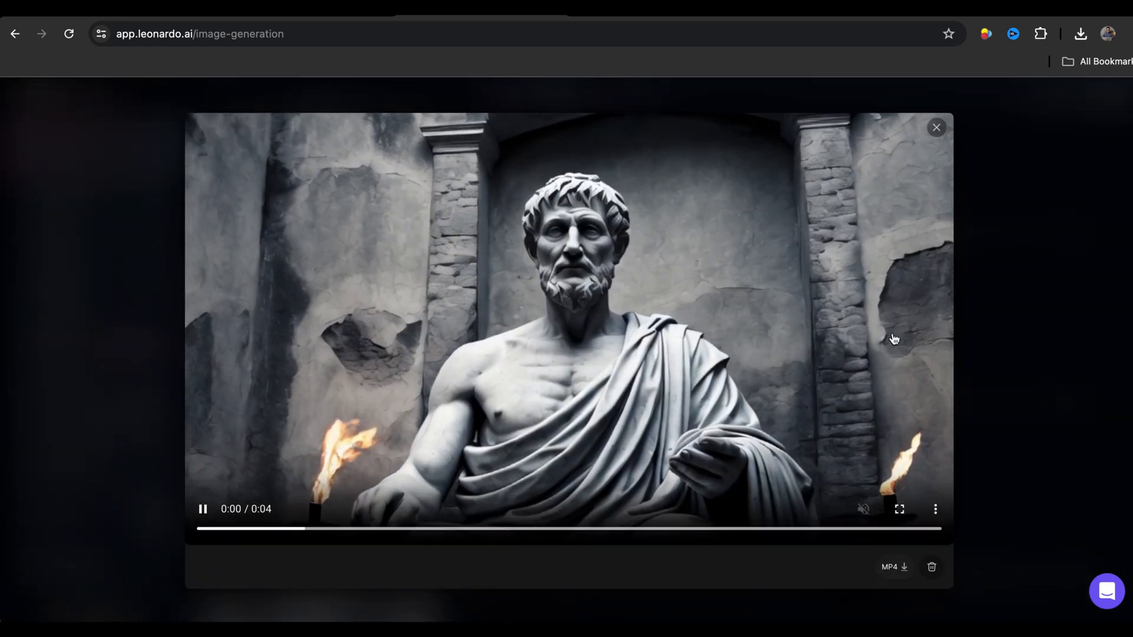
click(936, 127)
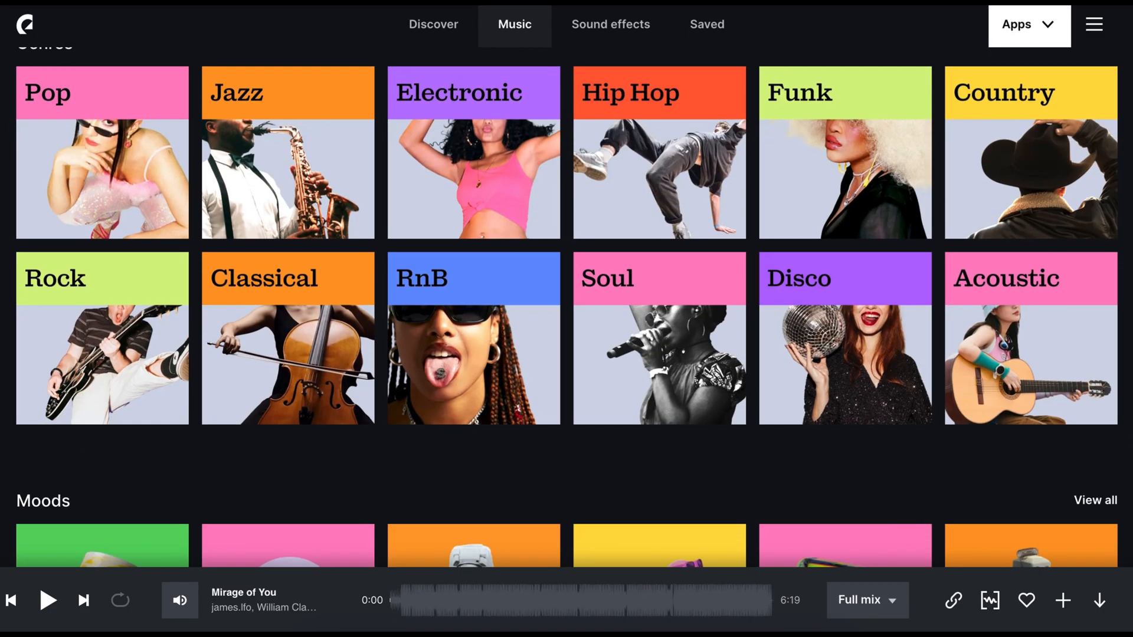
scroll(down, 3)
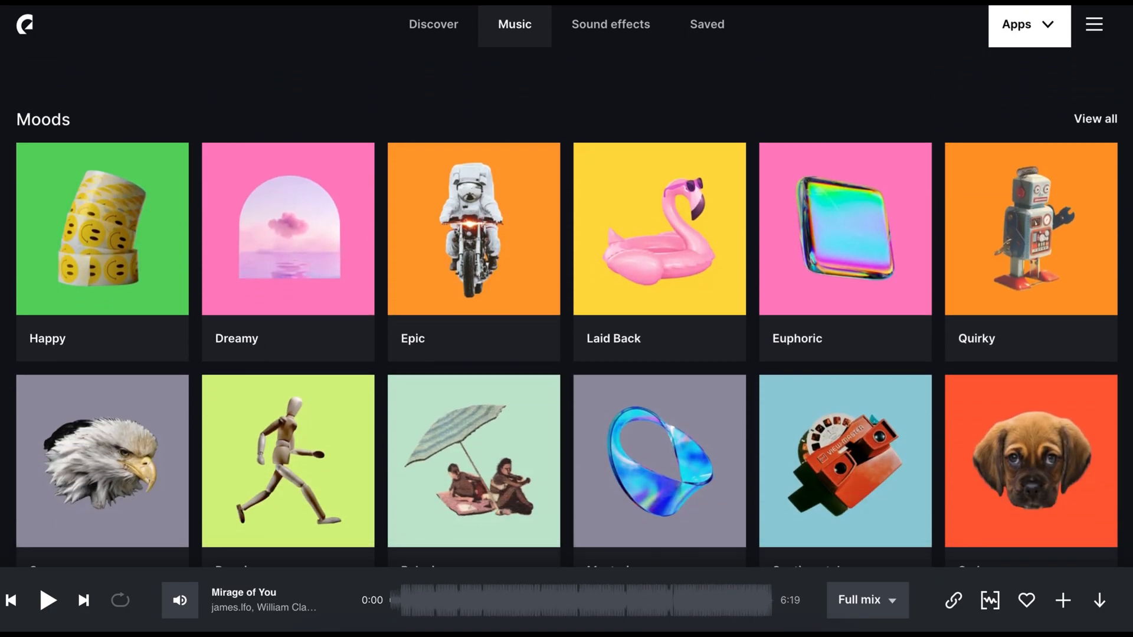
scroll(down, 3)
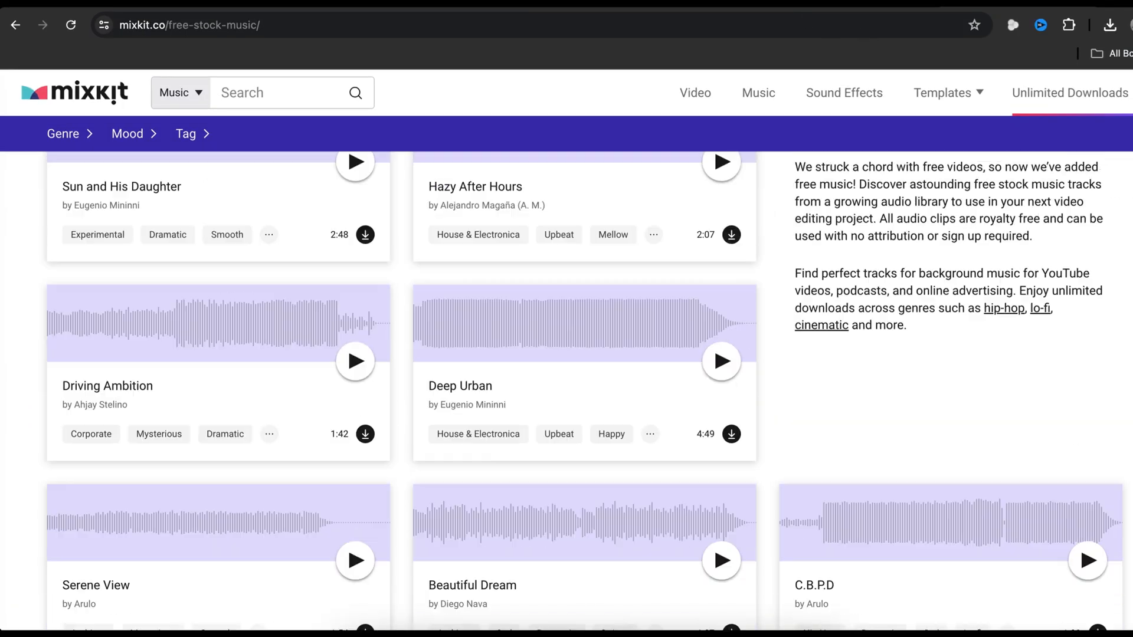
Search Mixkit for Mysterious music, preview Driving Ambition and check the Mixkit License
scroll(up, 3)
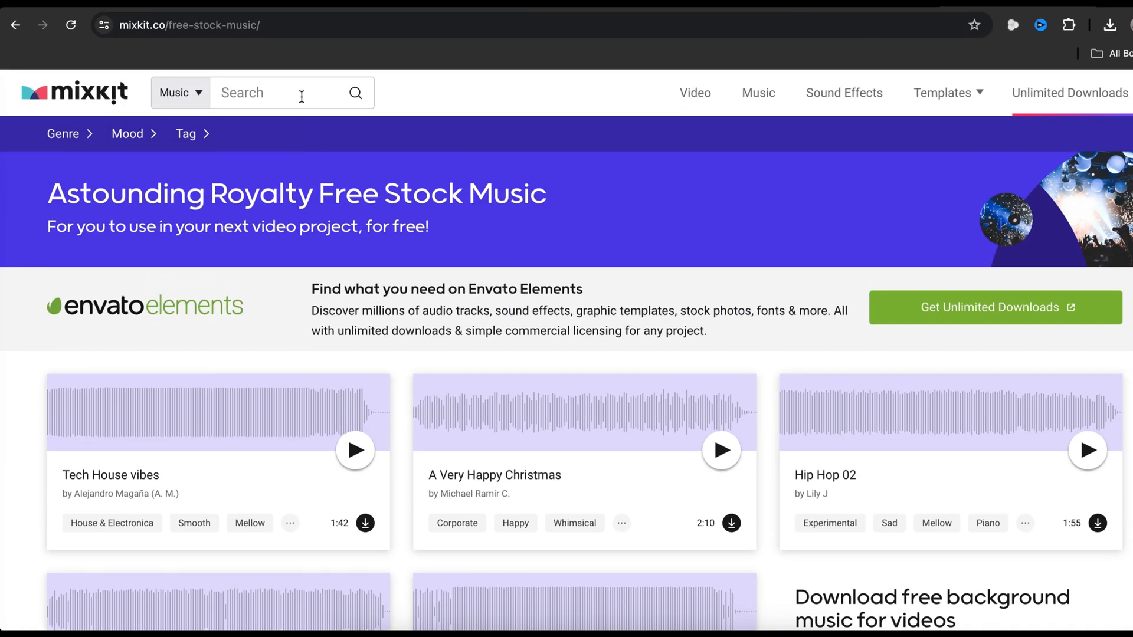
text(Mysterious)
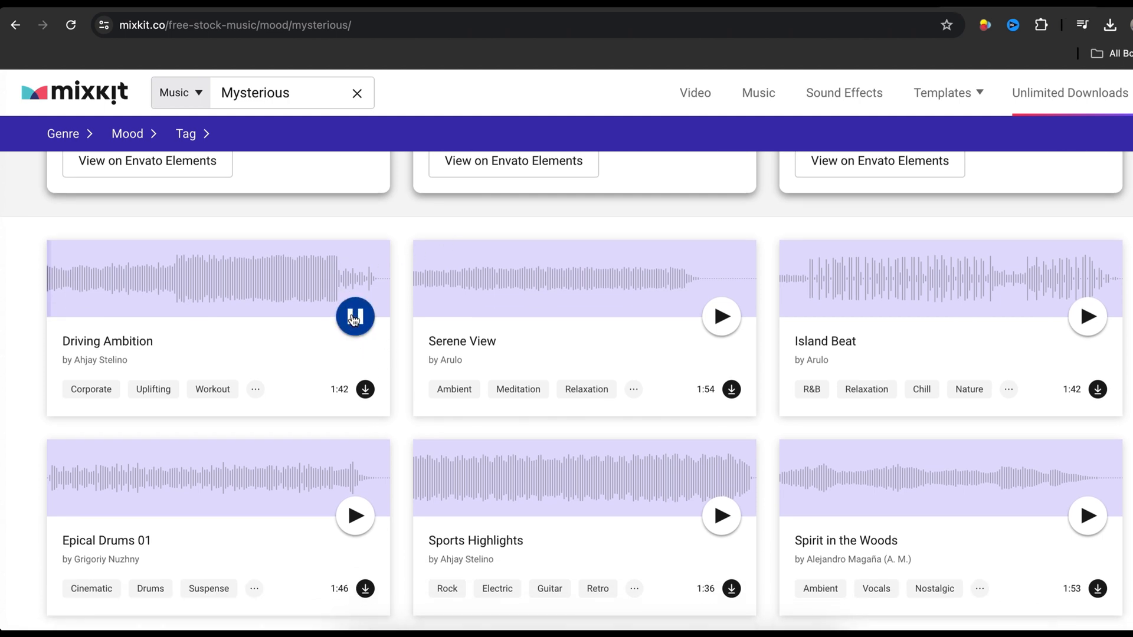
click(355, 317)
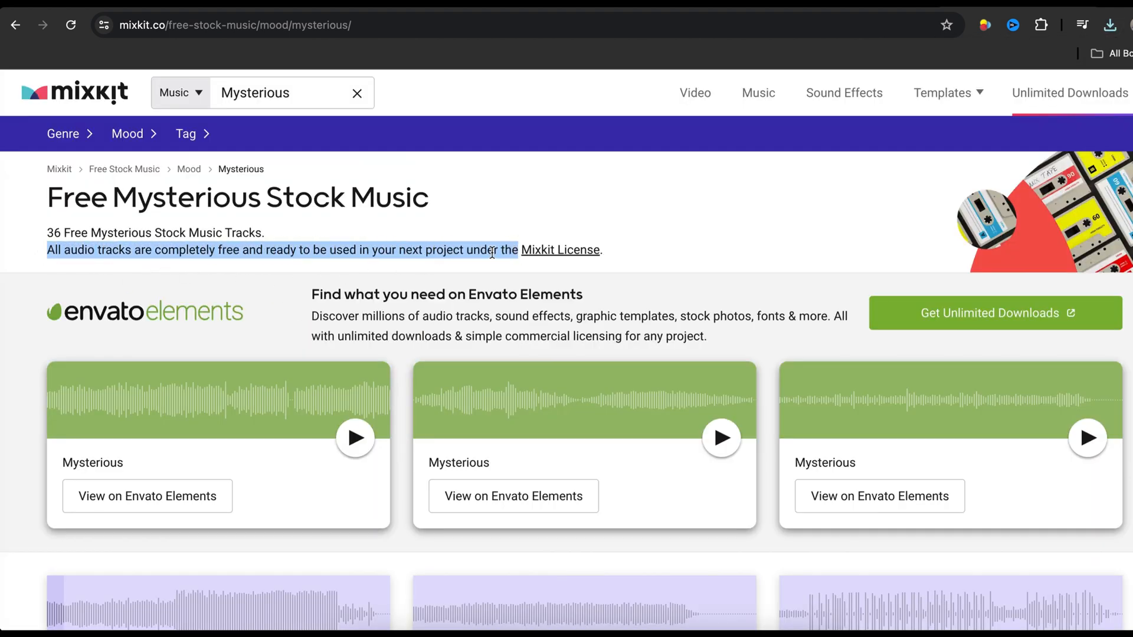
click(560, 251)
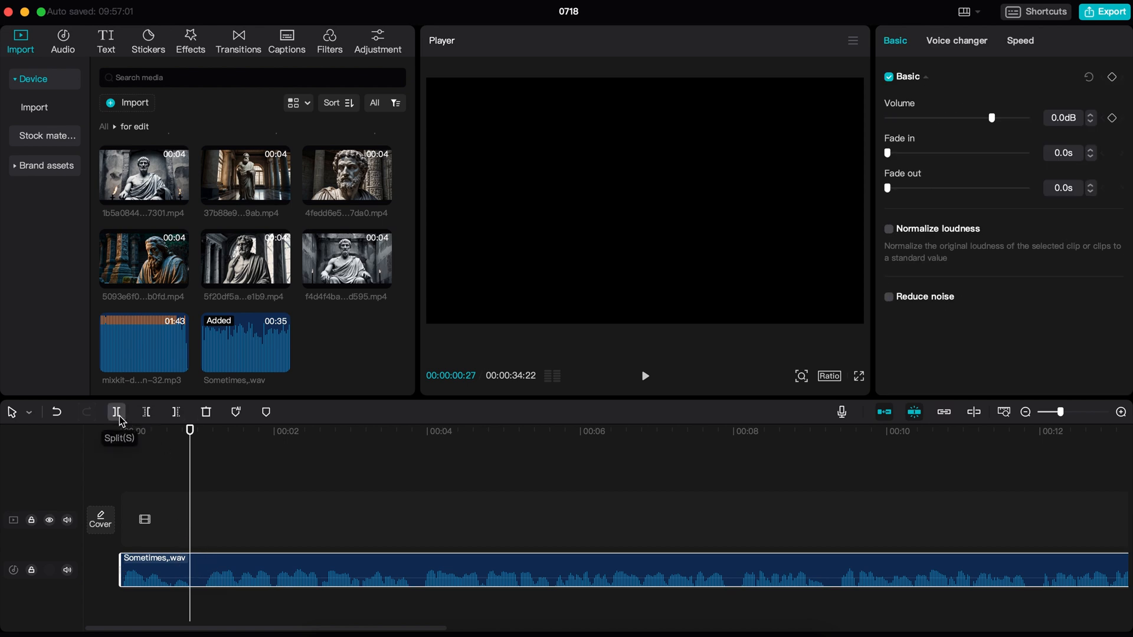
Split the Sometimes_.wav voiceover at the playhead beneath the statue clips
click(117, 411)
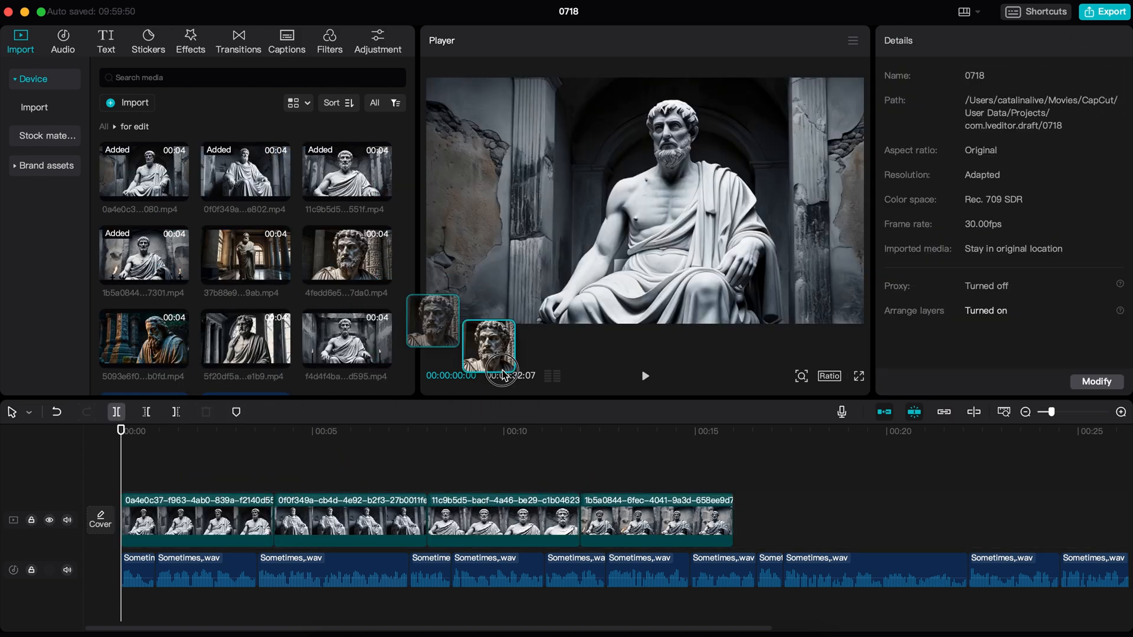
Add the remaining sculpture clips and apply a Black Fade transition to every cut
drag(487, 345, 654, 484)
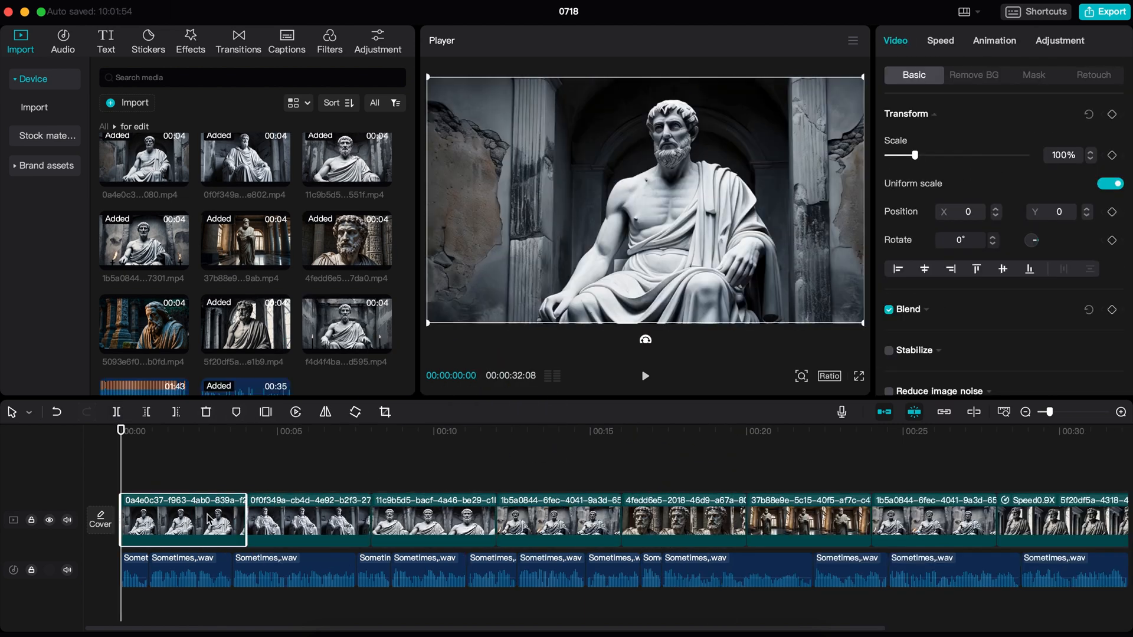
mouse_move(231, 493)
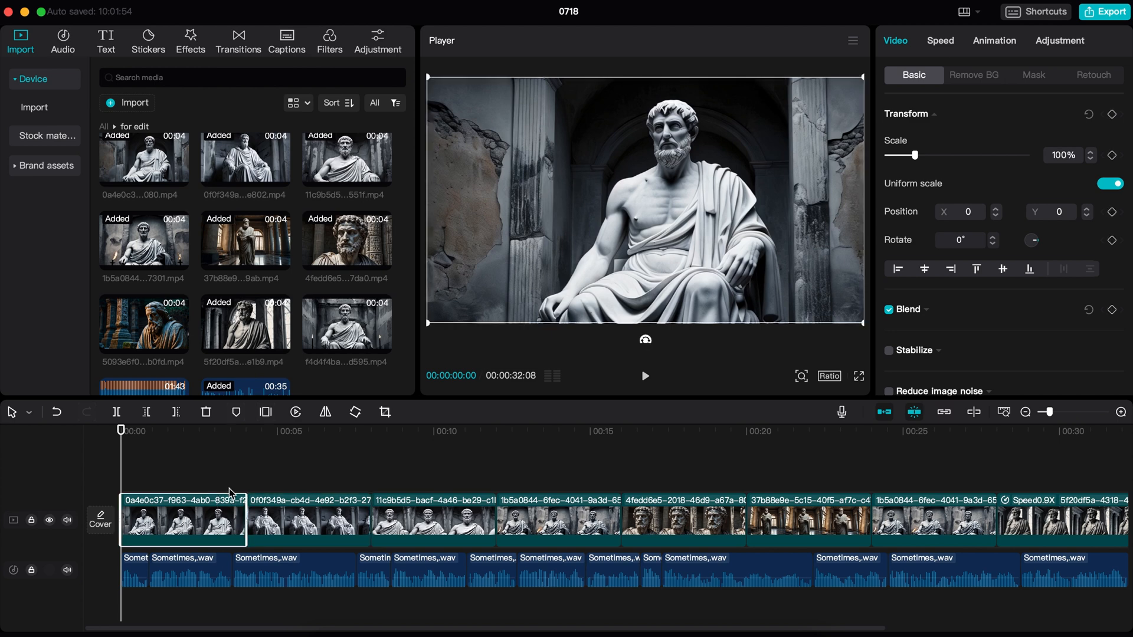
click(238, 41)
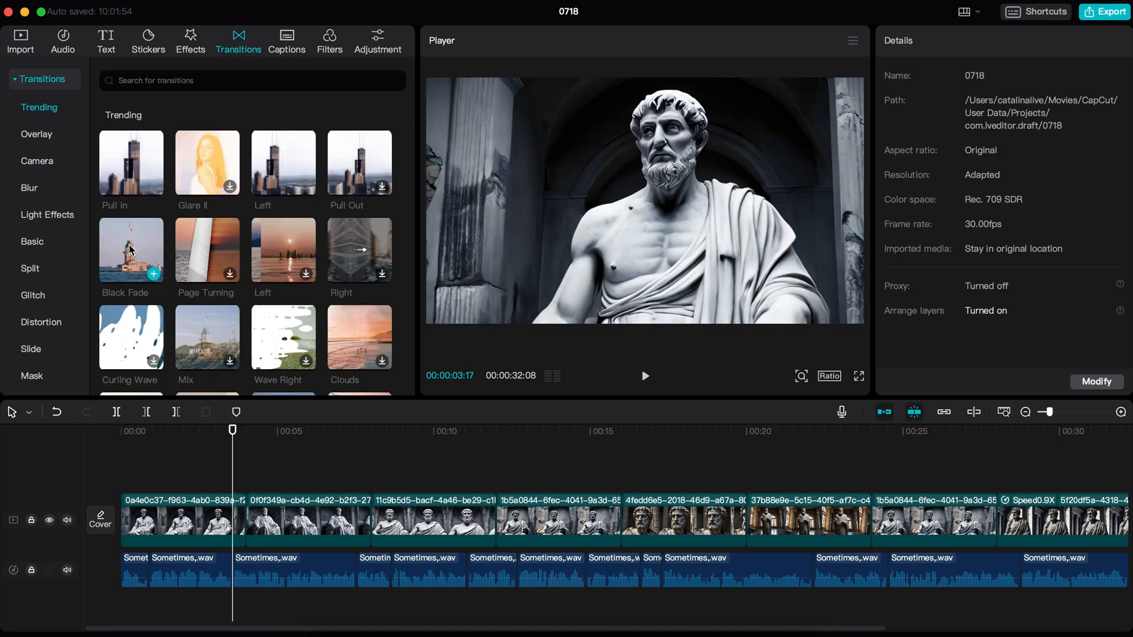
click(245, 519)
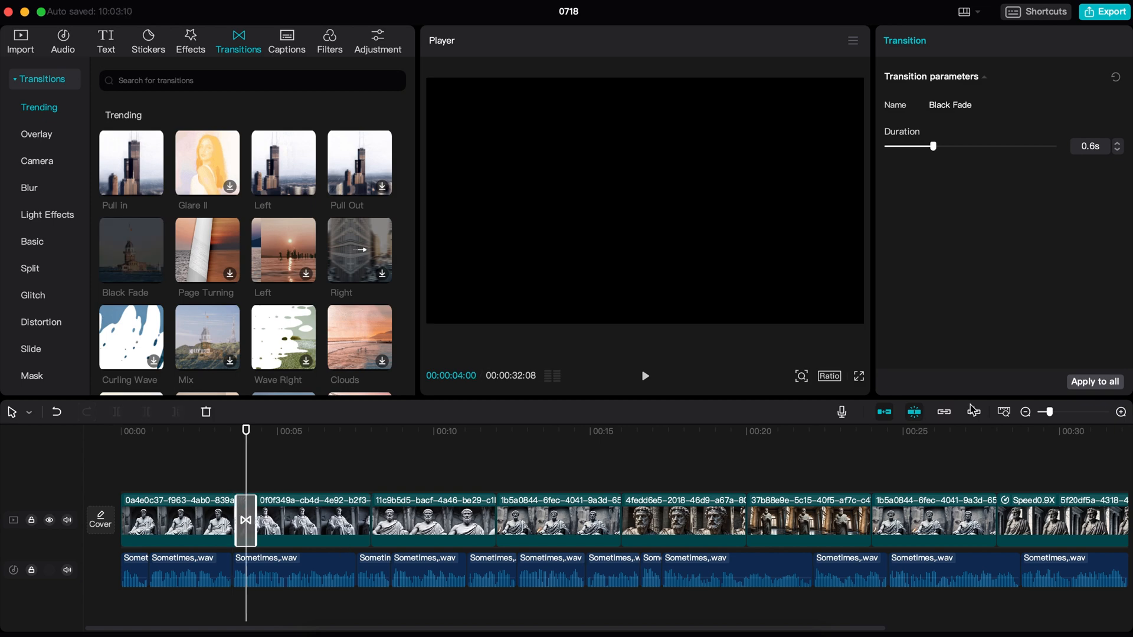
click(1093, 381)
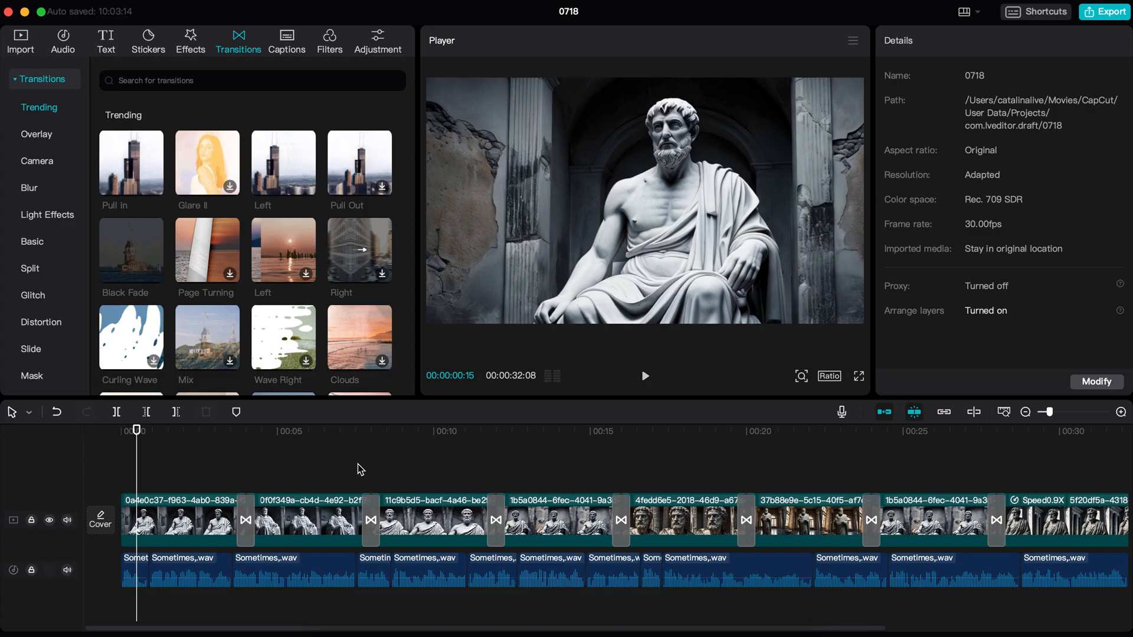
Add a custom adjustment layer across the timeline and toggle it to compare the darker grade
click(377, 41)
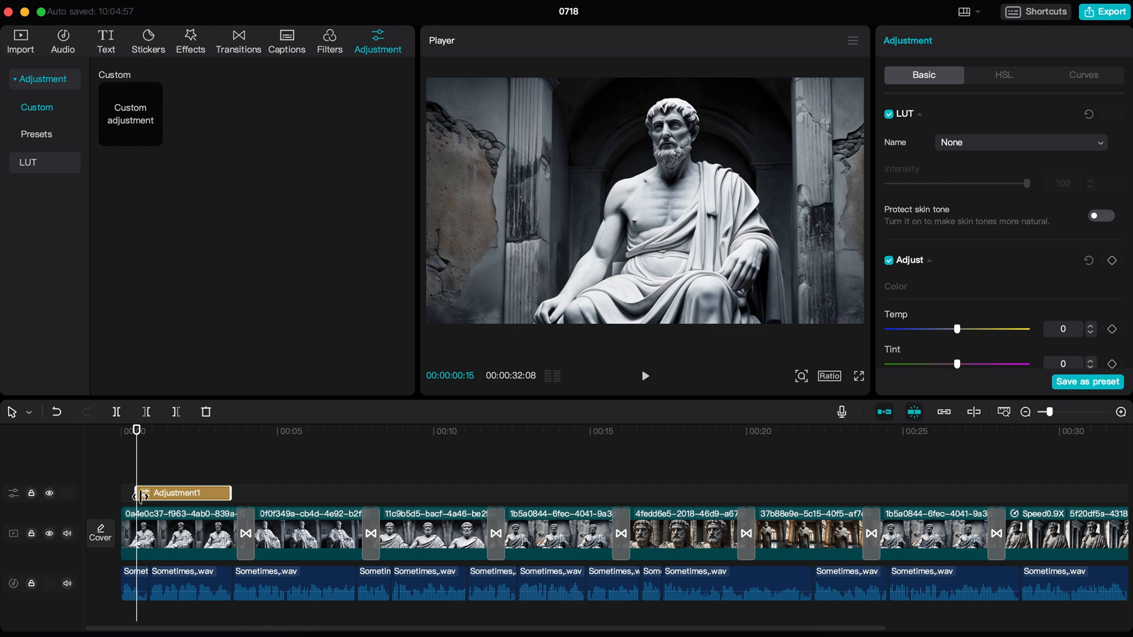
scroll(right, 3)
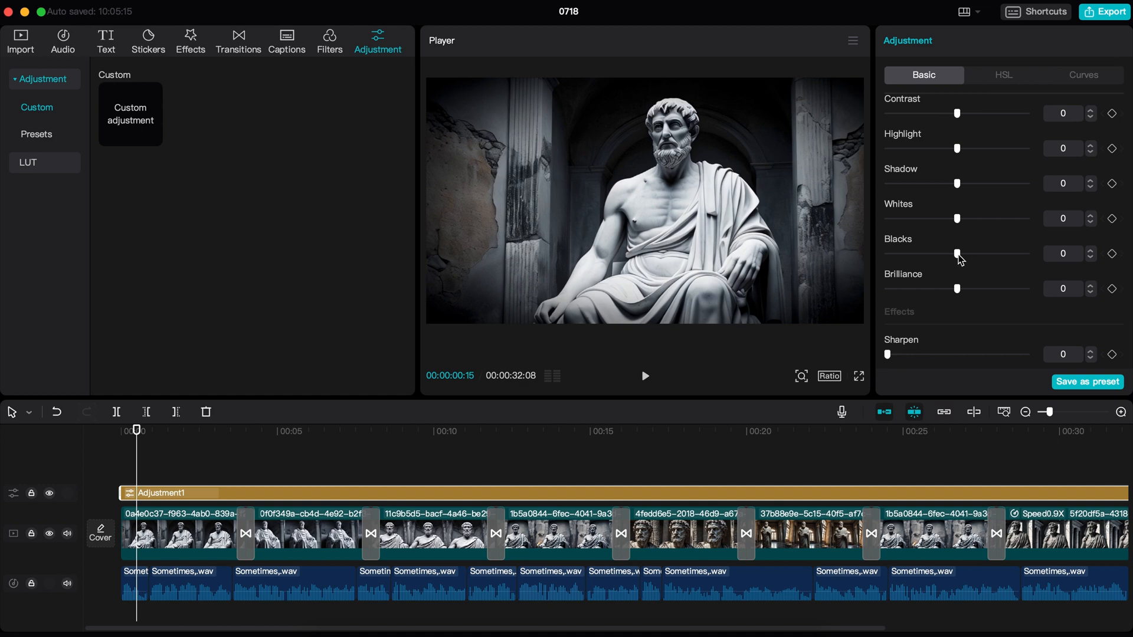
click(49, 492)
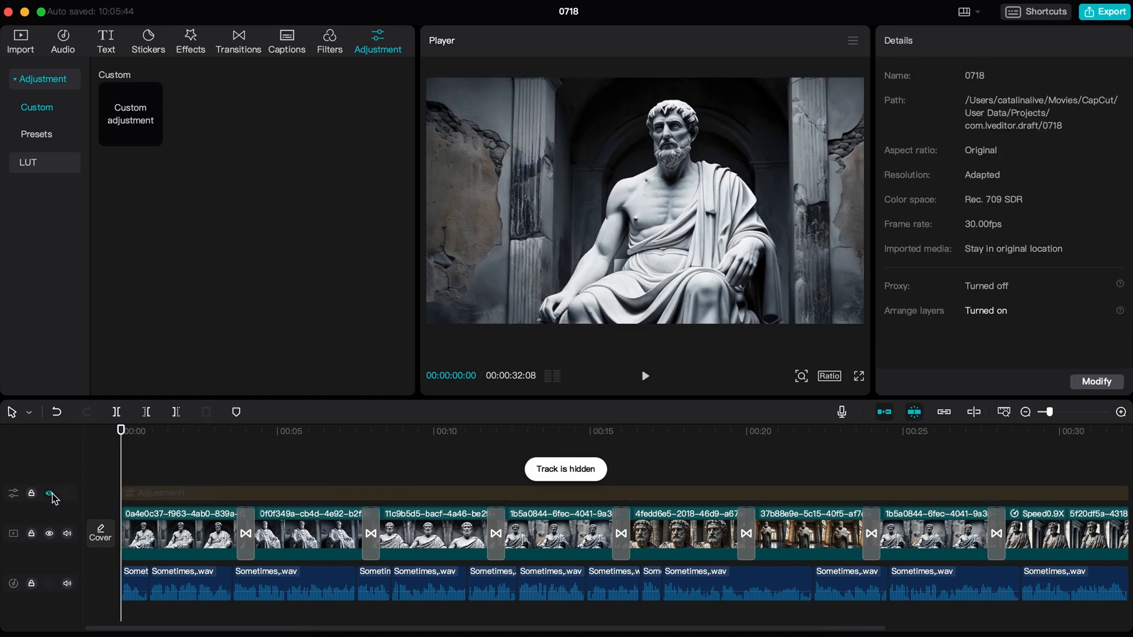
click(49, 493)
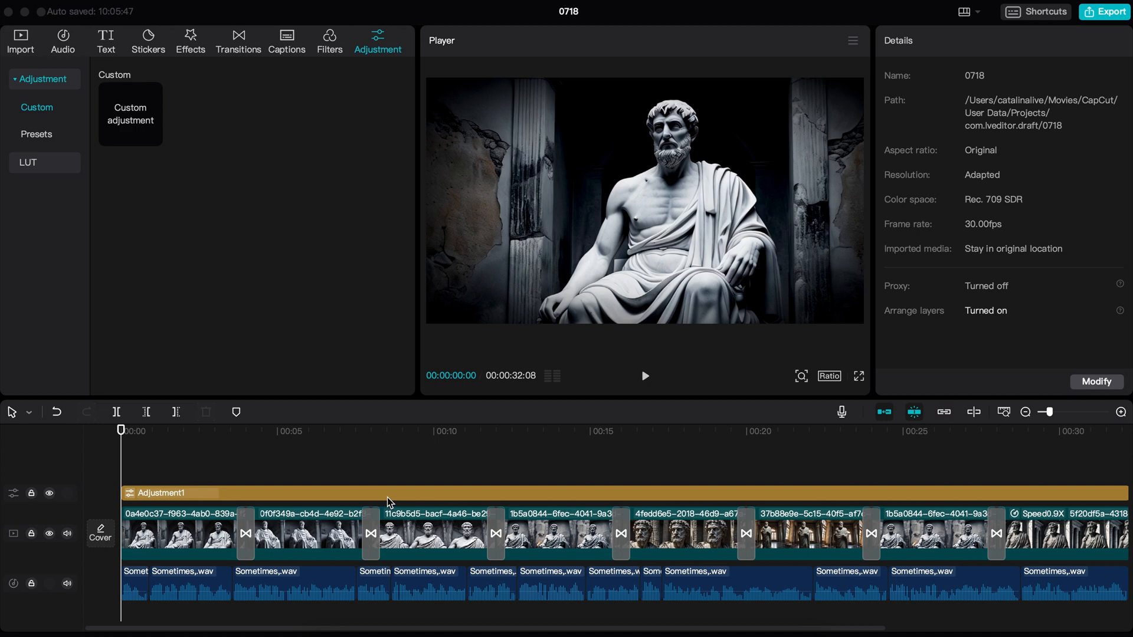
mouse_move(304, 477)
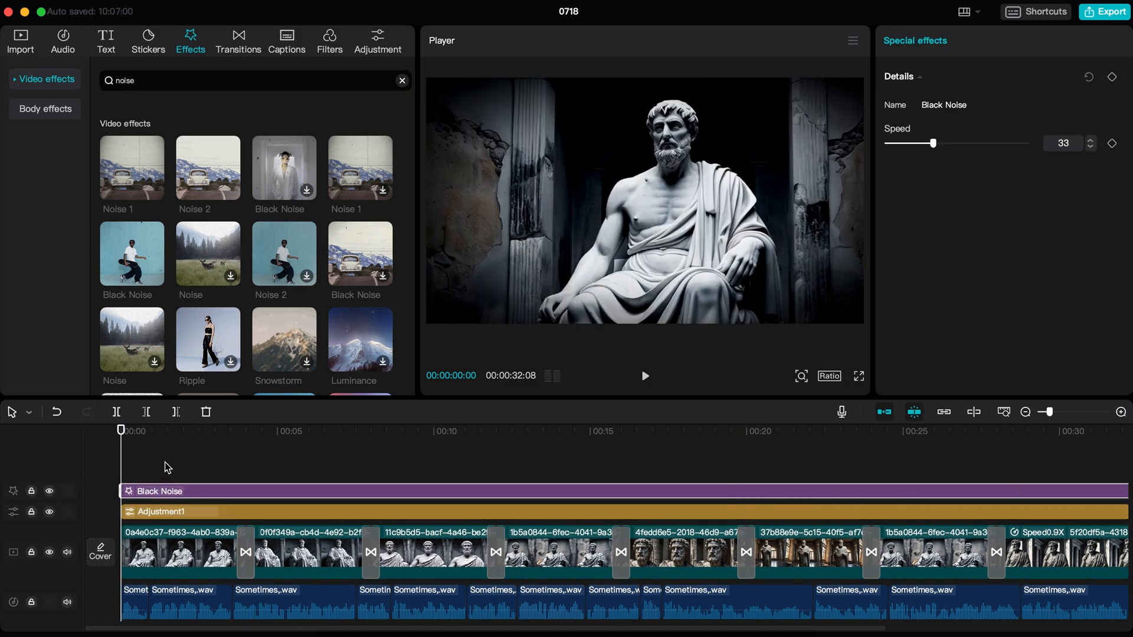
Preview Black Noise, add the Black Forest filter, and lower the Mixkit music to -21.6 dB
click(231, 430)
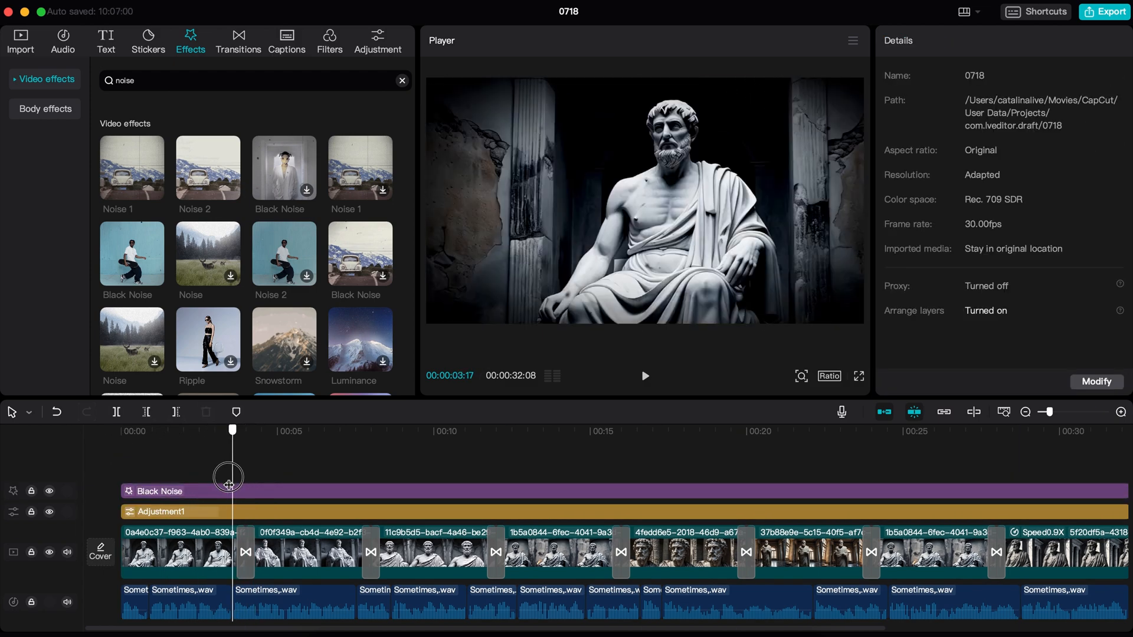
drag(231, 430, 201, 430)
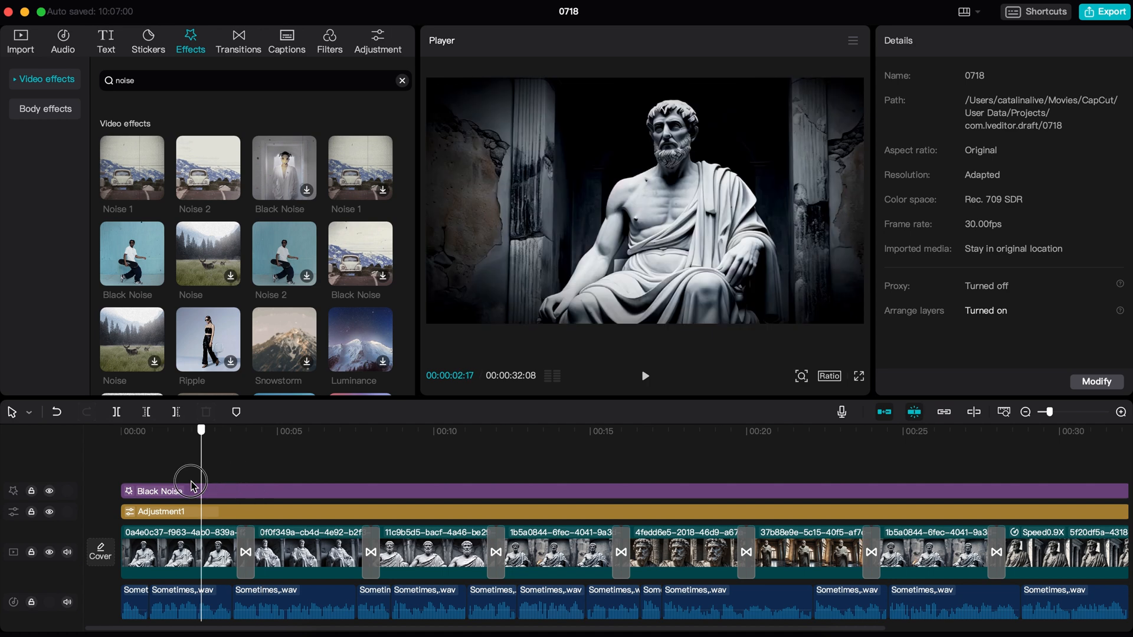
click(328, 41)
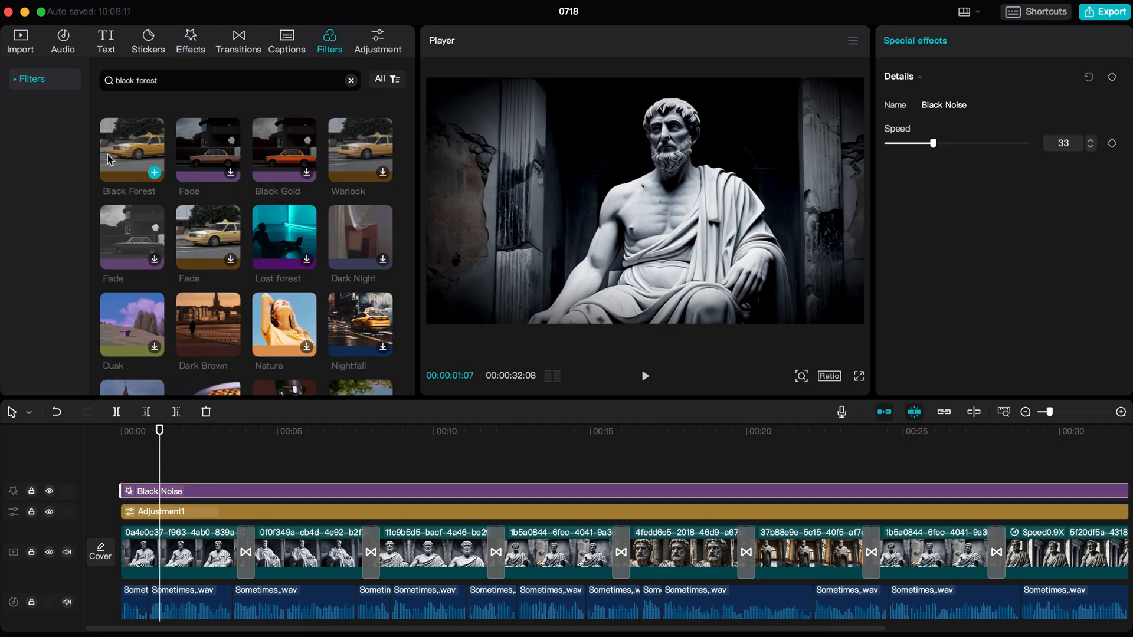
click(49, 493)
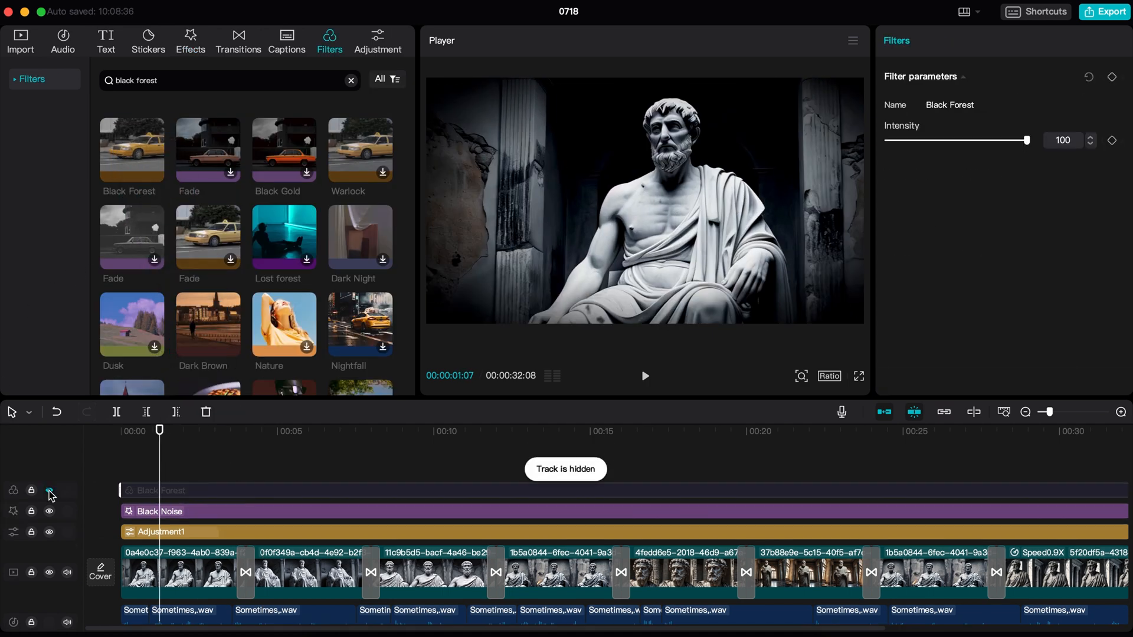
click(49, 489)
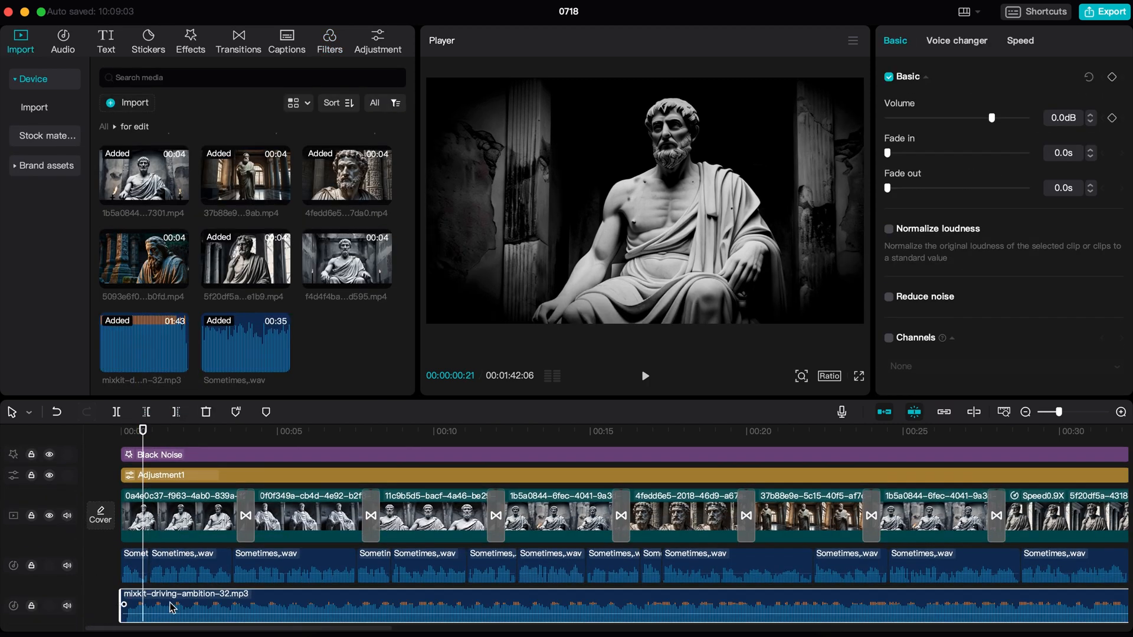
drag(990, 117, 955, 119)
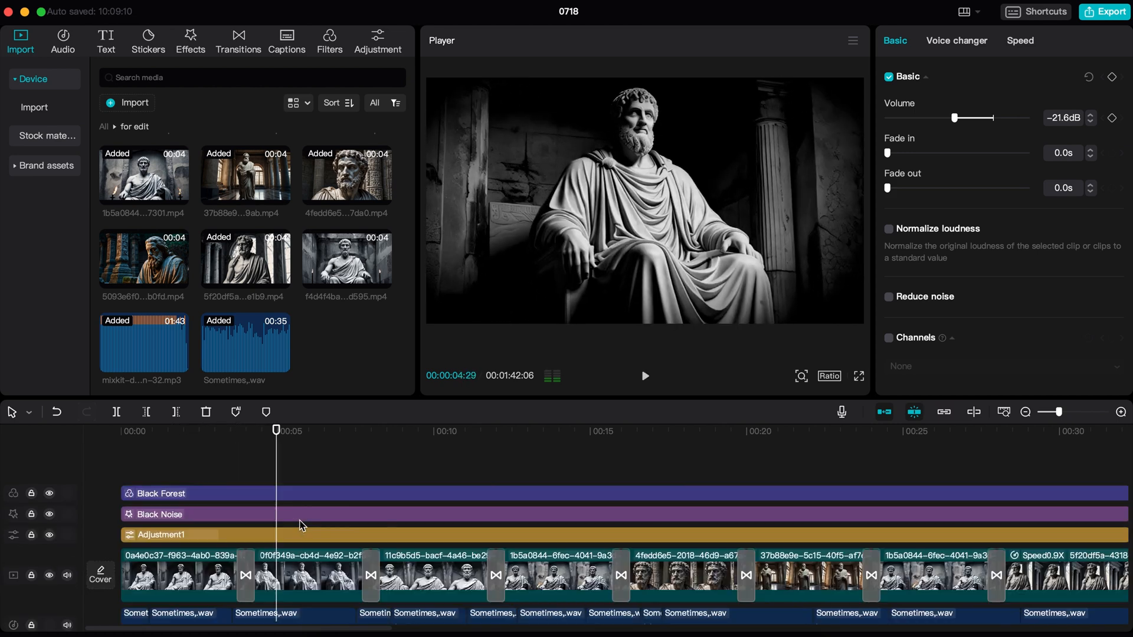
click(286, 40)
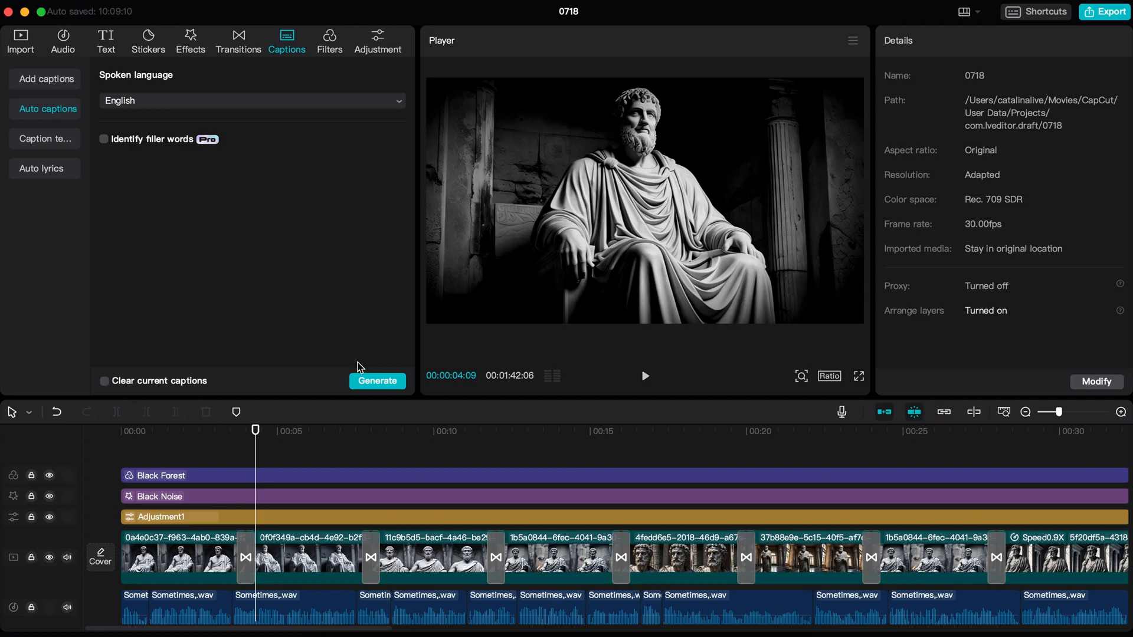
Auto-generate captions, apply a bold text template to all, and export the video
click(377, 381)
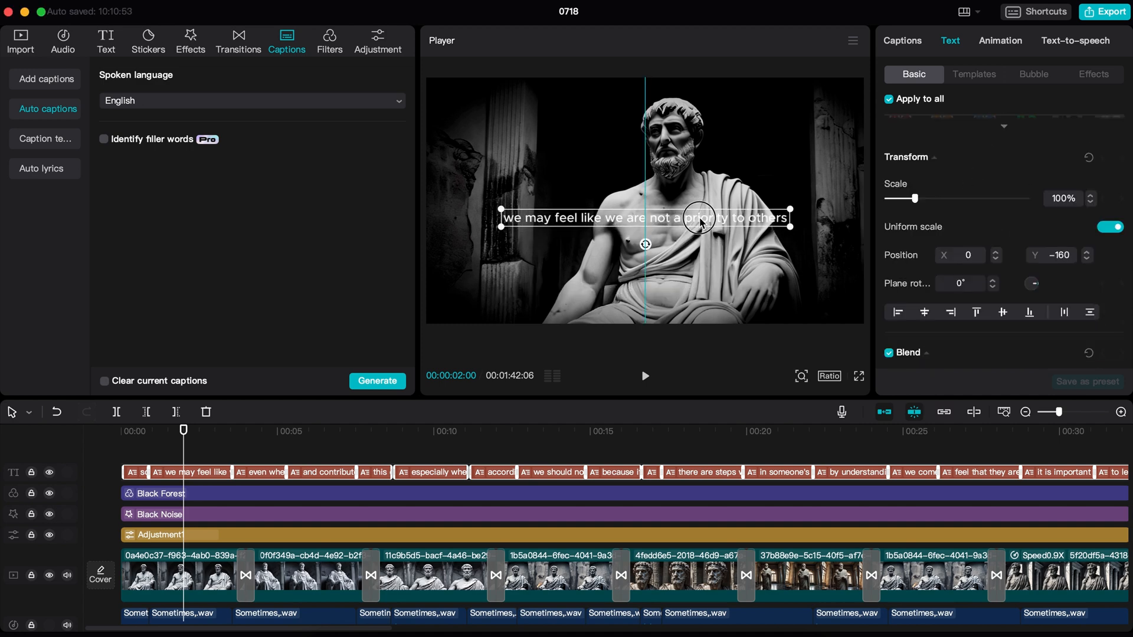
click(974, 74)
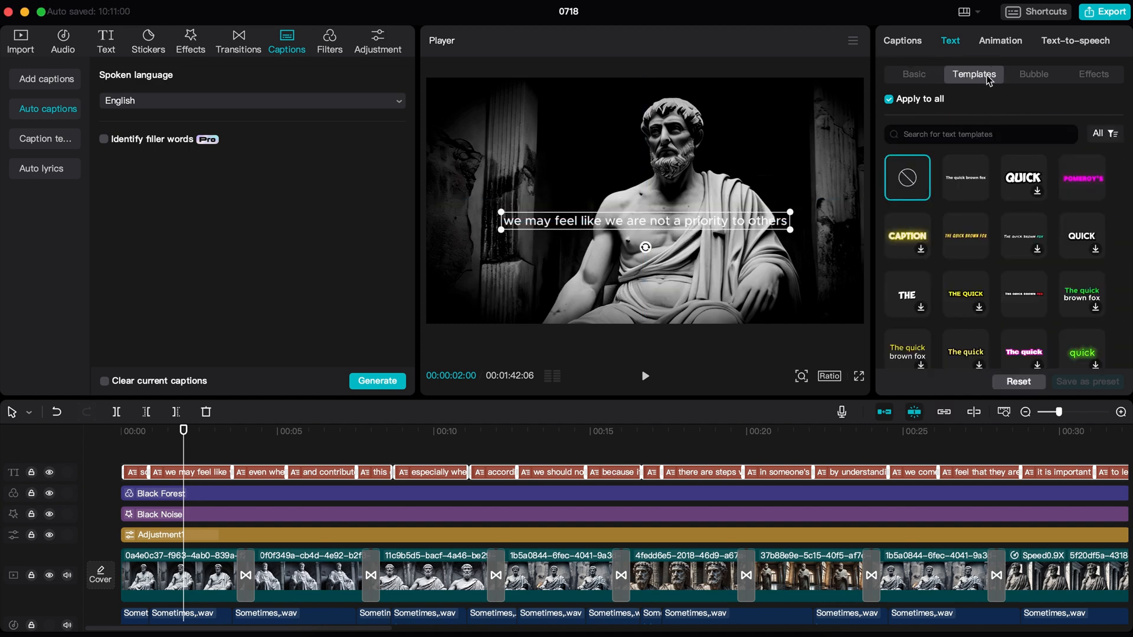
scroll(down, 3)
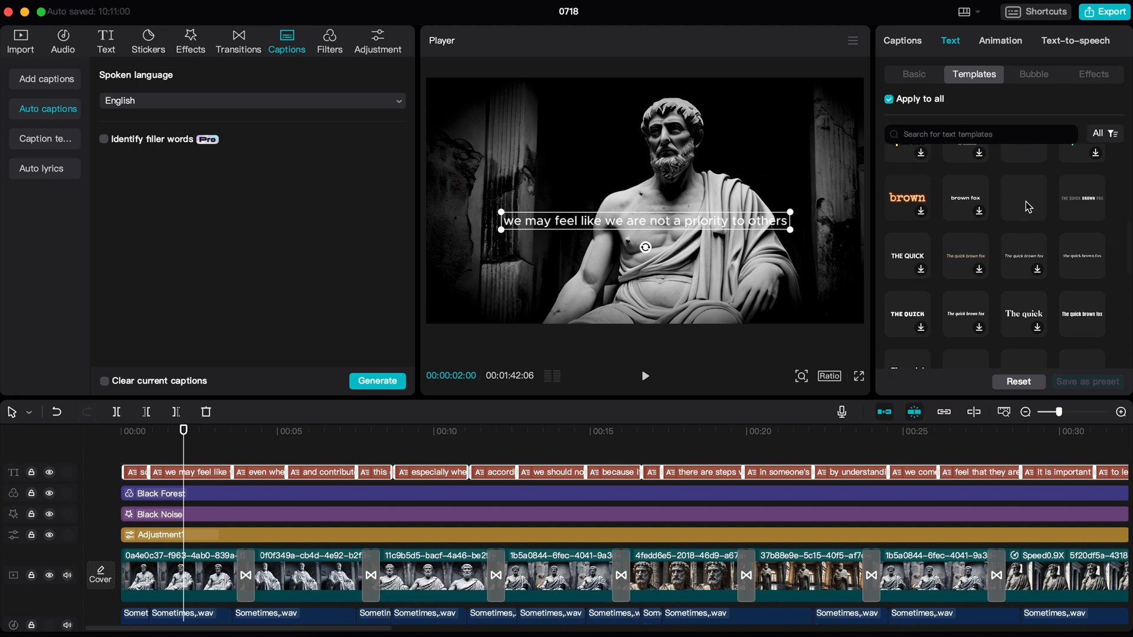
click(1023, 197)
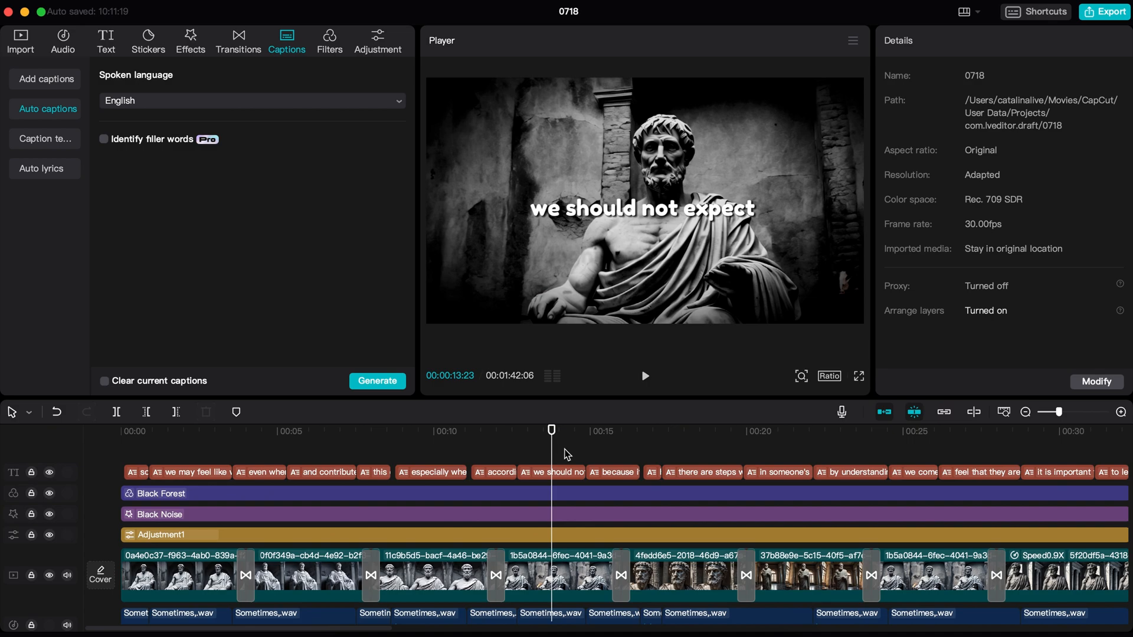
click(1105, 12)
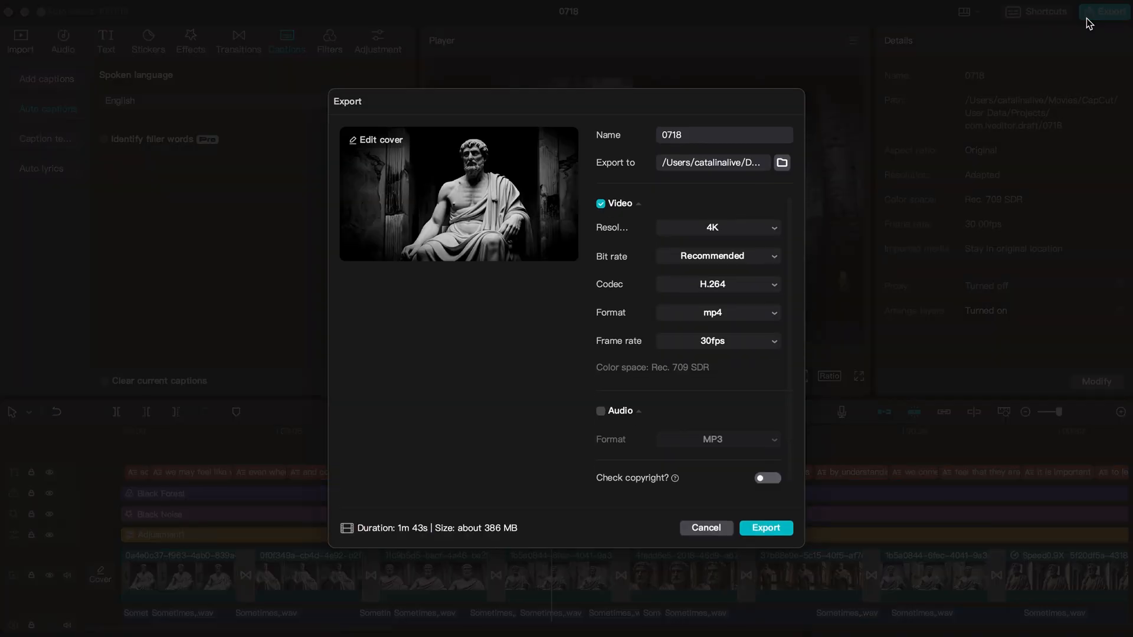
click(765, 527)
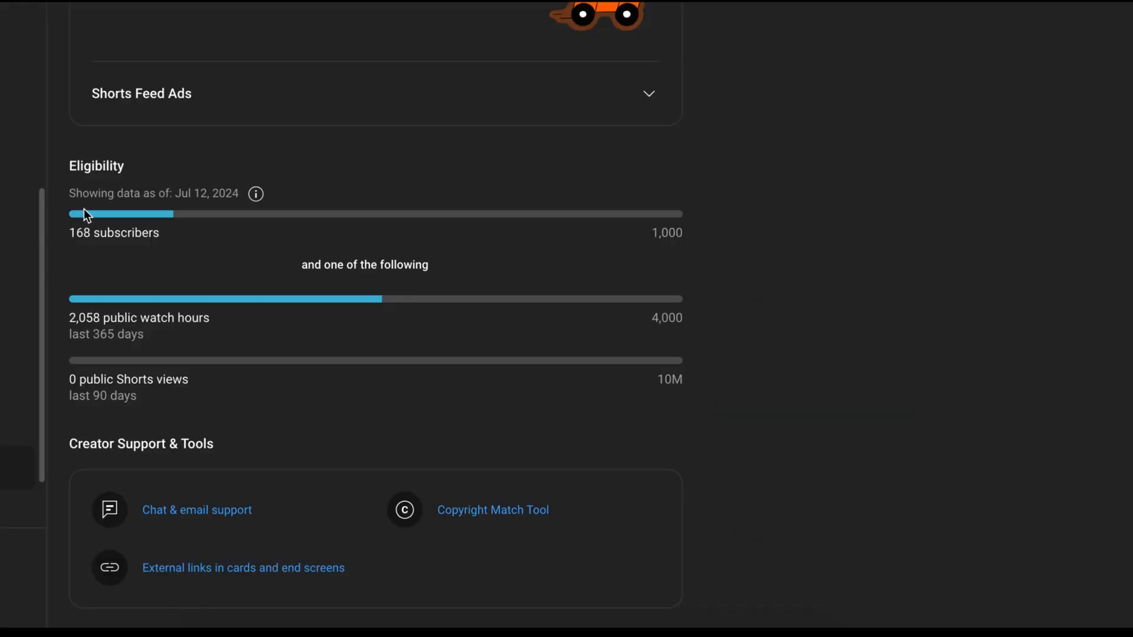
mouse_move(492, 298)
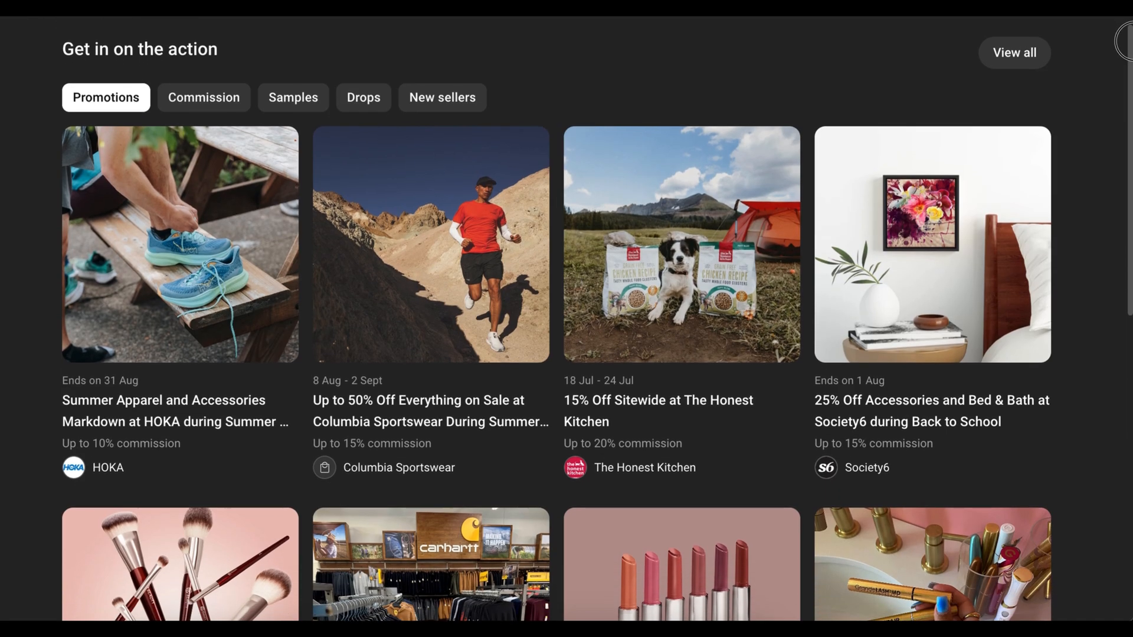
scroll(down, 3)
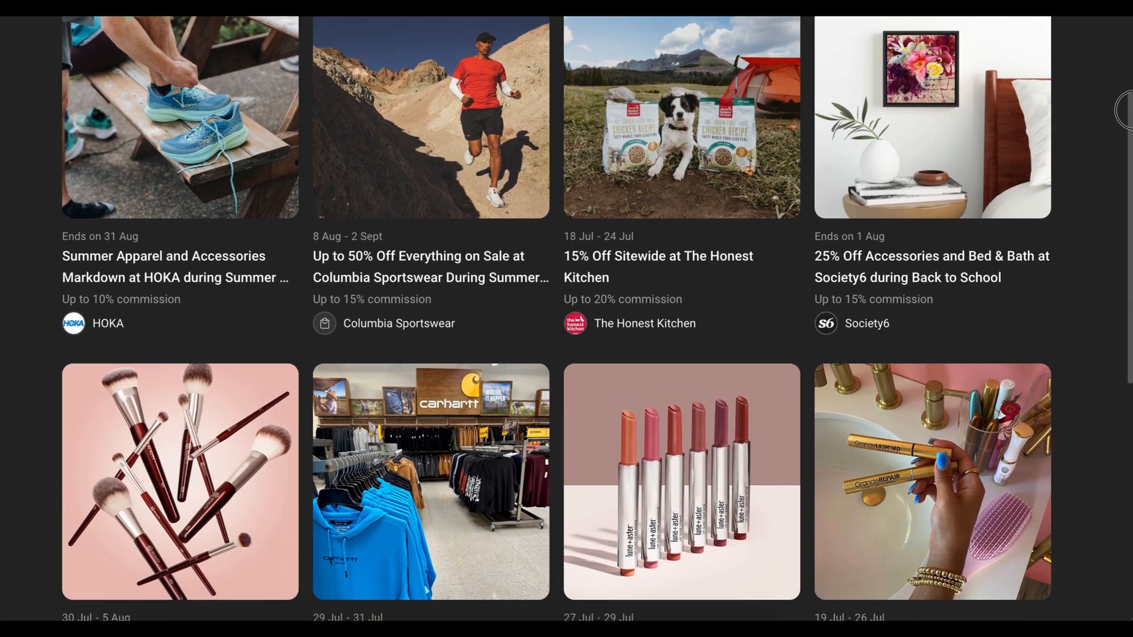
scroll(down, 3)
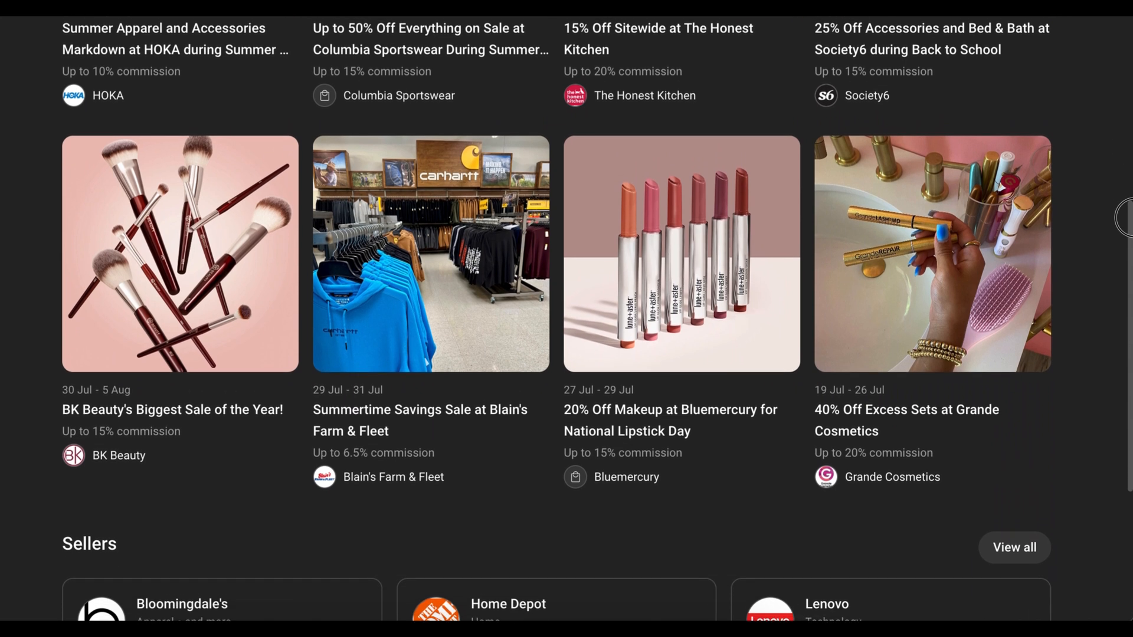